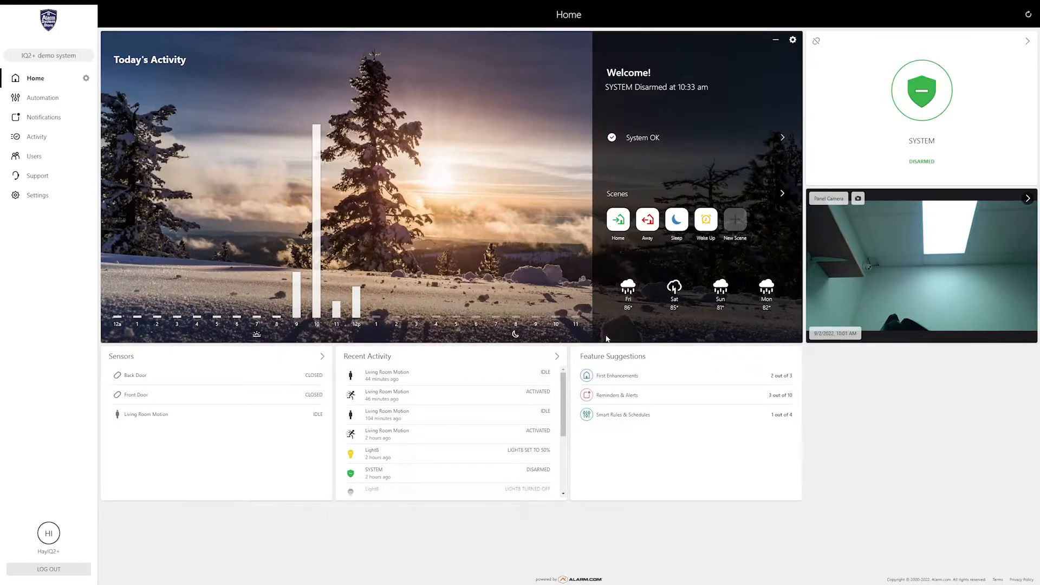
{"action": "mouse_move", "coordinate": [609, 332]}
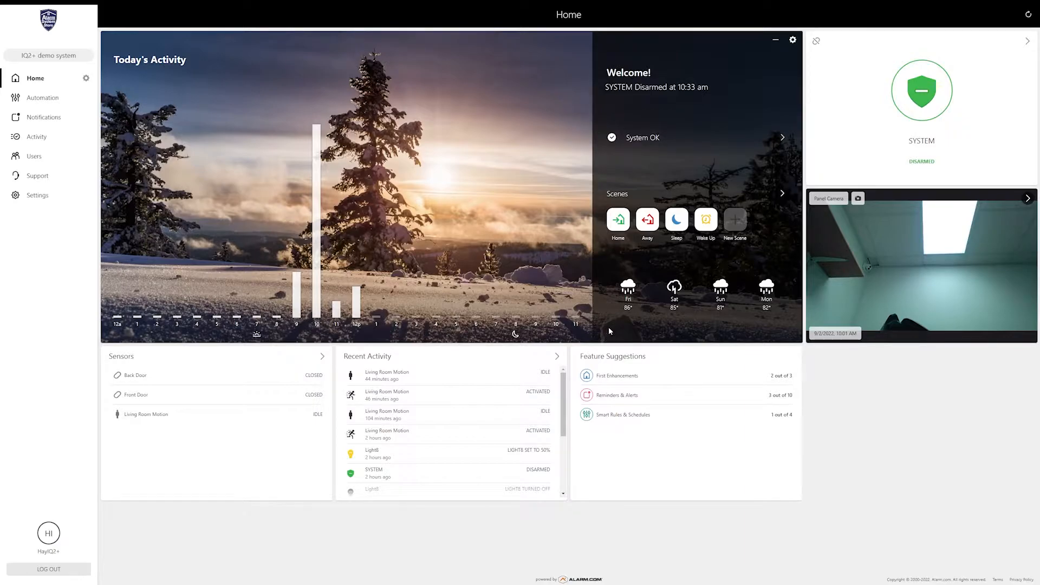
{"action": "mouse_move", "coordinate": [247, 281]}
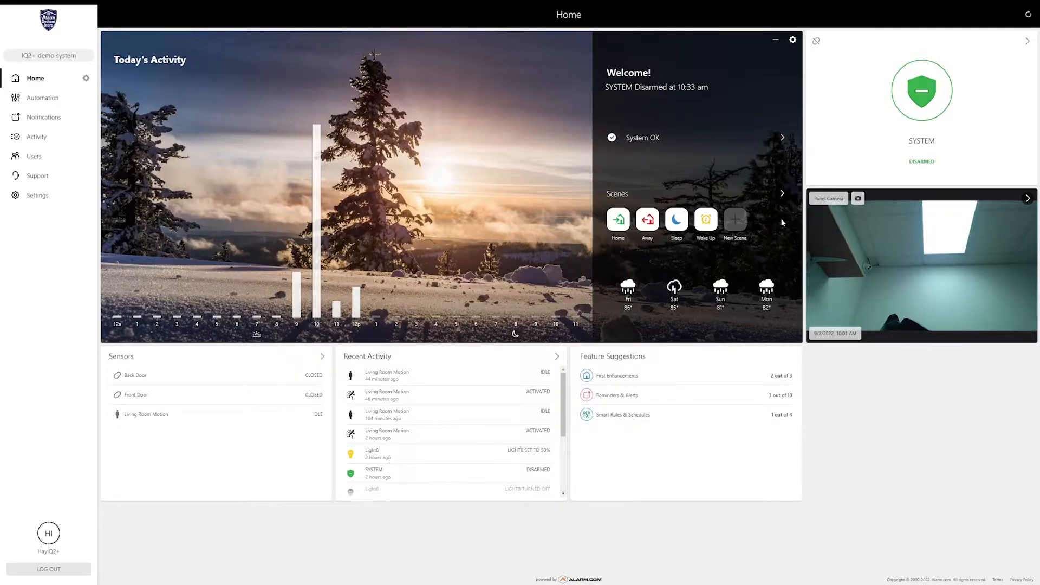
{"action": "mouse_move", "coordinate": [93, 115]}
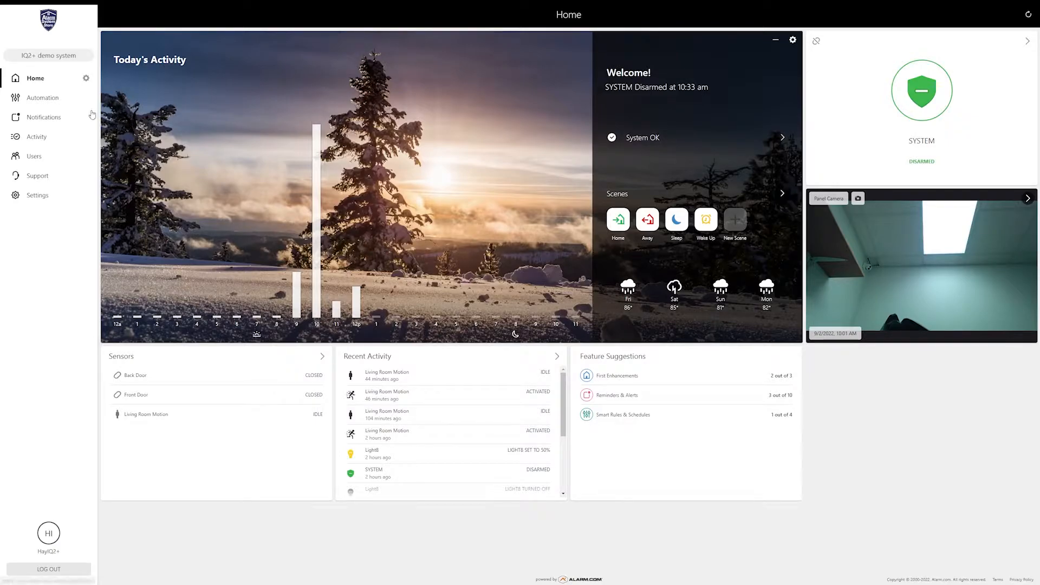
{"action": "mouse_move", "coordinate": [52, 209]}
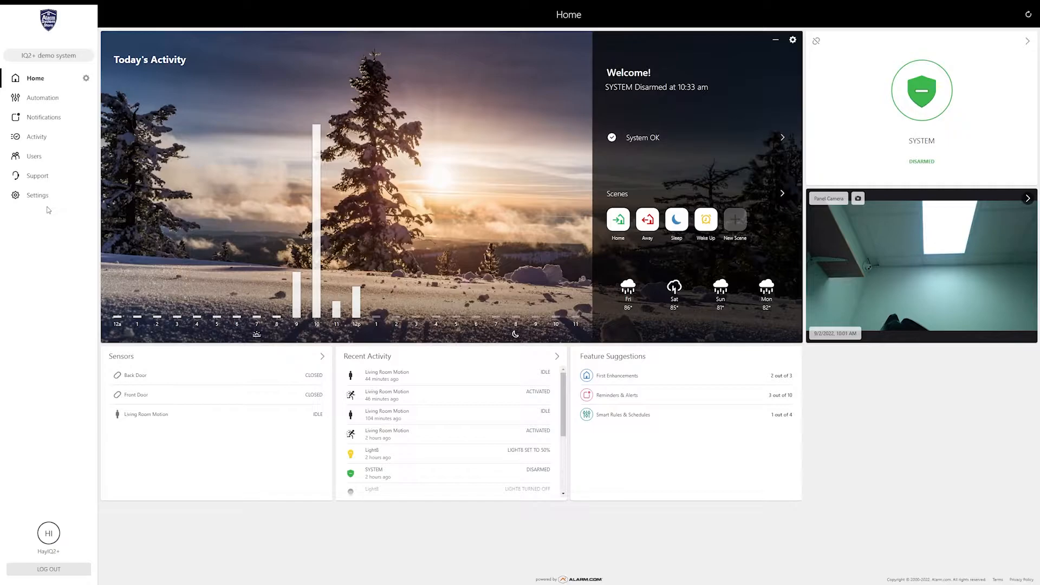
{"action": "mouse_move", "coordinate": [37, 195]}
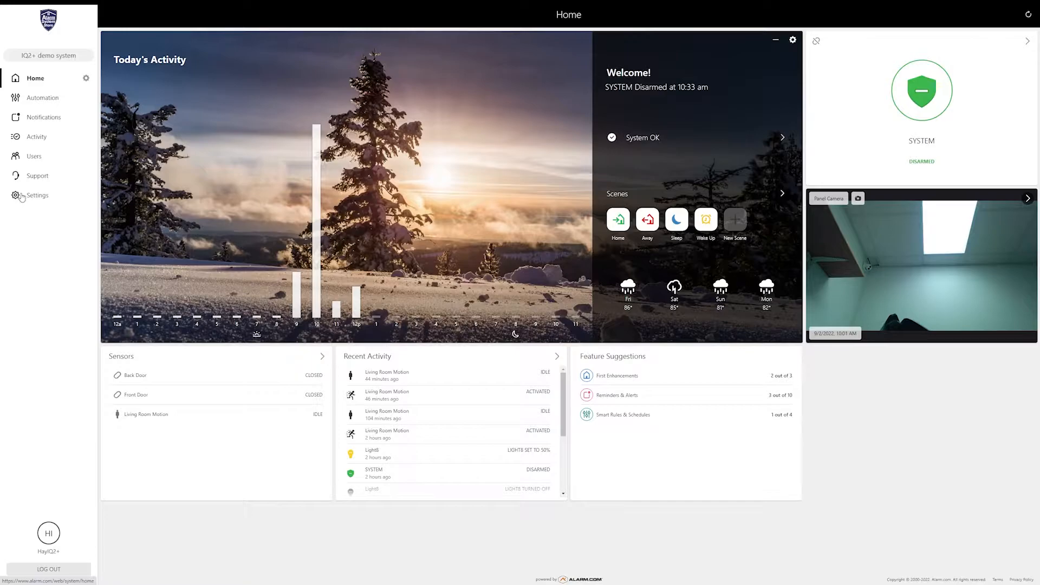
{"action": "mouse_move", "coordinate": [25, 206]}
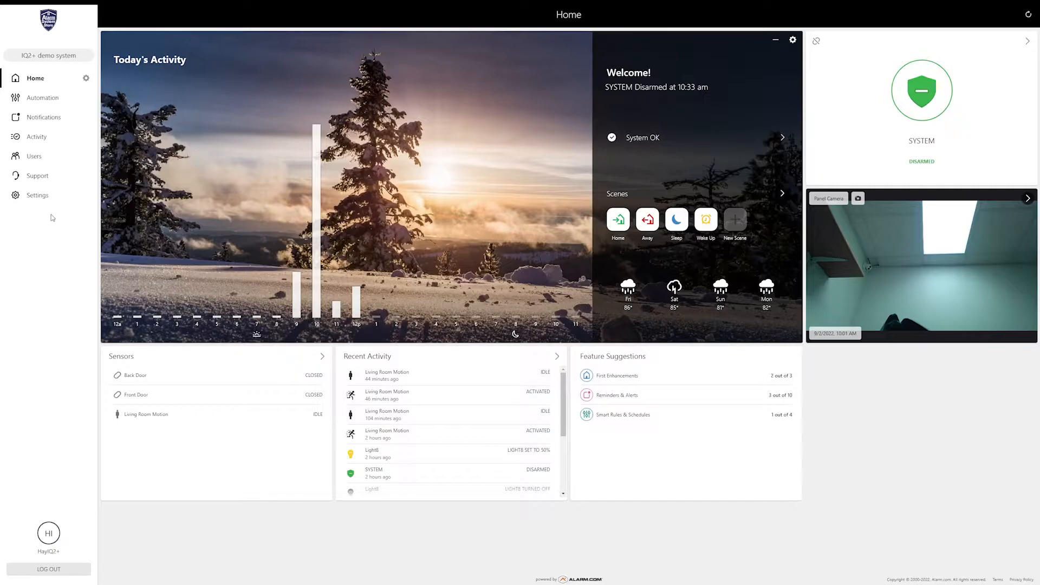
{"action": "mouse_move", "coordinate": [113, 238]}
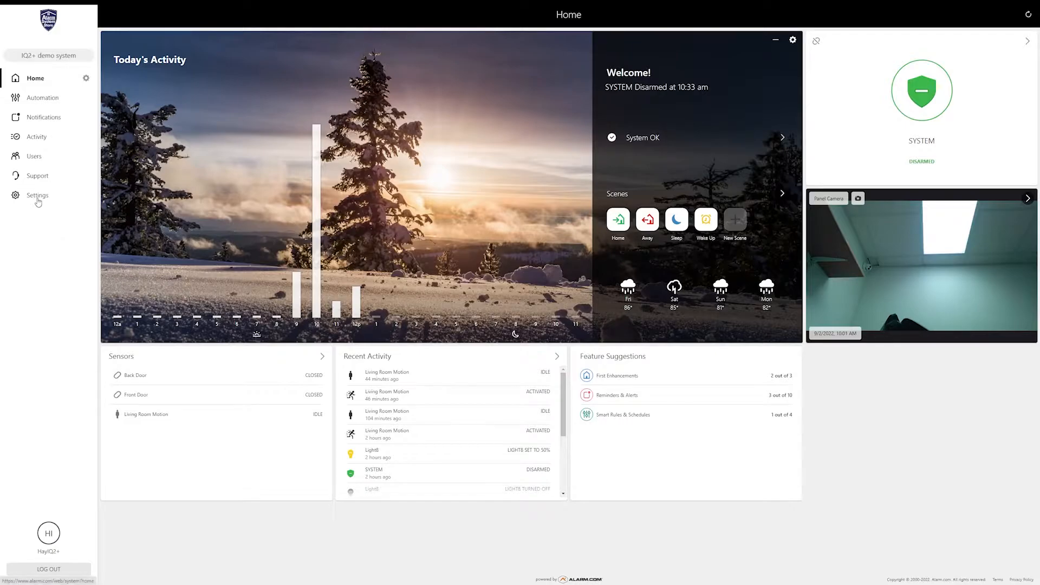
Step: Go to the Settings page from the left sidebar
{"action": "left_click", "coordinate": [38, 195]}
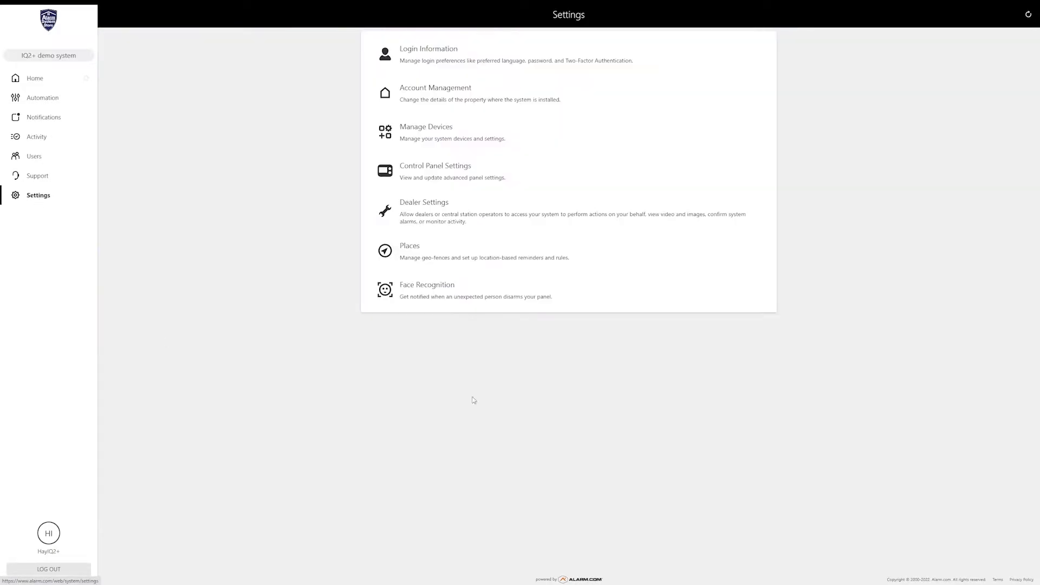
{"action": "mouse_move", "coordinate": [76, 223]}
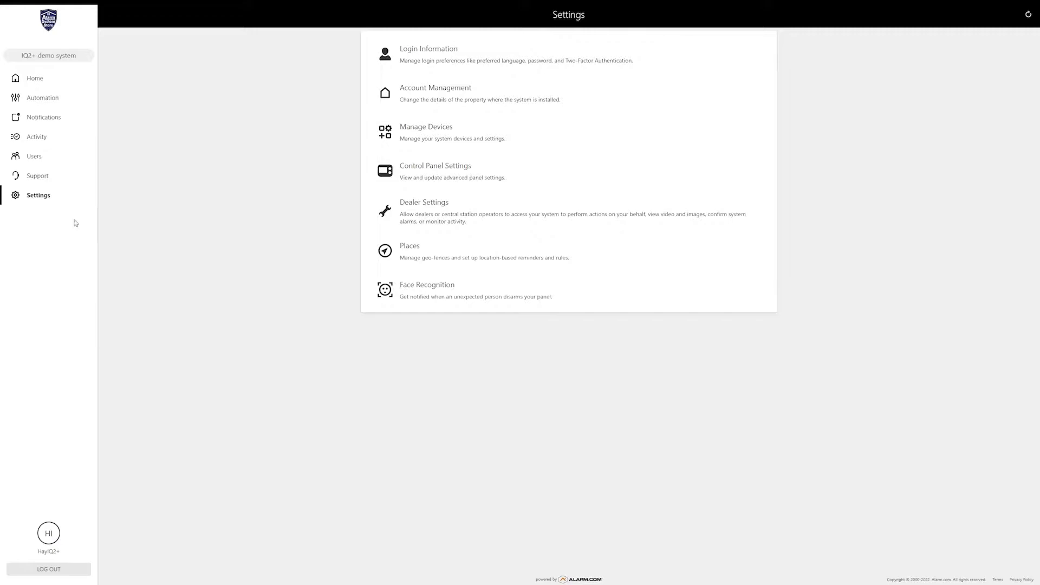
{"action": "mouse_move", "coordinate": [204, 186]}
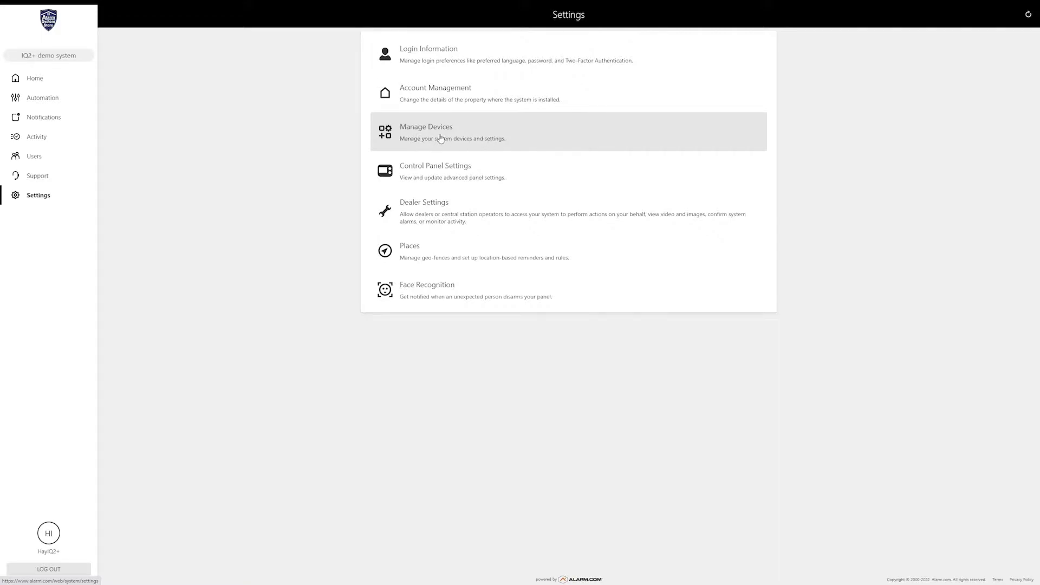
Step: Show Manage Devices and begin adding a new device
{"action": "left_click", "coordinate": [441, 131]}
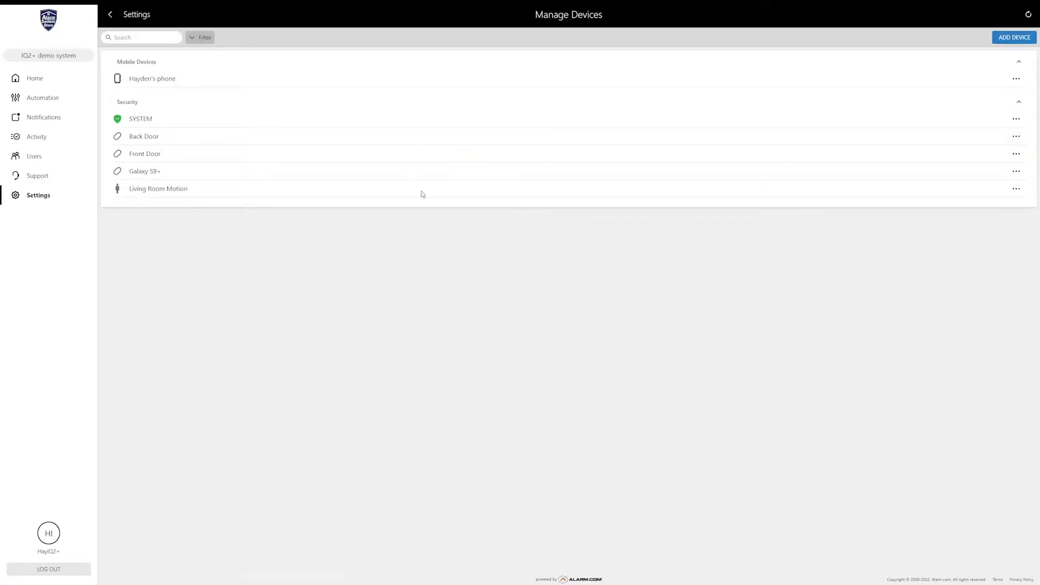
{"action": "mouse_move", "coordinate": [402, 281]}
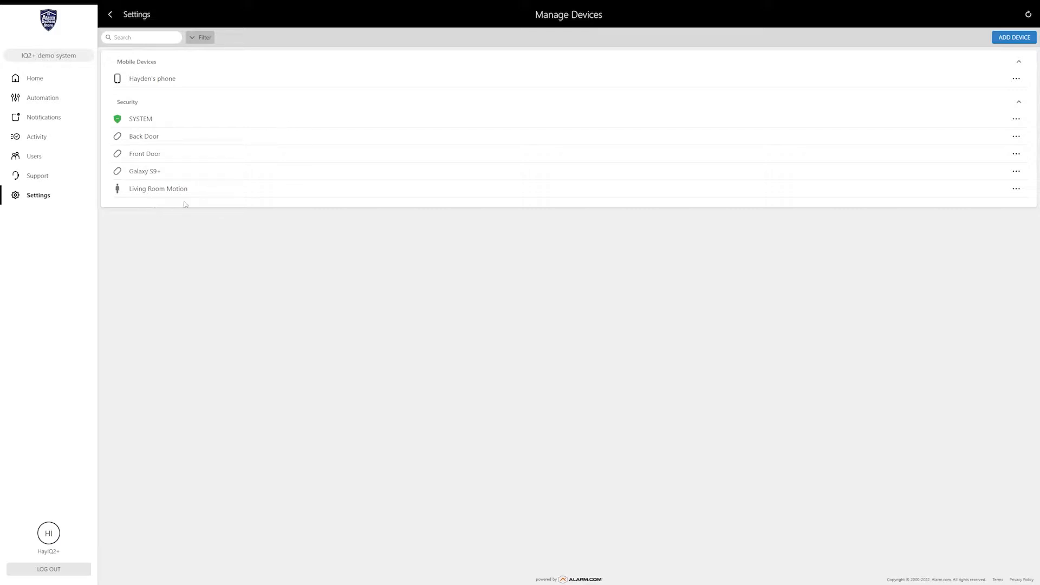
{"action": "mouse_move", "coordinate": [217, 162]}
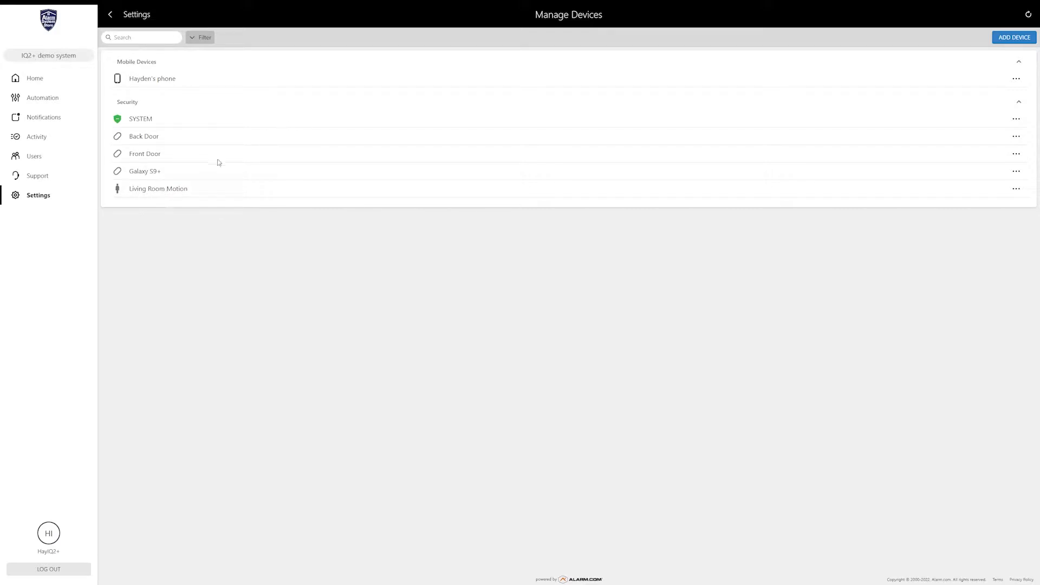
{"action": "mouse_move", "coordinate": [746, 123]}
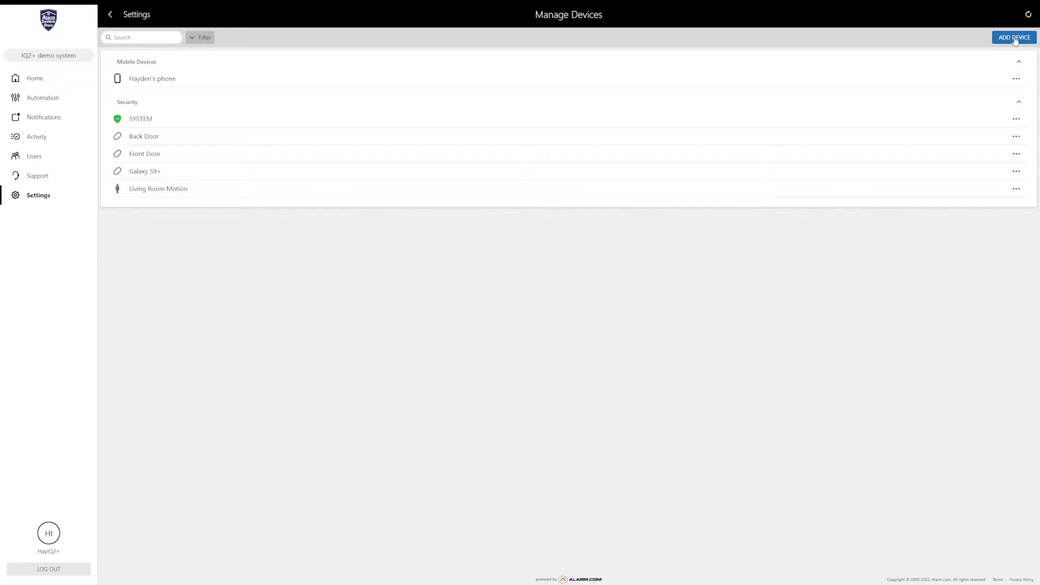
{"action": "left_click", "coordinate": [1014, 36]}
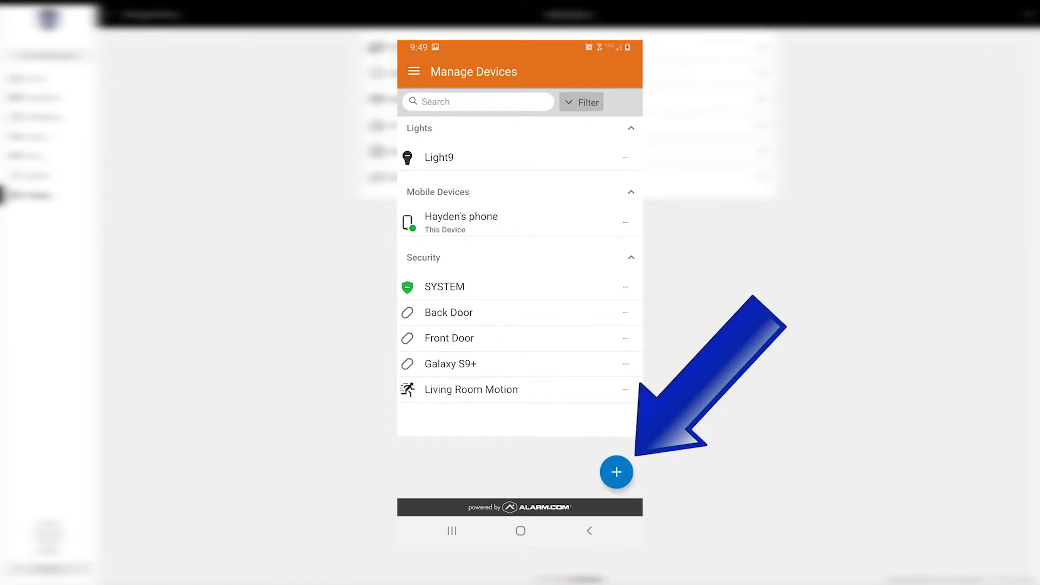
Step: Choose the Lights category in the Add Device flow to list supported light types
{"action": "left_click", "coordinate": [616, 471]}
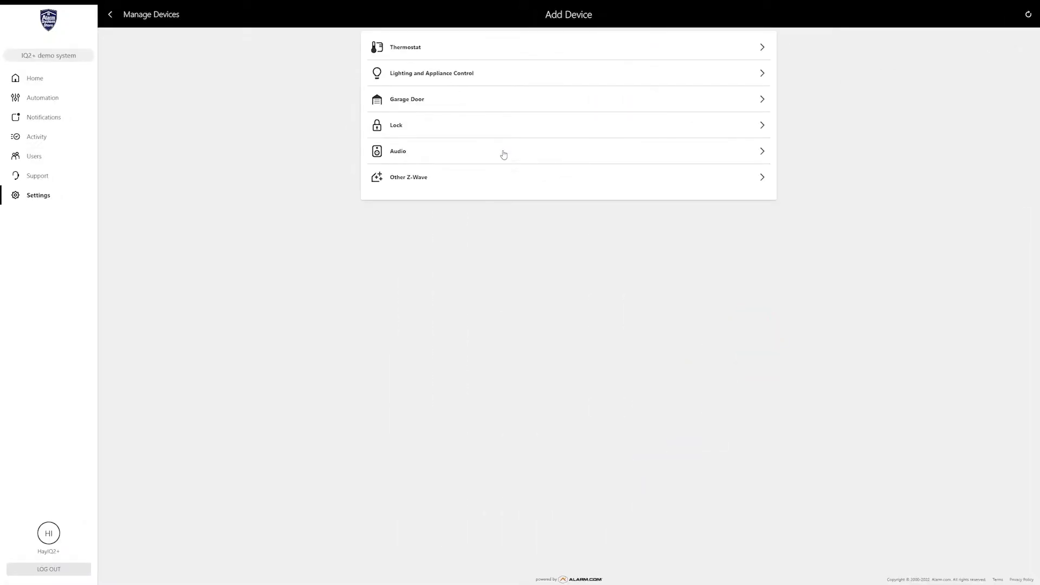
{"action": "mouse_move", "coordinate": [453, 79]}
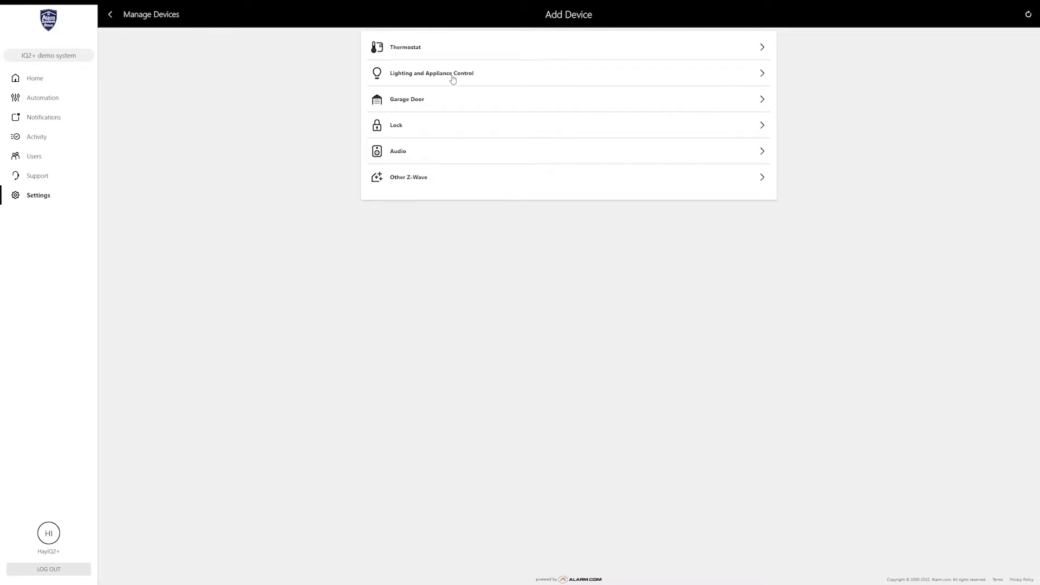
{"action": "mouse_move", "coordinate": [445, 81]}
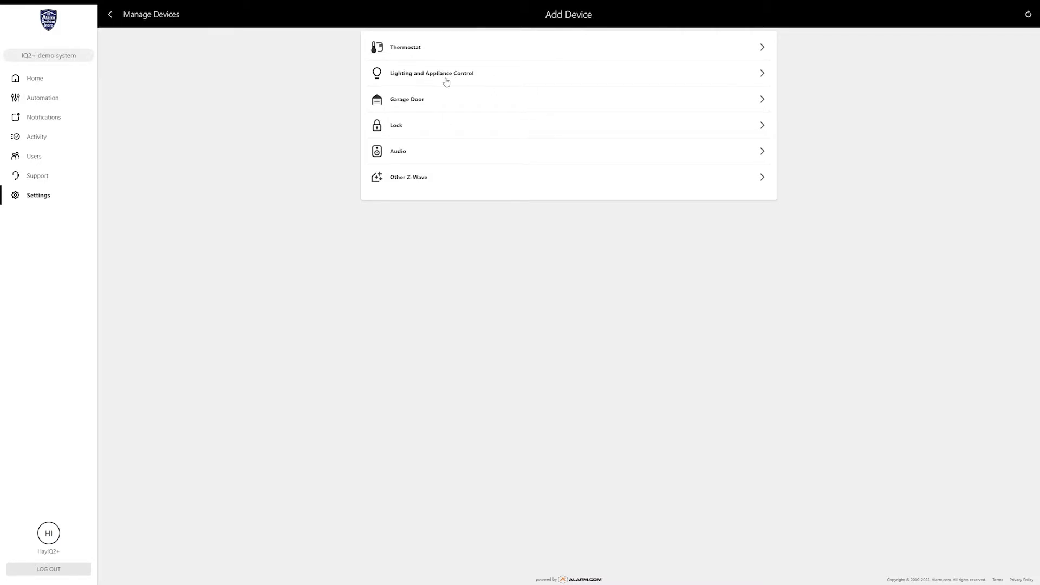
{"action": "left_click", "coordinate": [431, 72]}
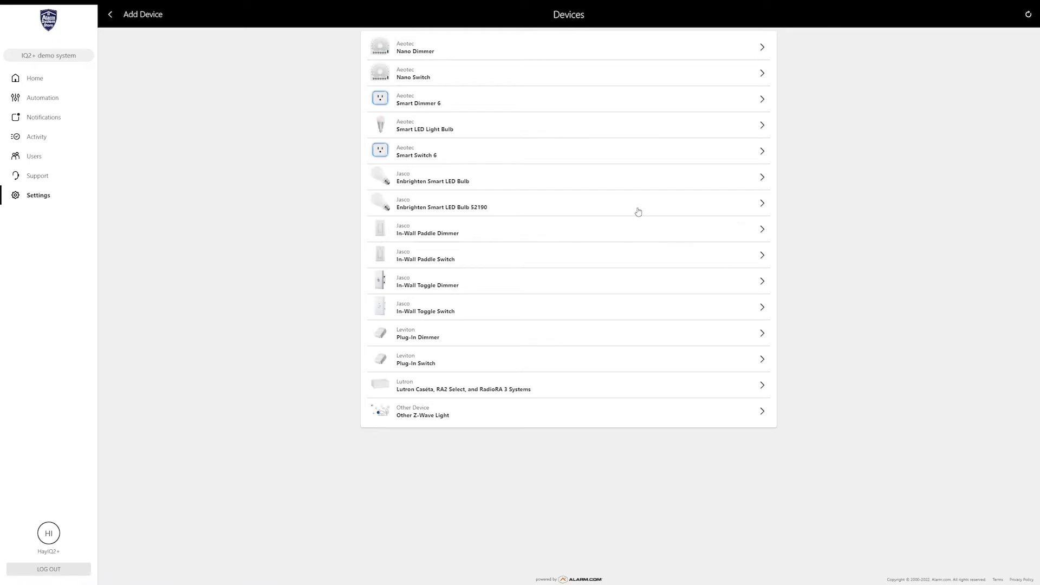
{"action": "mouse_move", "coordinate": [445, 391]}
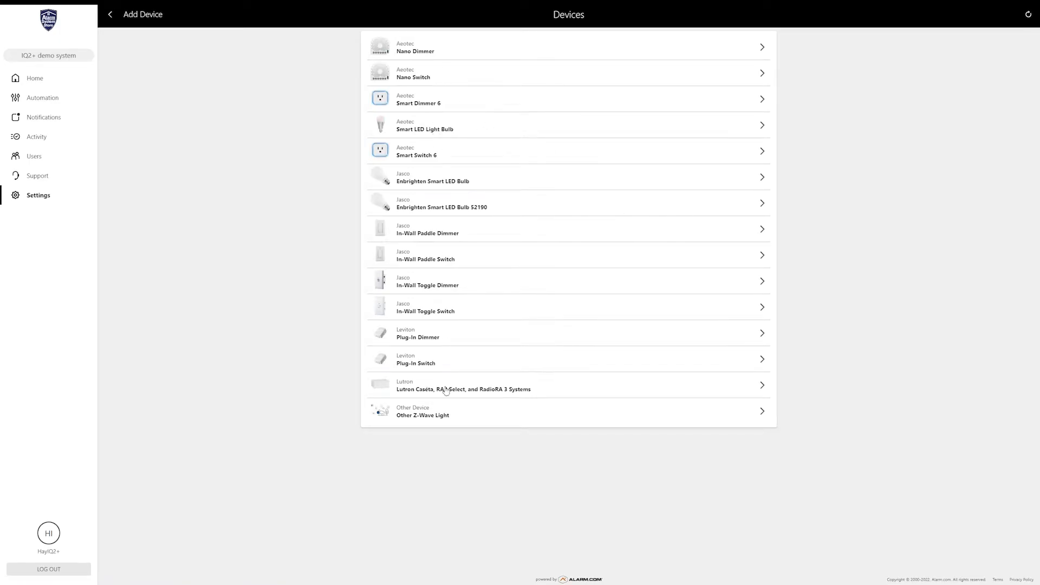
{"action": "mouse_move", "coordinate": [418, 152]}
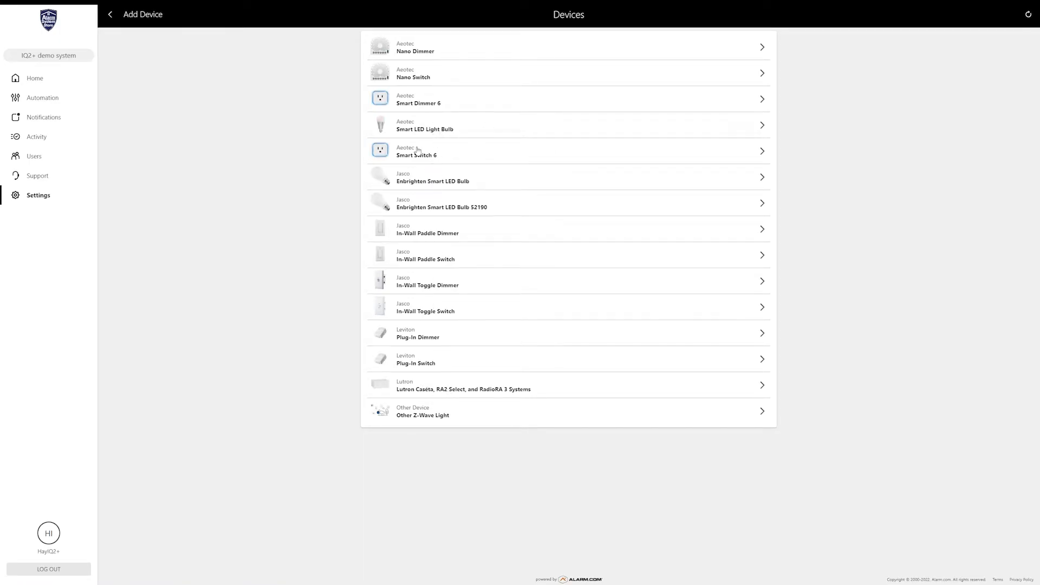
{"action": "mouse_move", "coordinate": [438, 233]}
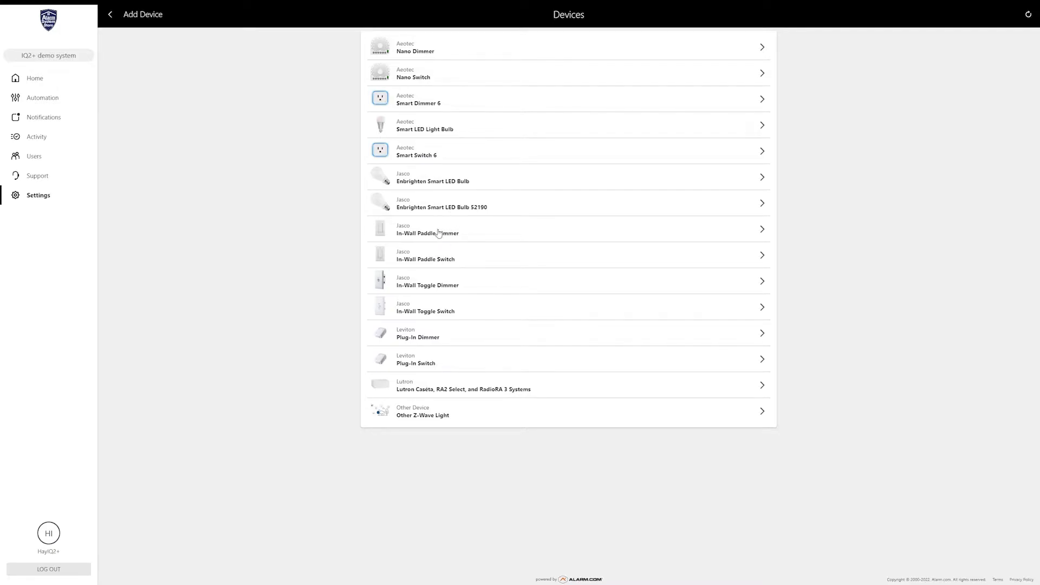
{"action": "mouse_move", "coordinate": [449, 107]}
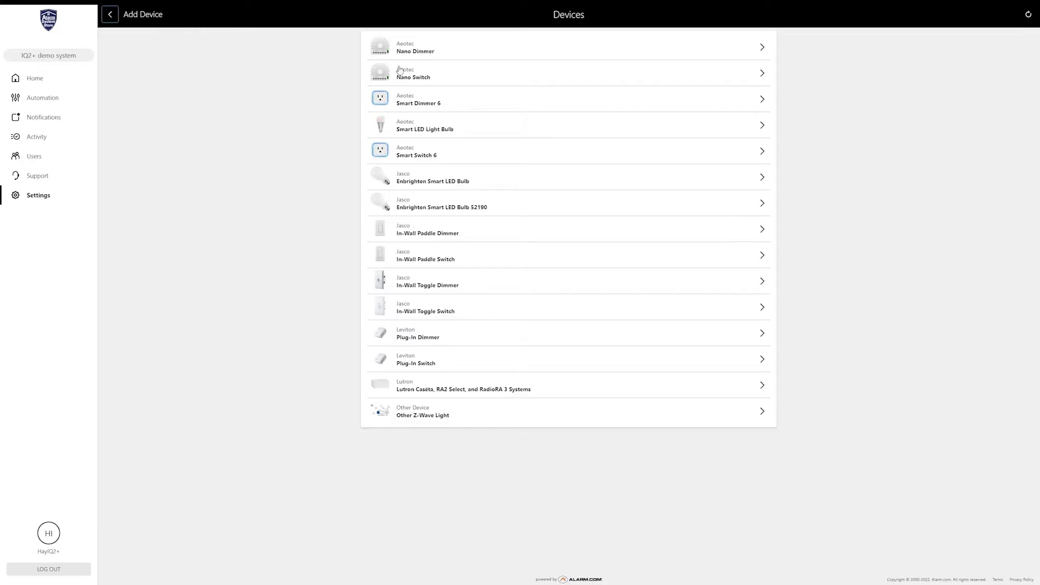
{"action": "mouse_move", "coordinate": [415, 312]}
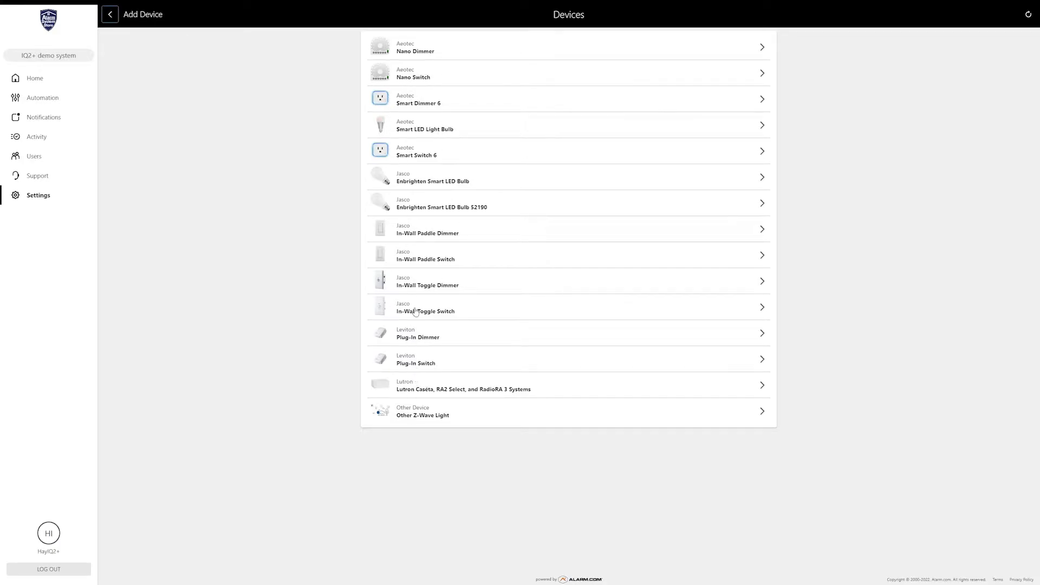
{"action": "mouse_move", "coordinate": [516, 245]}
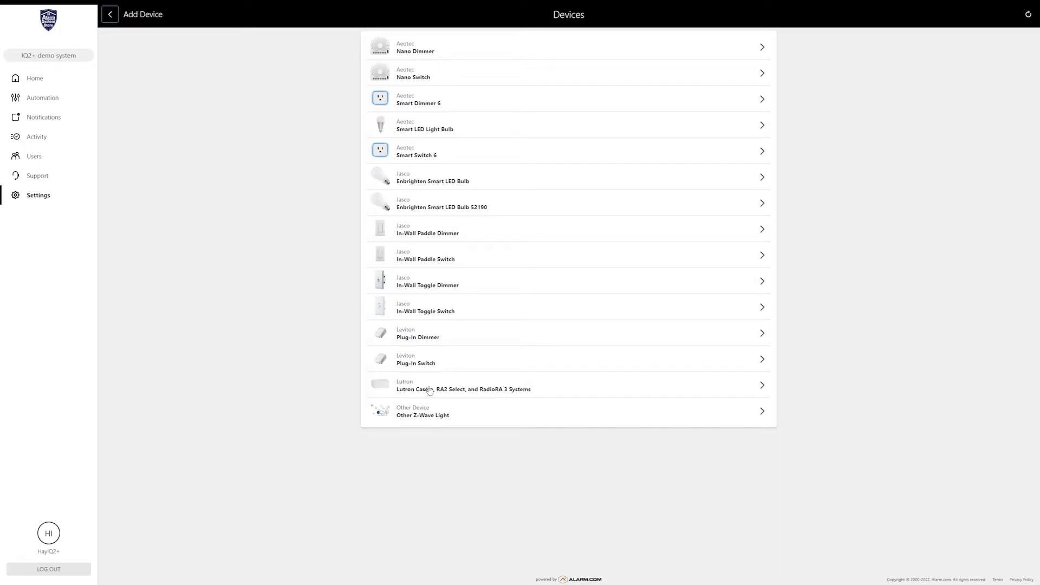
{"action": "mouse_move", "coordinate": [467, 125]}
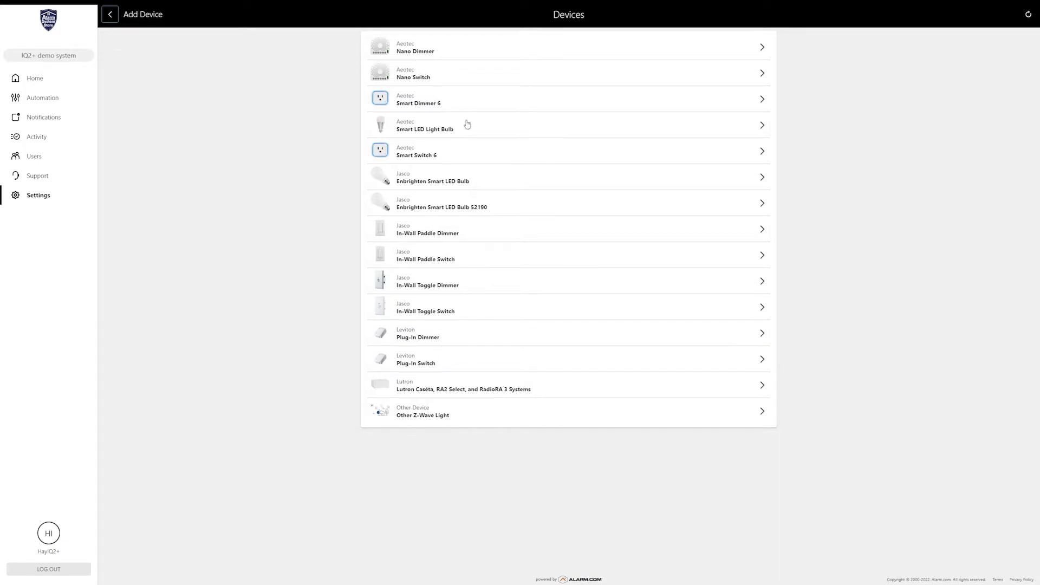
{"action": "mouse_move", "coordinate": [439, 93]}
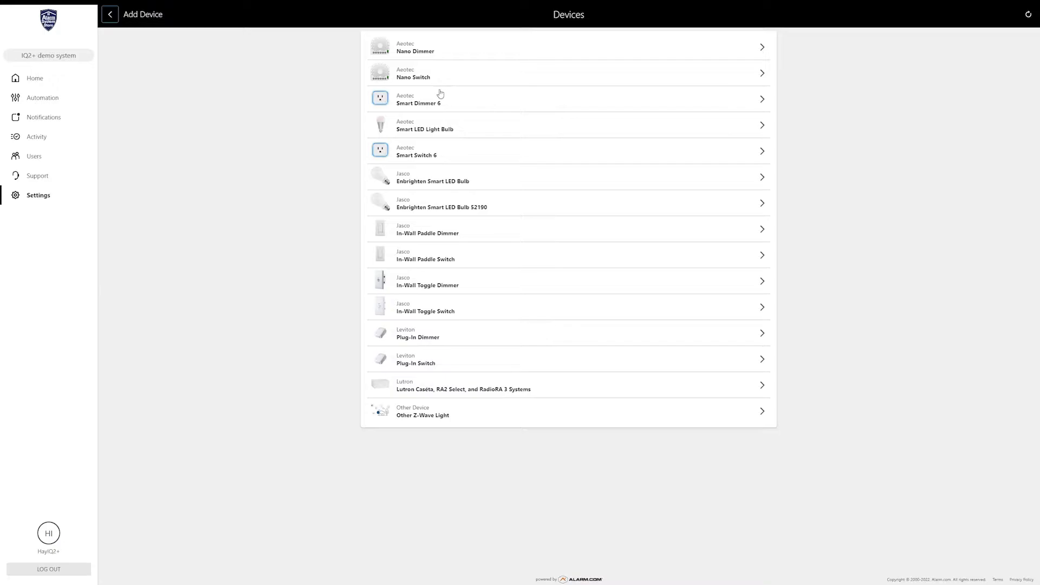
{"action": "mouse_move", "coordinate": [432, 235]}
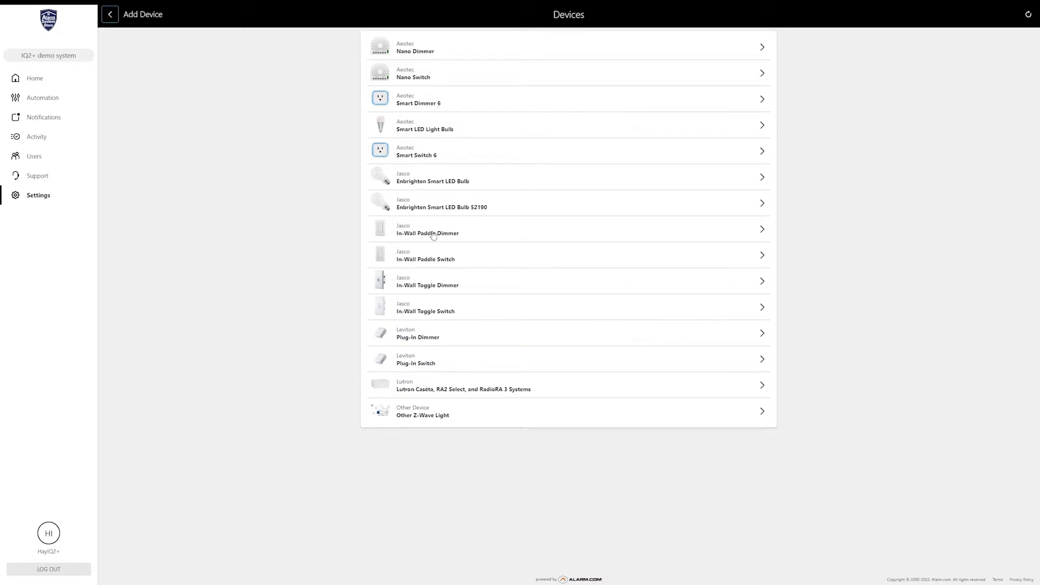
{"action": "mouse_move", "coordinate": [446, 113]}
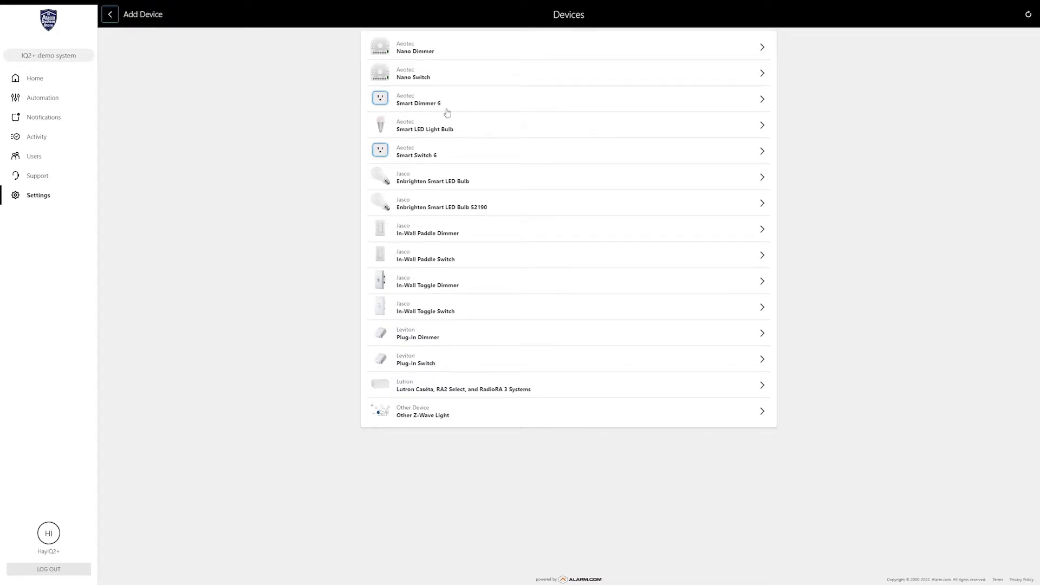
{"action": "mouse_move", "coordinate": [416, 178]}
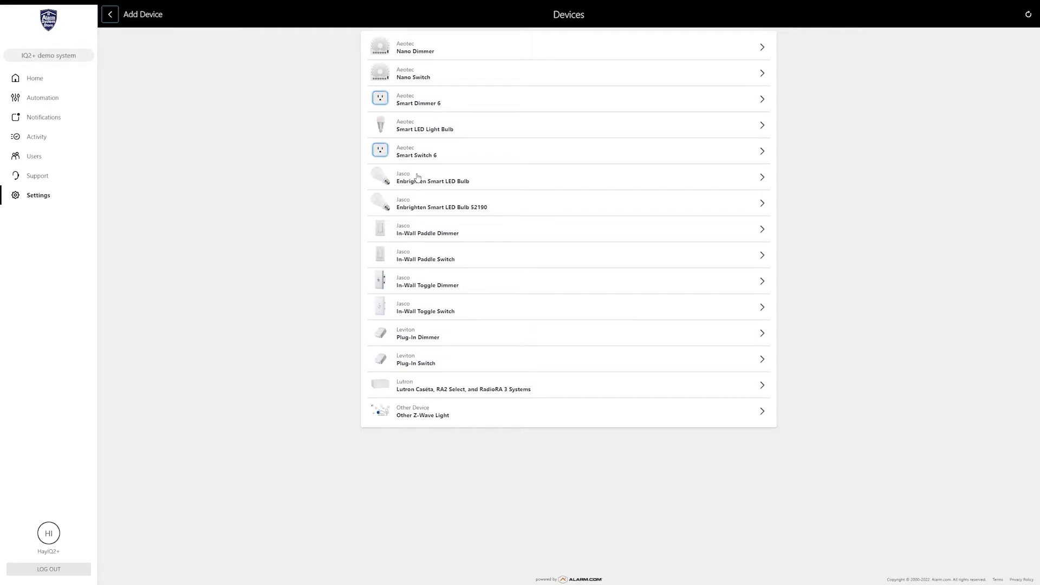
{"action": "mouse_move", "coordinate": [260, 194]}
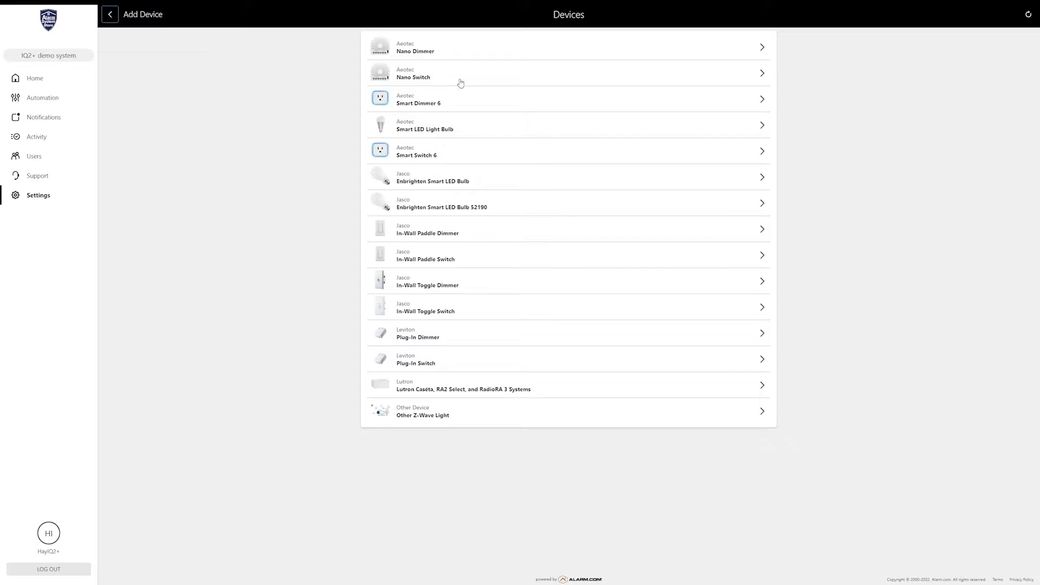
{"action": "mouse_move", "coordinate": [506, 454]}
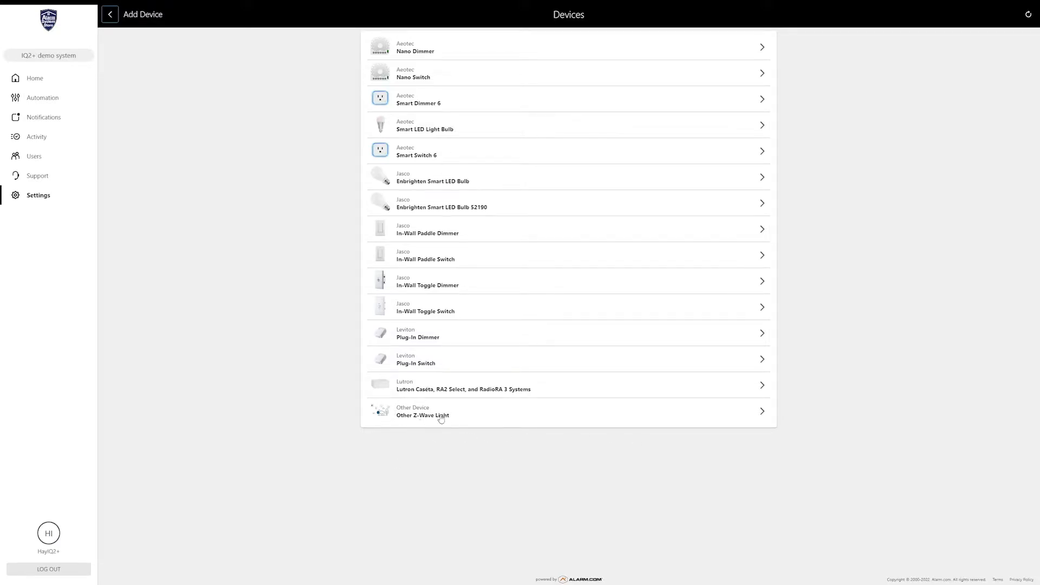
Step: Pair an Other Z-Wave Light, keep the name Light Dimmer (ID:9), and finish adding it
{"action": "left_click", "coordinate": [423, 411]}
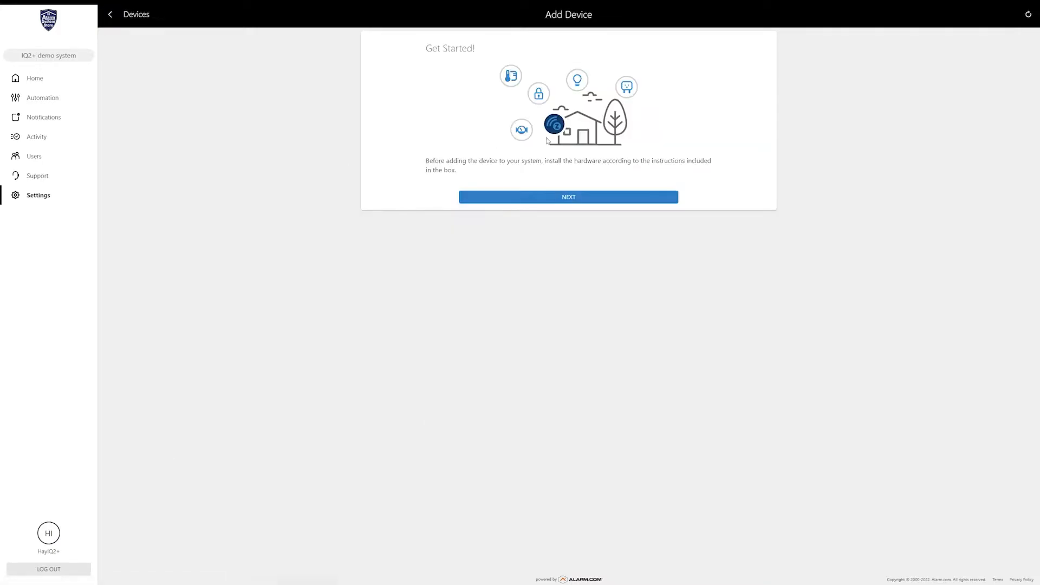
{"action": "mouse_move", "coordinate": [568, 197]}
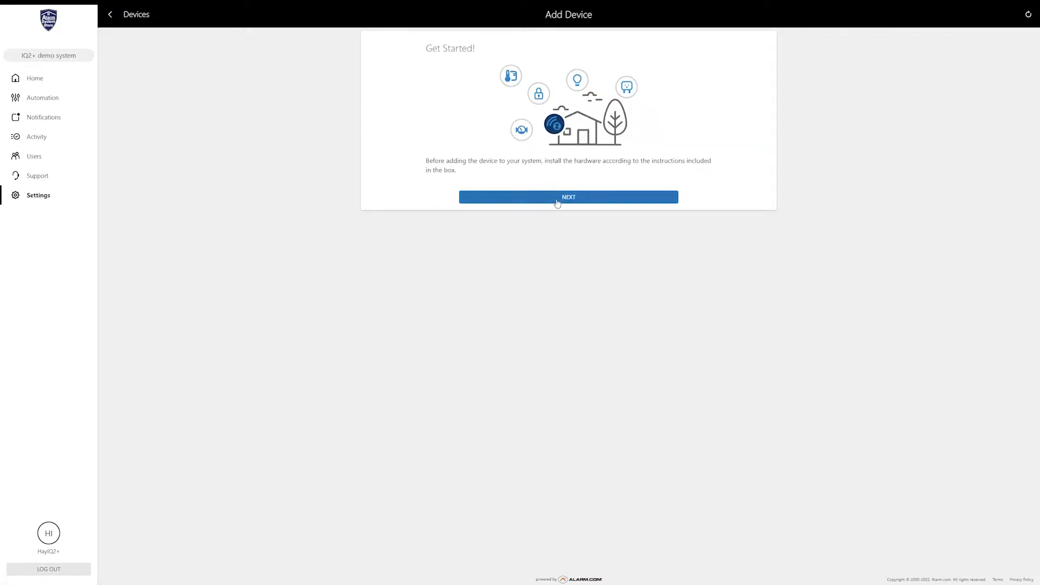
{"action": "left_click", "coordinate": [567, 197]}
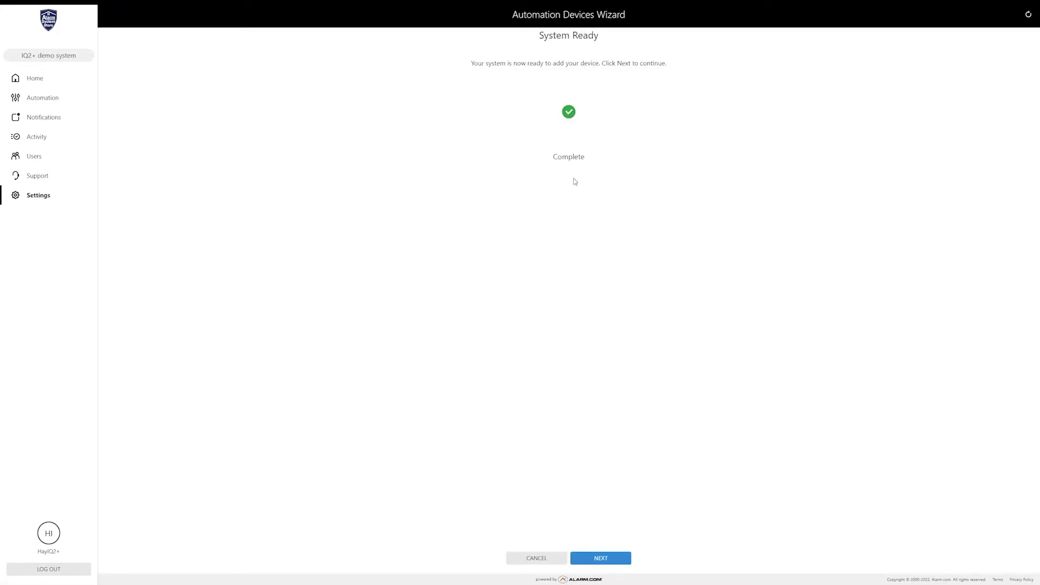
{"action": "mouse_move", "coordinate": [604, 132]}
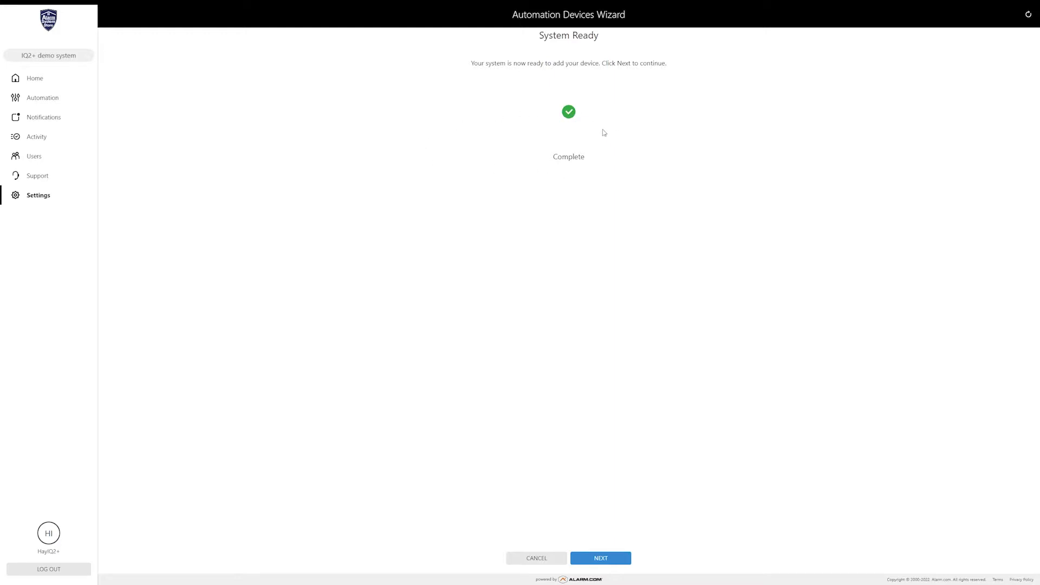
{"action": "mouse_move", "coordinate": [555, 155]}
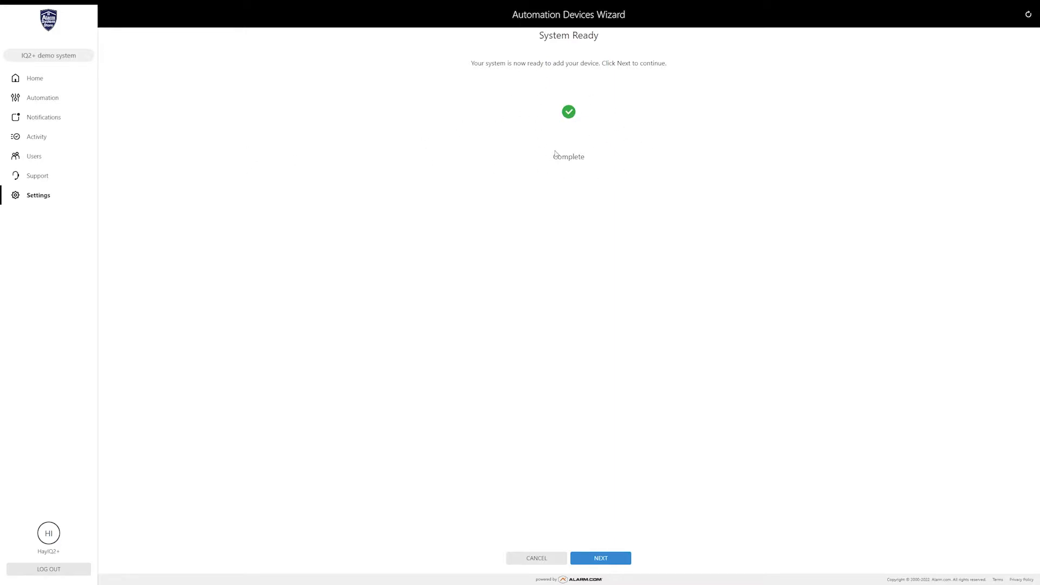
{"action": "mouse_move", "coordinate": [654, 190]}
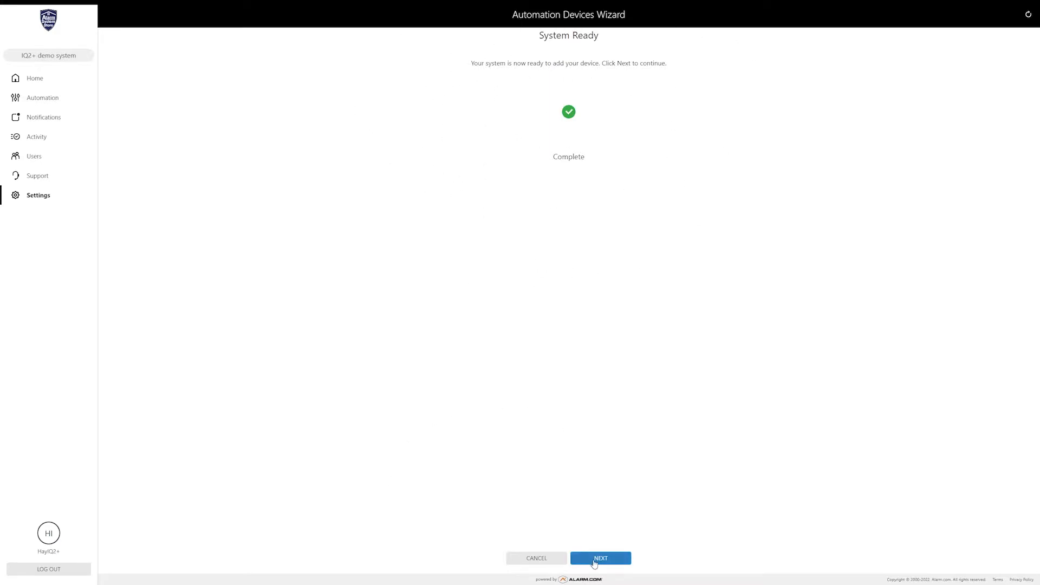
{"action": "left_click", "coordinate": [599, 557]}
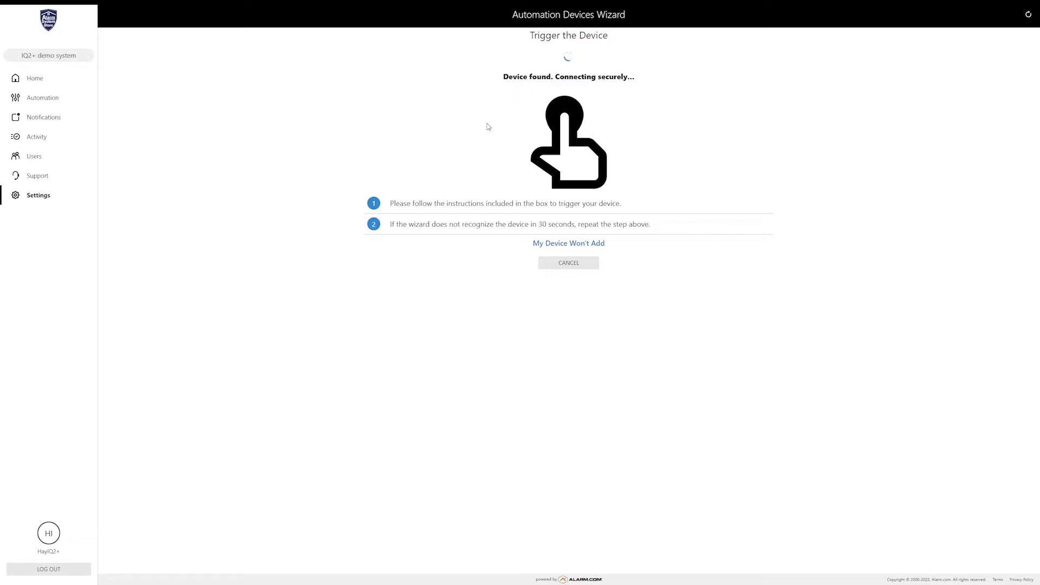
{"action": "mouse_move", "coordinate": [458, 126]}
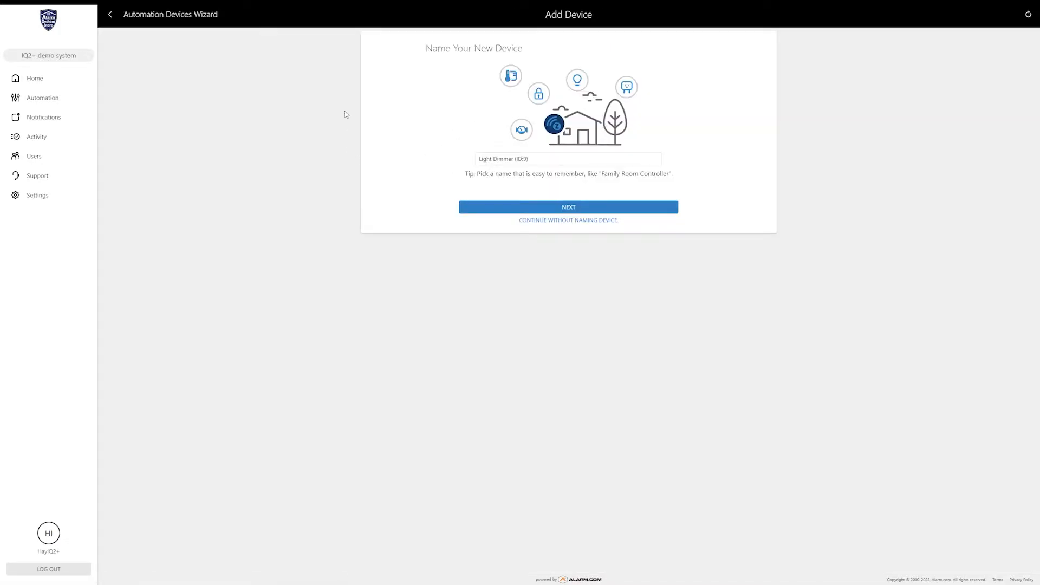
{"action": "mouse_move", "coordinate": [473, 237]}
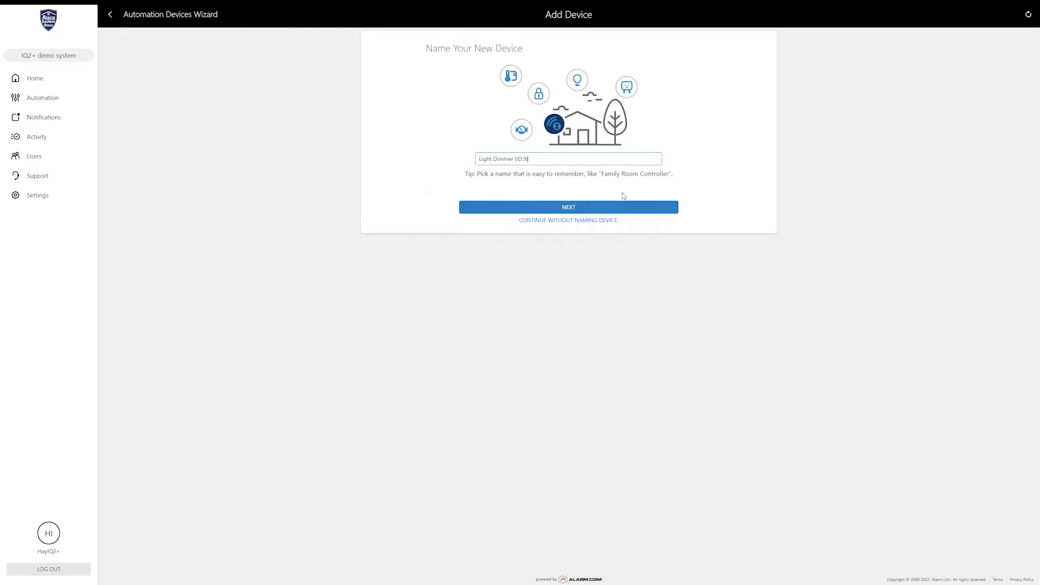
{"action": "left_click", "coordinate": [568, 206]}
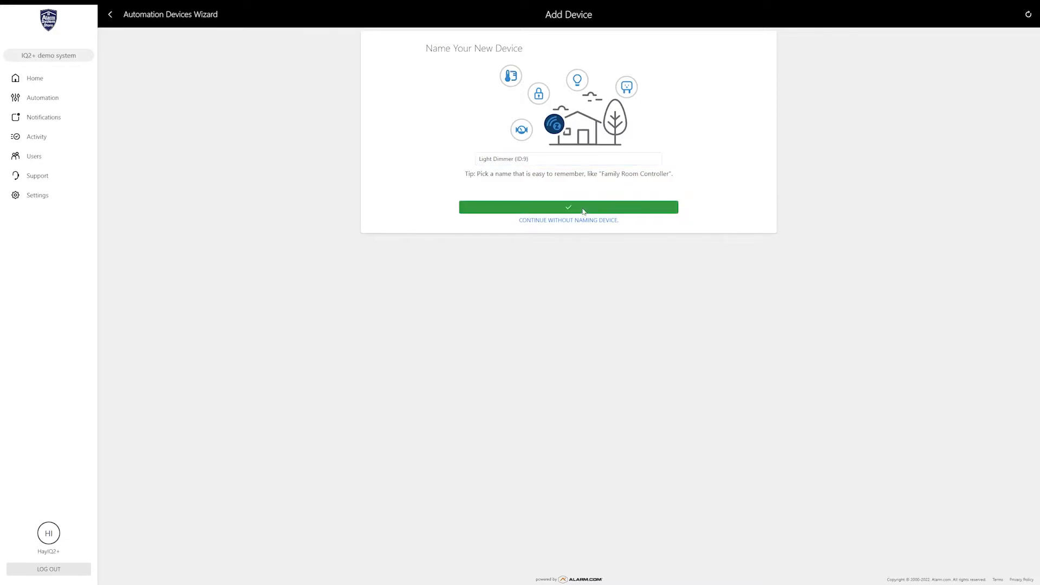
{"action": "left_click", "coordinate": [569, 206]}
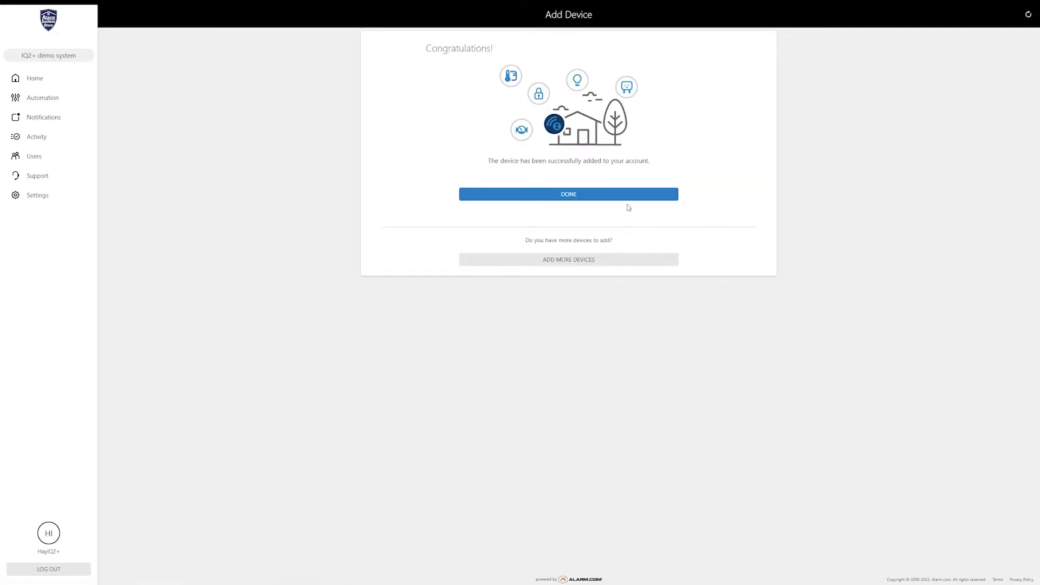
{"action": "left_click", "coordinate": [568, 194]}
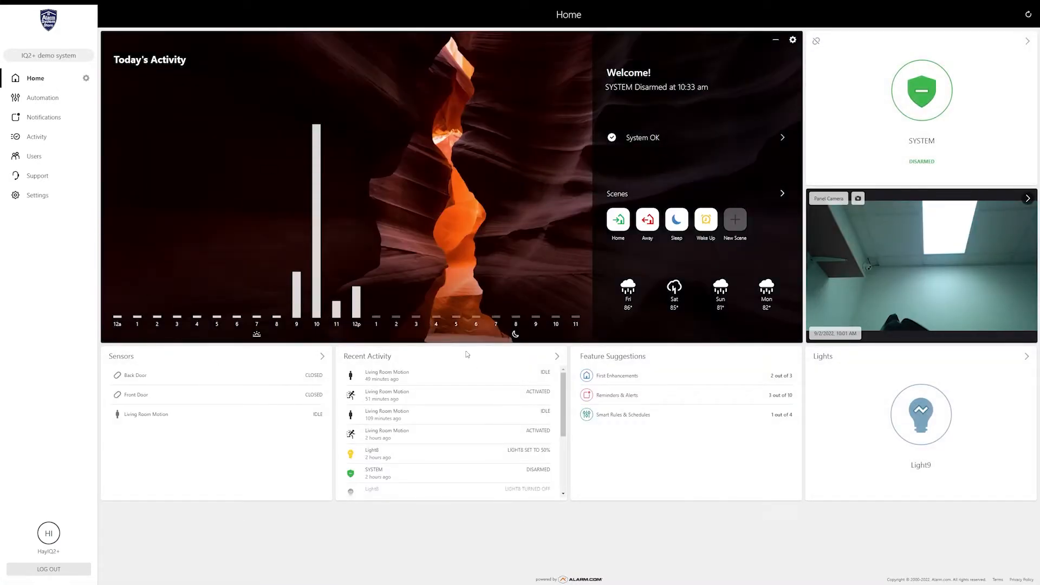
{"action": "mouse_move", "coordinate": [572, 355]}
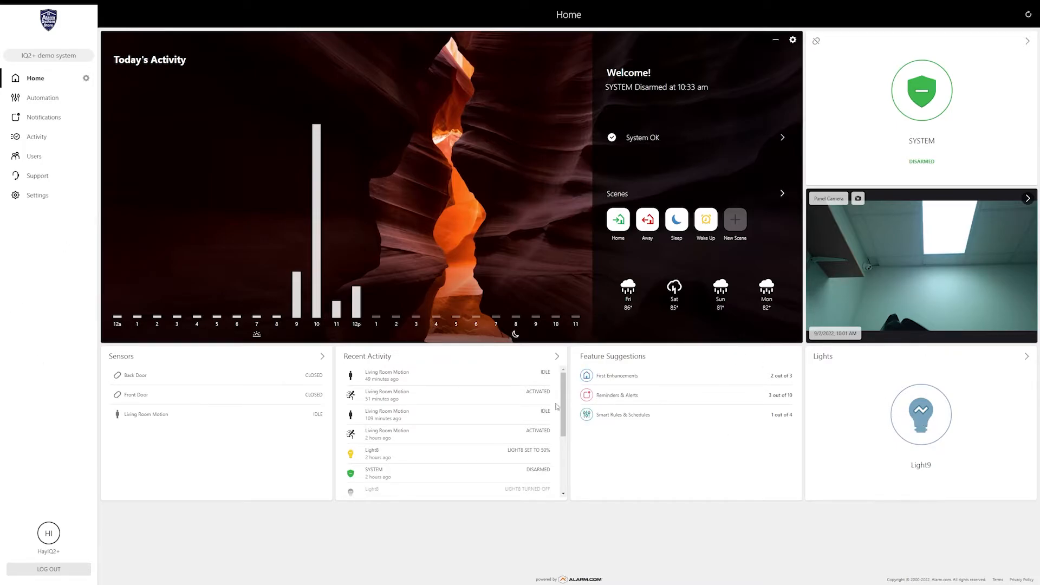
{"action": "mouse_move", "coordinate": [850, 383]}
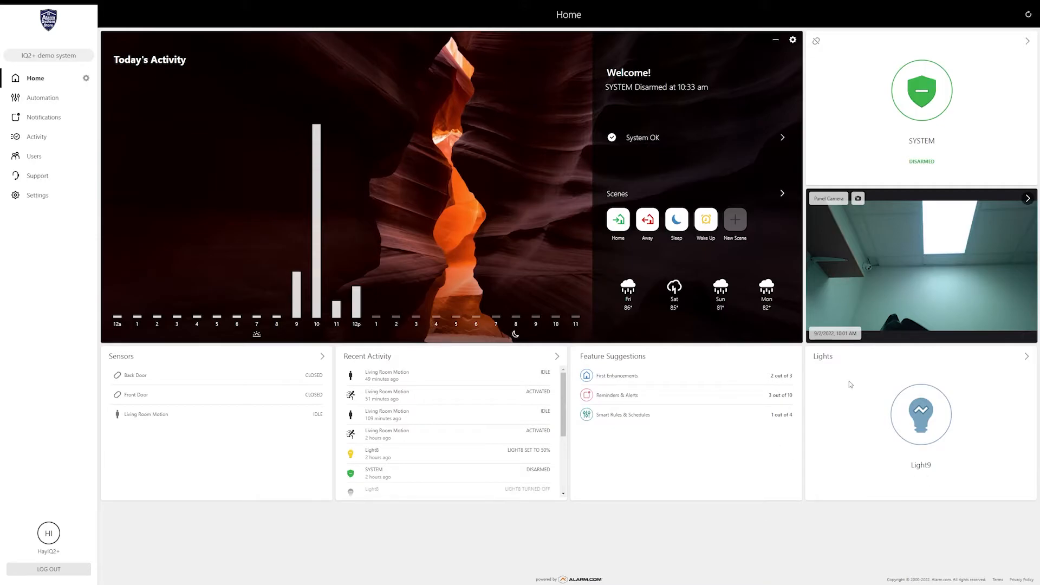
{"action": "mouse_move", "coordinate": [880, 377]}
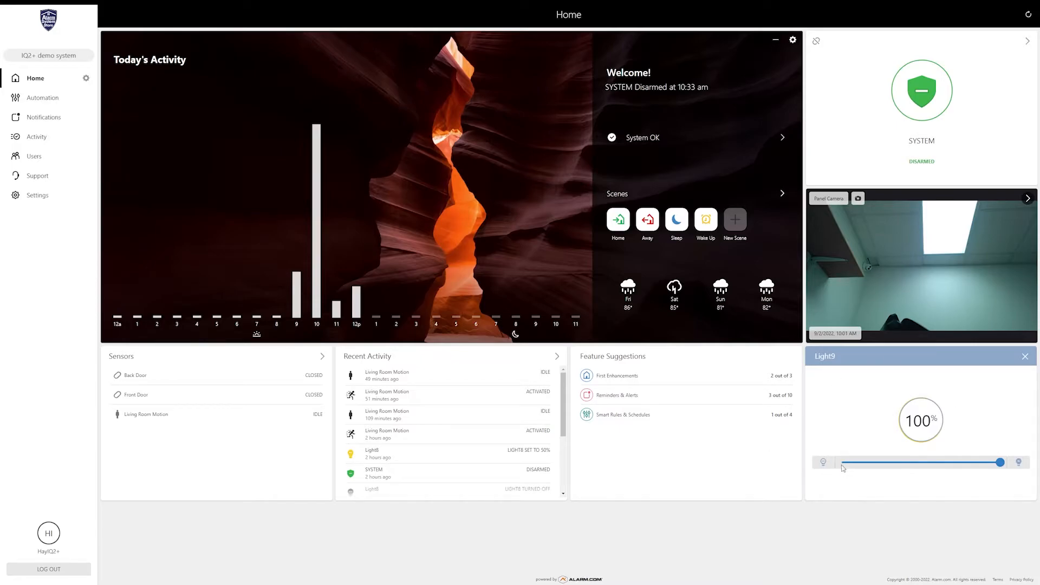
Step: Dim Light9 to about a third brightness, apply it, then turn Light9 off
{"action": "left_click_drag", "start_coordinate": [1000, 463], "coordinate": [894, 462]}
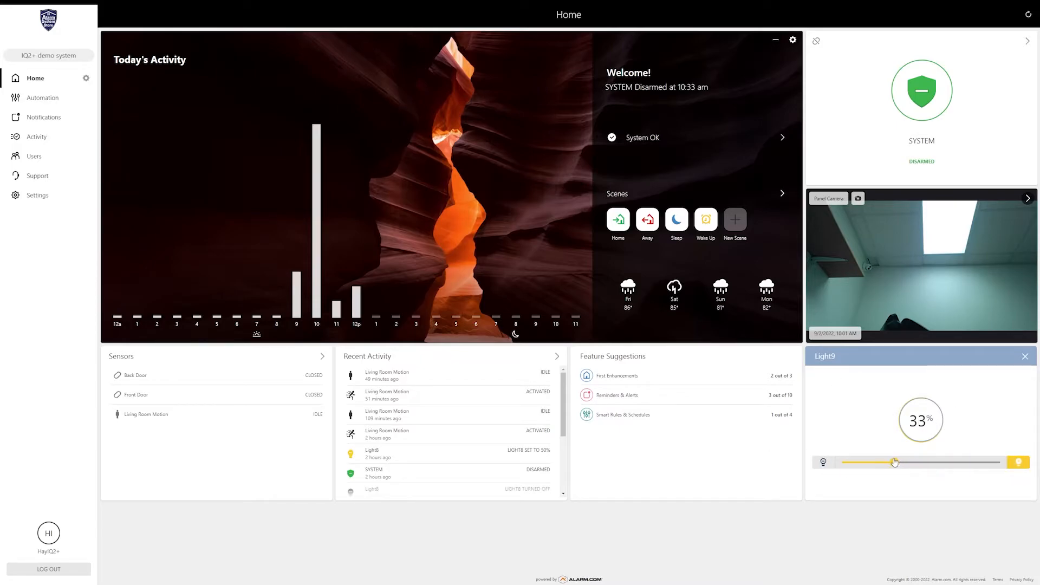
{"action": "left_click", "coordinate": [1024, 355]}
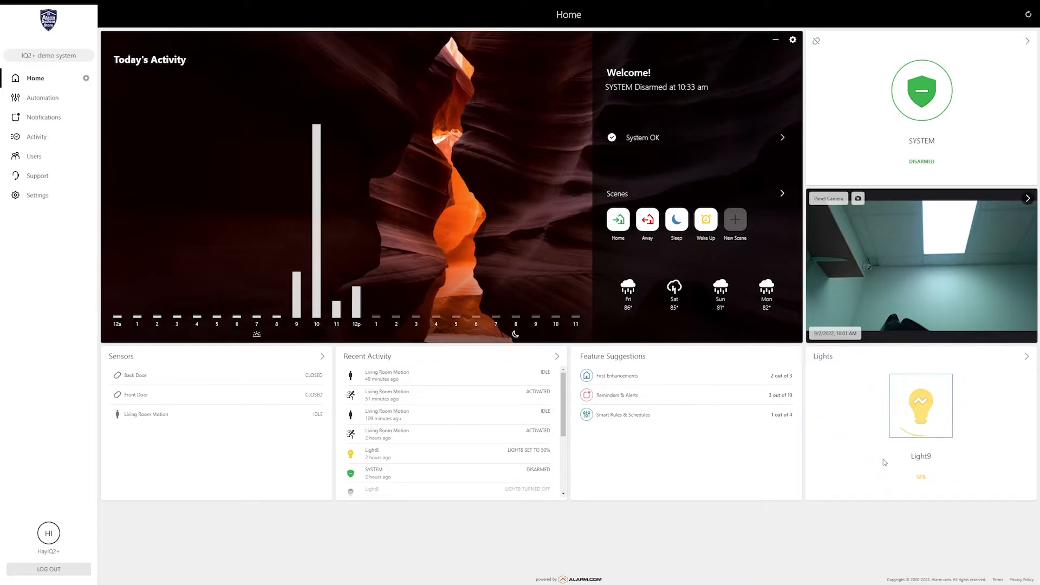
{"action": "left_click", "coordinate": [920, 405]}
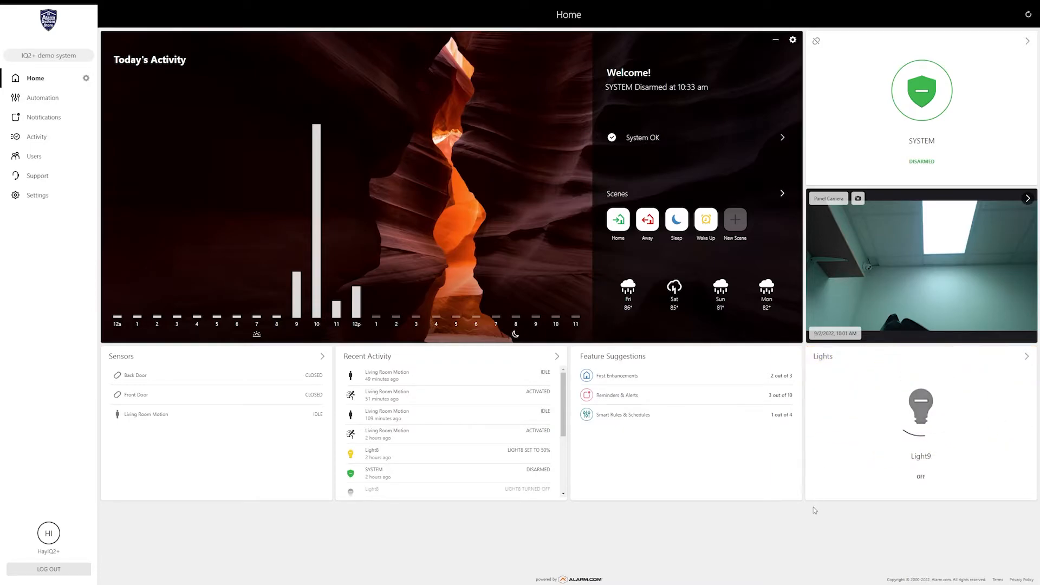
{"action": "mouse_move", "coordinate": [920, 405]}
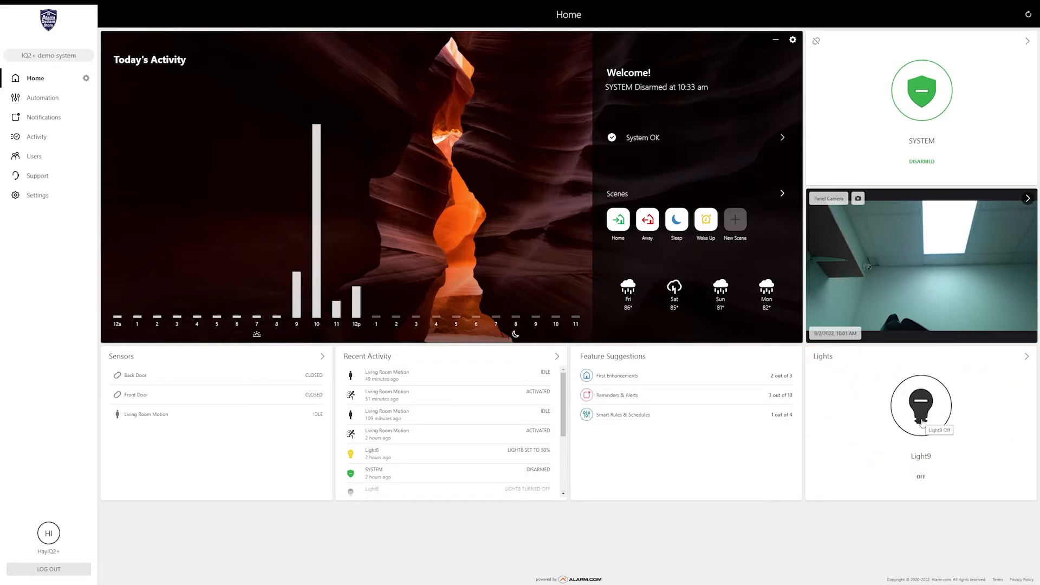
{"action": "mouse_move", "coordinate": [629, 182]}
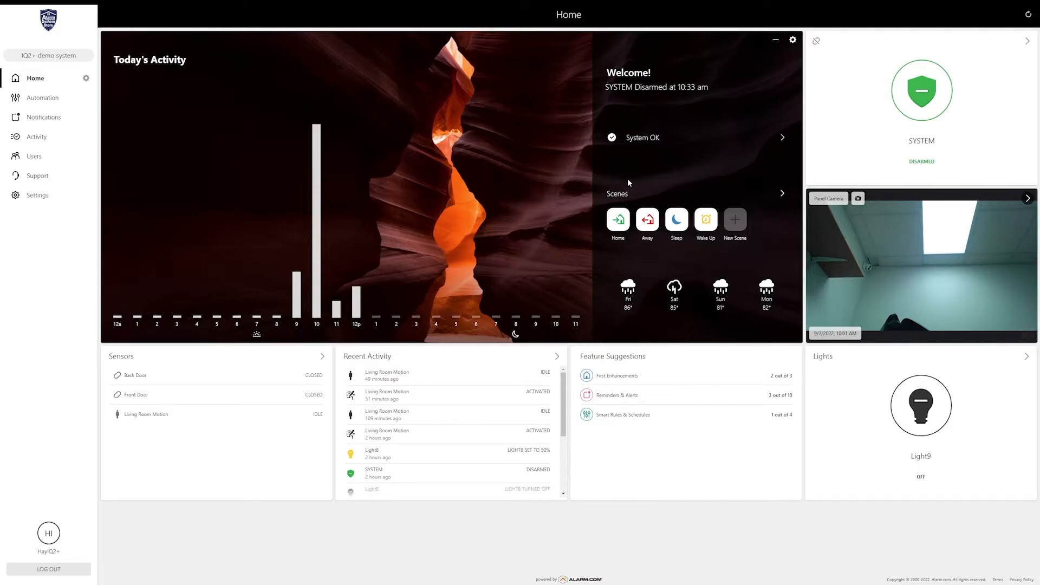
{"action": "mouse_move", "coordinate": [947, 443]}
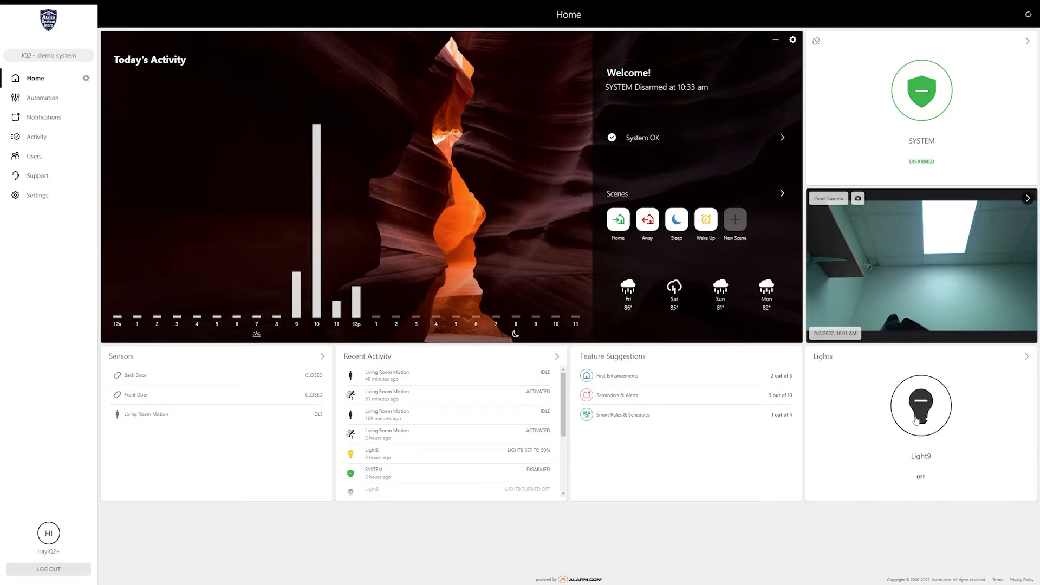
{"action": "mouse_move", "coordinate": [875, 428]}
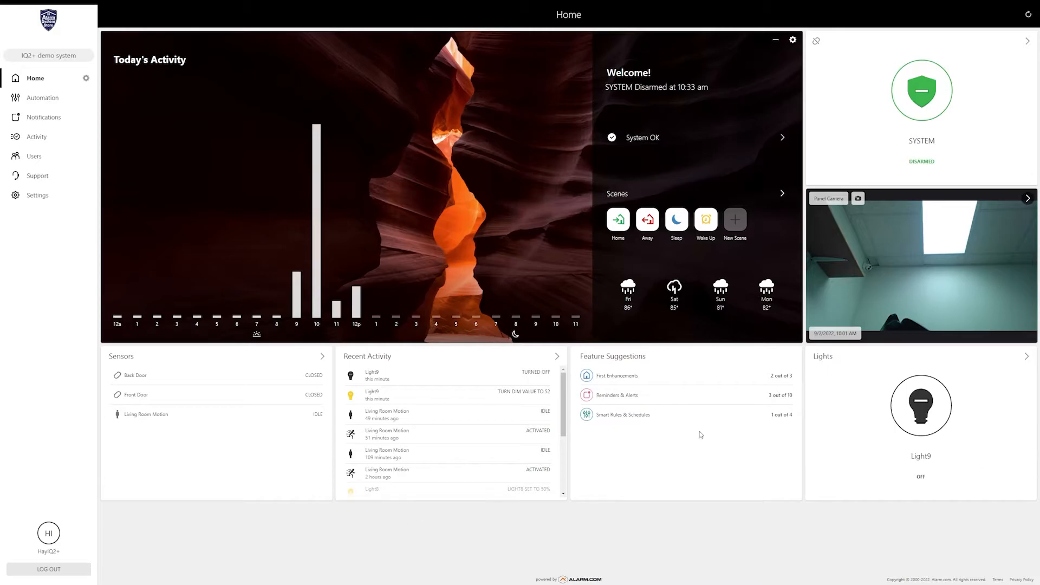
{"action": "mouse_move", "coordinate": [741, 240]}
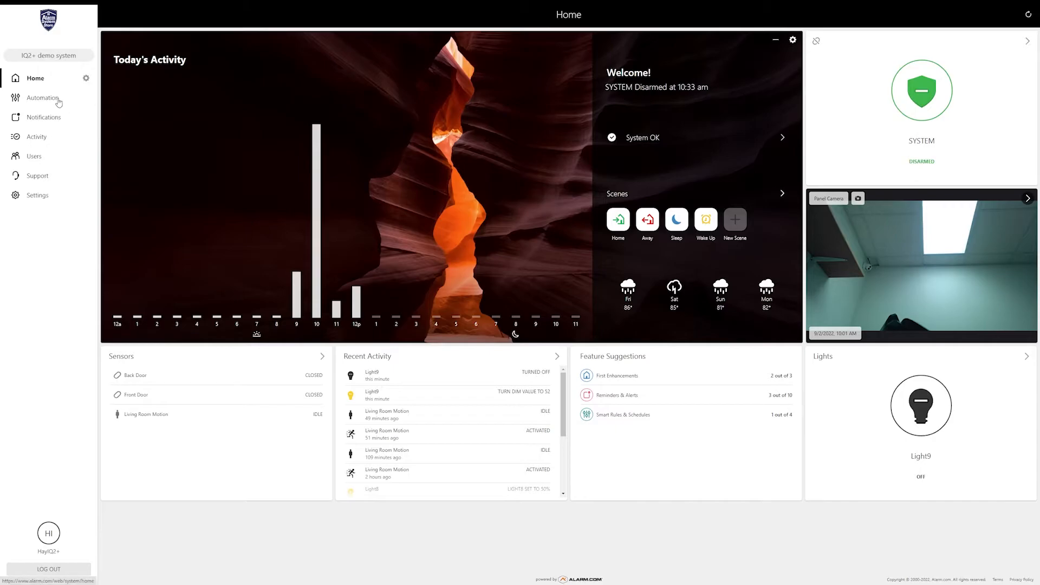
Step: Delete Contact Sensor Light Rule 3 in Automation and start a new rule
{"action": "left_click", "coordinate": [44, 98]}
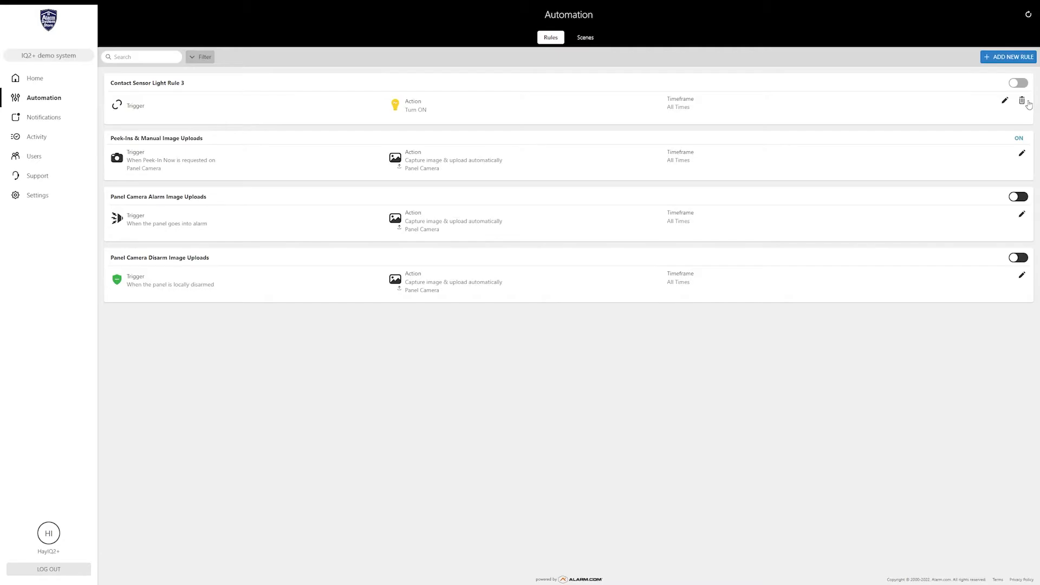
{"action": "left_click", "coordinate": [1022, 100]}
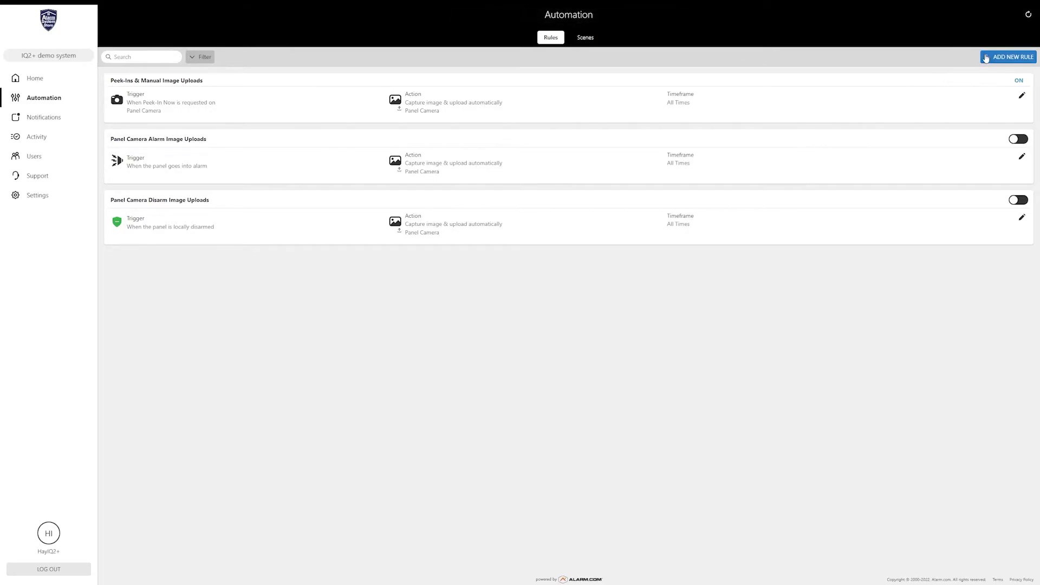
{"action": "left_click", "coordinate": [1006, 57]}
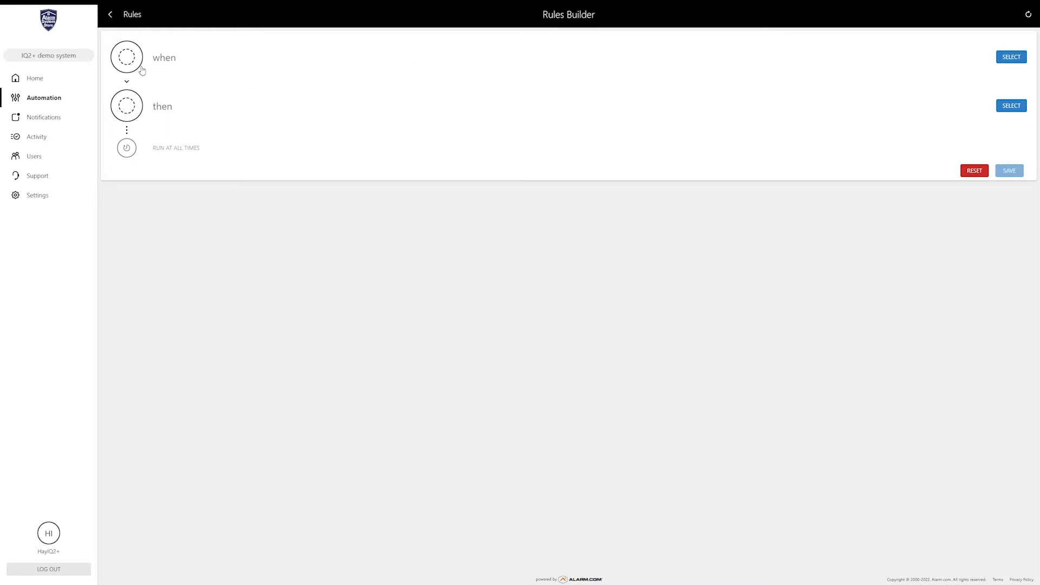
{"action": "mouse_move", "coordinate": [147, 62]}
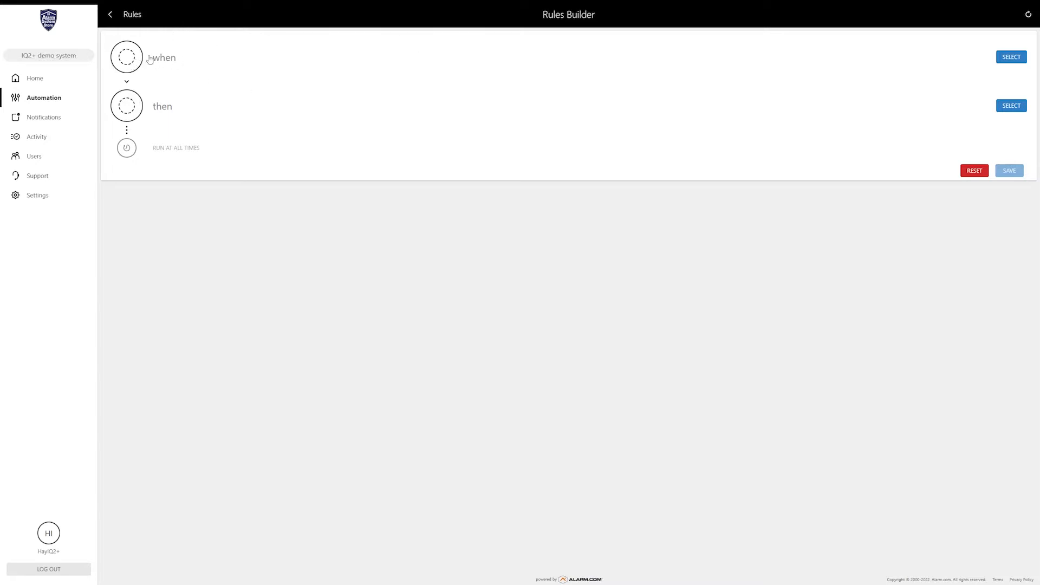
{"action": "mouse_move", "coordinate": [141, 66]}
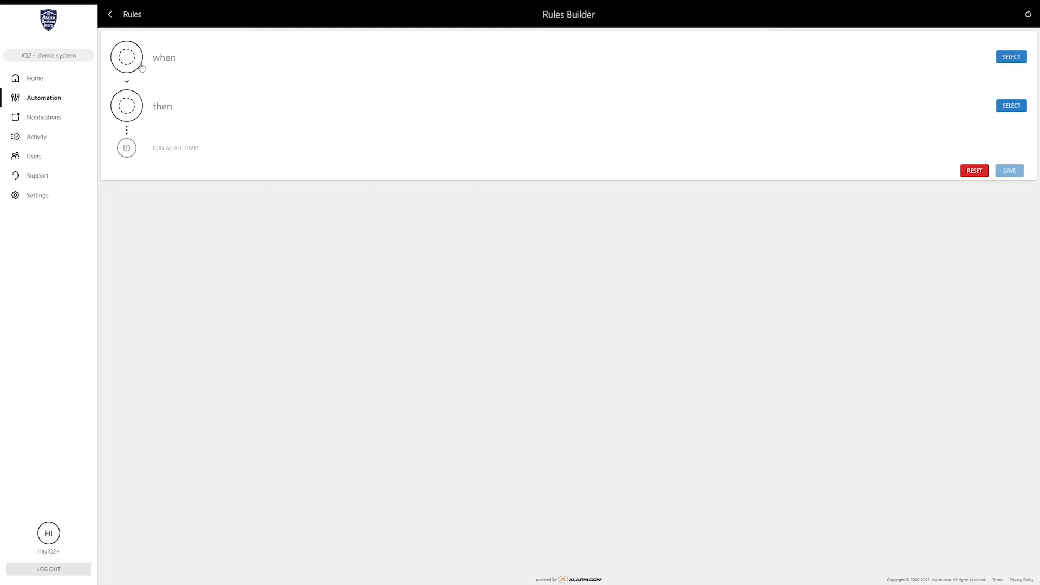
Step: Set the trigger to the Front Door contact sensor being Opened, then begin its action
{"action": "left_click", "coordinate": [1009, 56]}
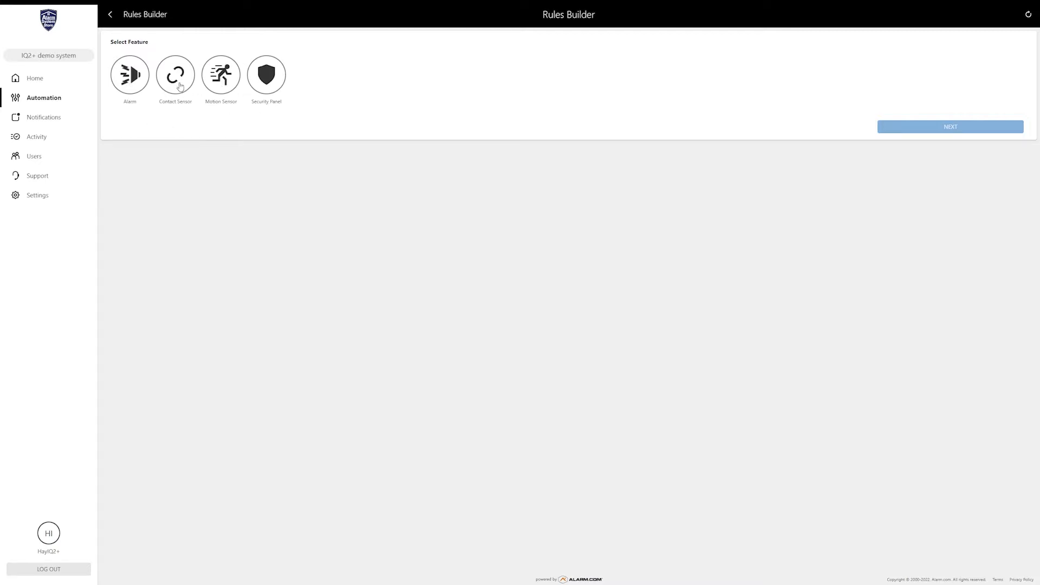
{"action": "left_click", "coordinate": [176, 74]}
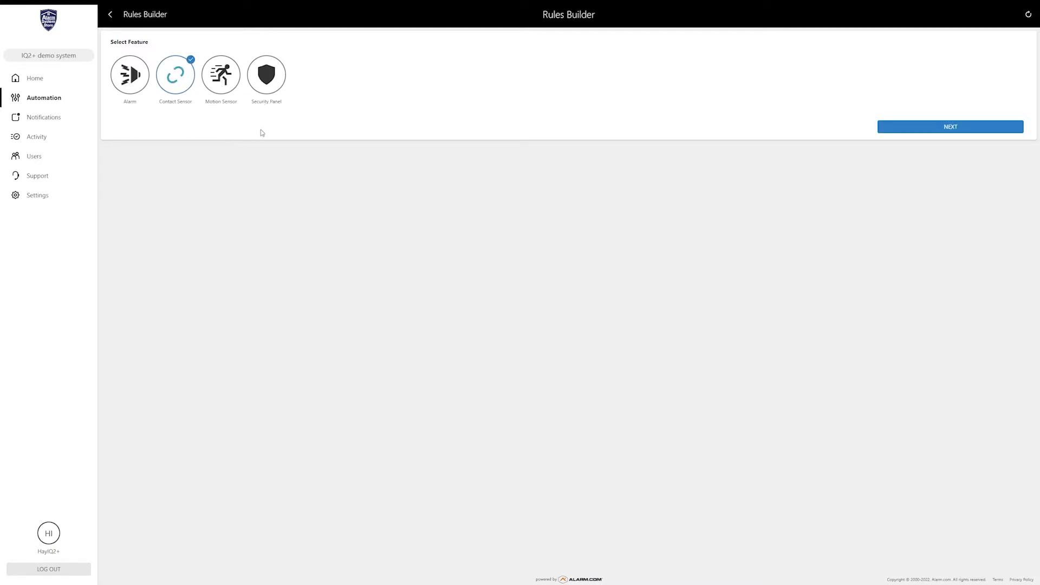
{"action": "left_click", "coordinate": [950, 126]}
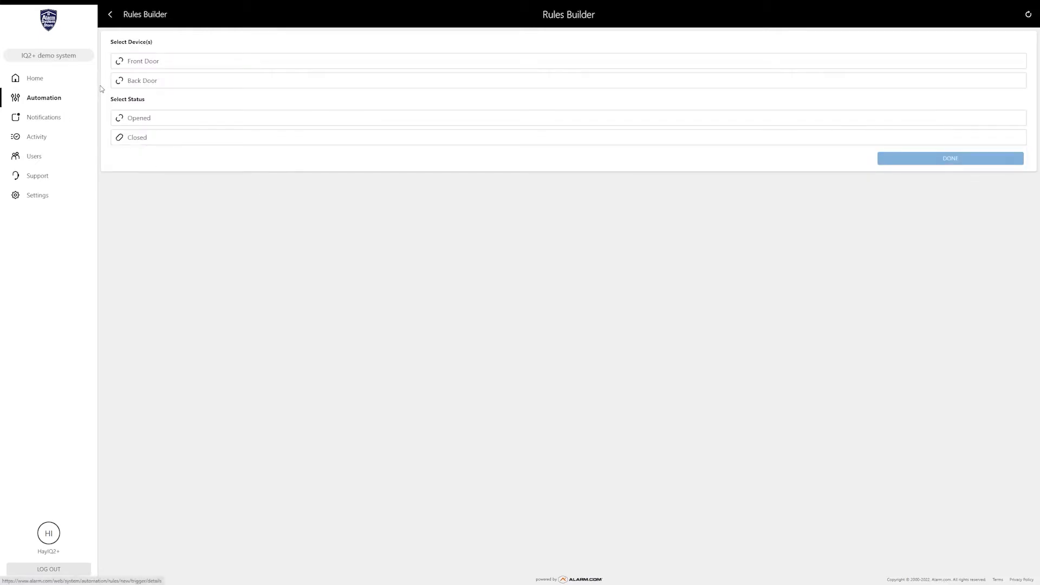
{"action": "left_click", "coordinate": [569, 60]}
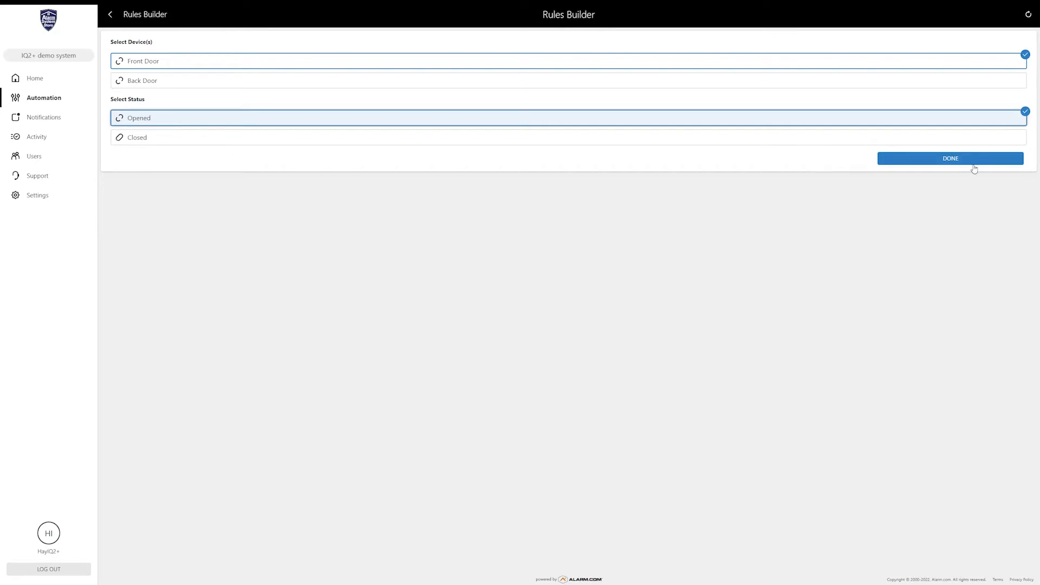
{"action": "left_click", "coordinate": [950, 158]}
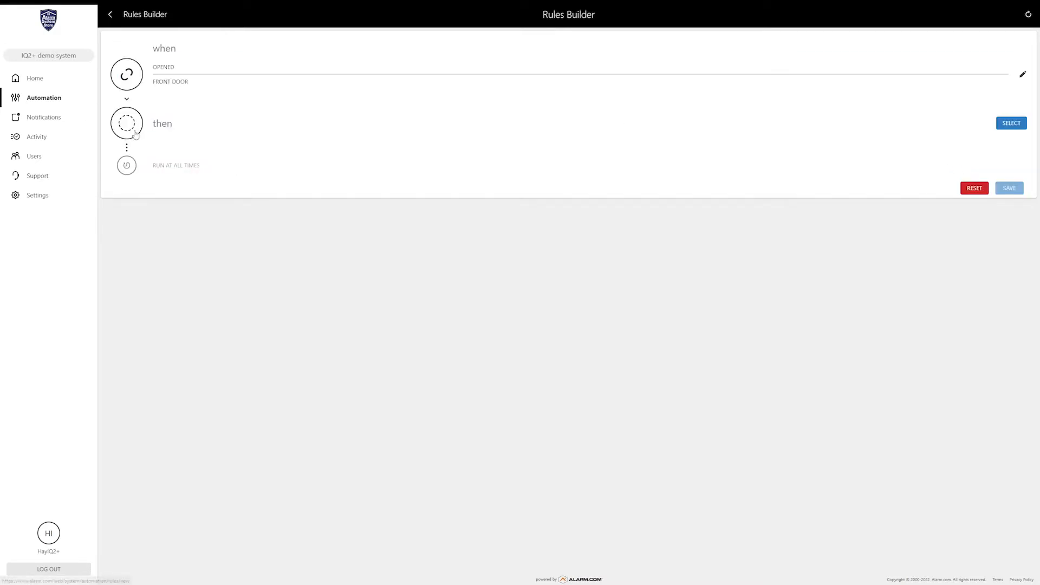
{"action": "left_click", "coordinate": [1011, 123]}
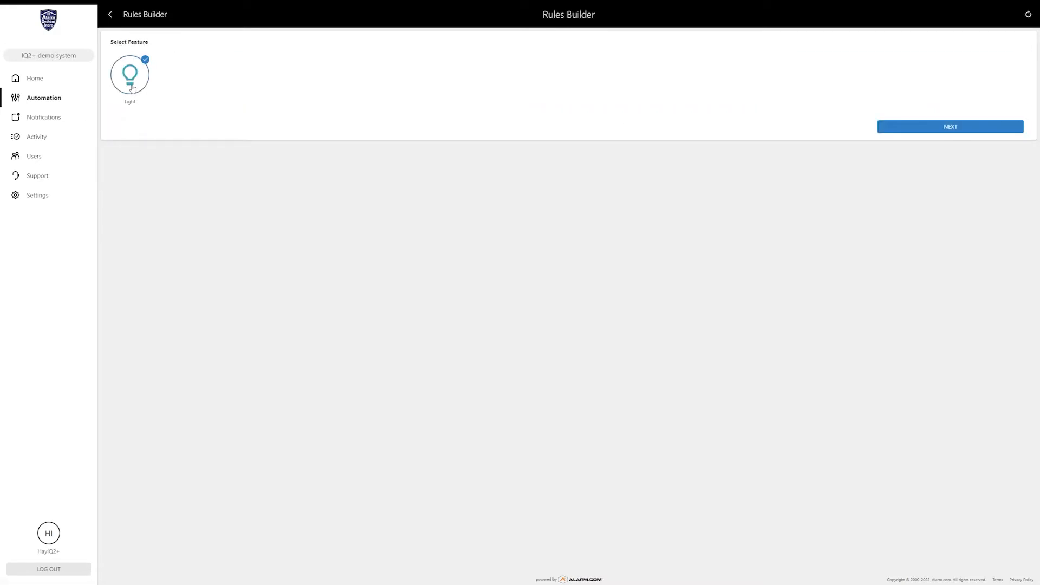
Step: Set the action to Turn On LIGHT9
{"action": "left_click", "coordinate": [950, 127]}
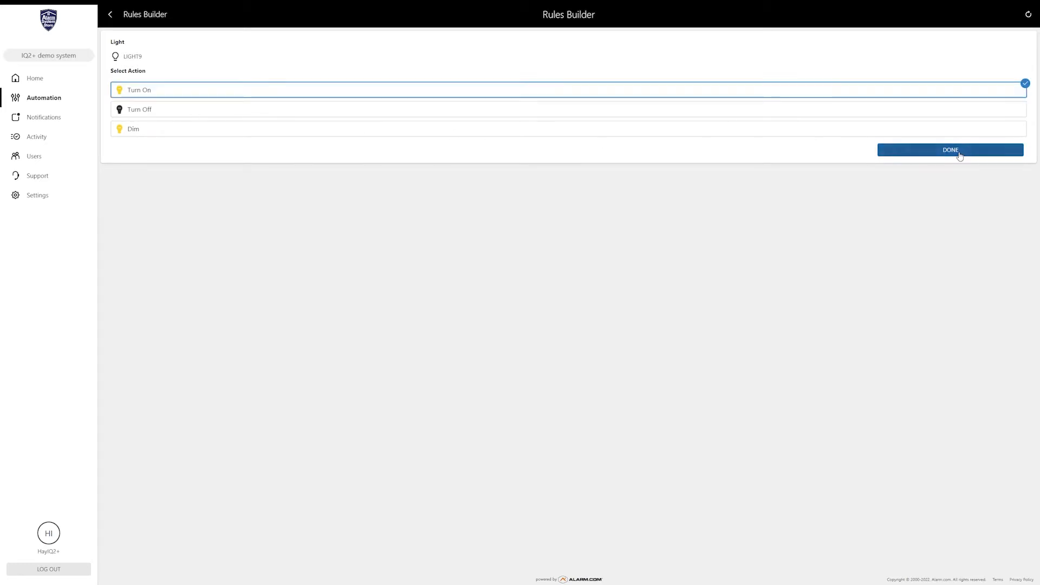
{"action": "left_click", "coordinate": [950, 150]}
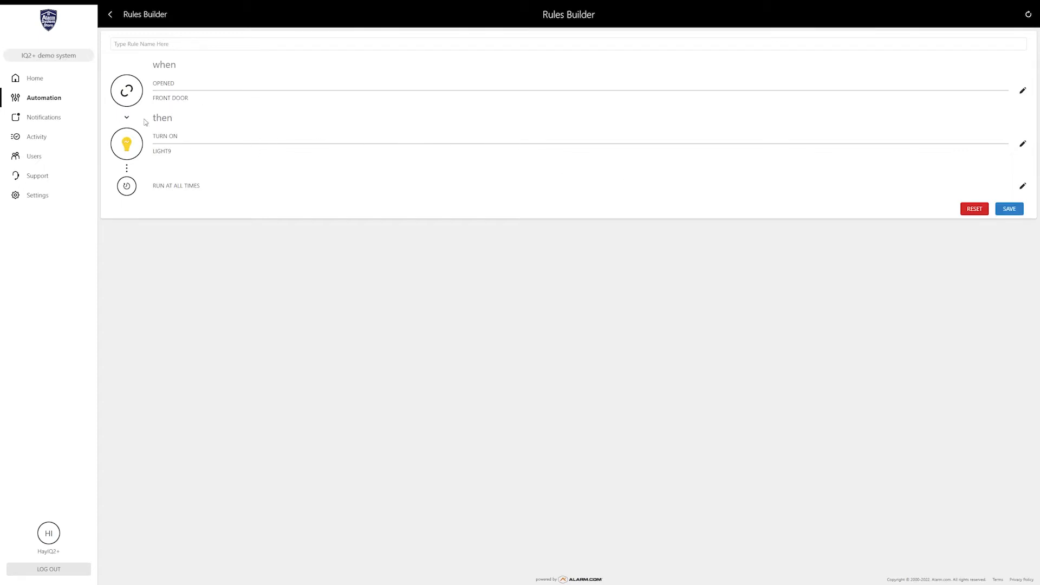
{"action": "mouse_move", "coordinate": [165, 164]}
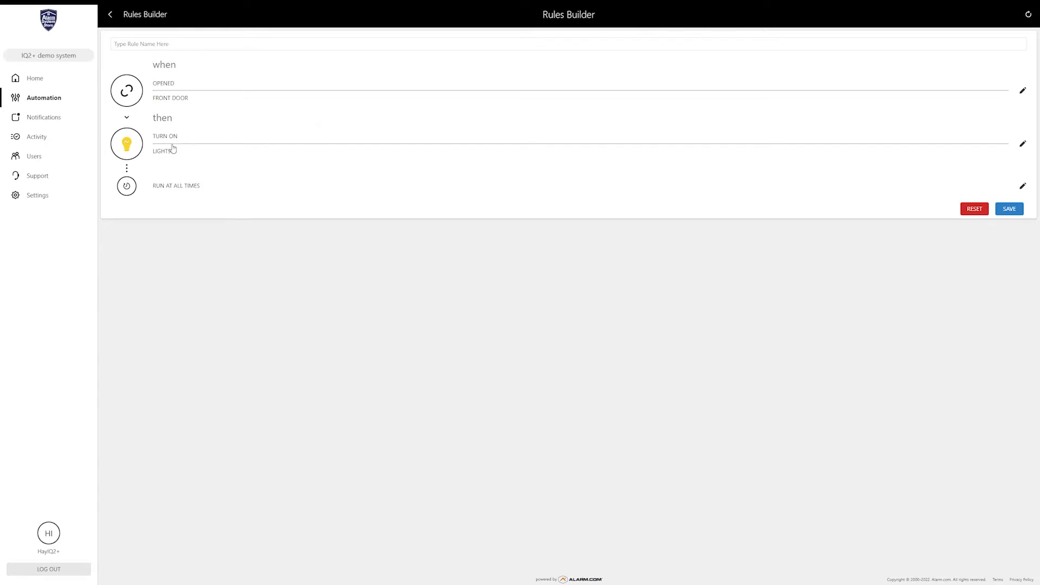
Step: Review the set-times and after-sunset options, then keep the rule running at all times
{"action": "left_click", "coordinate": [1022, 185]}
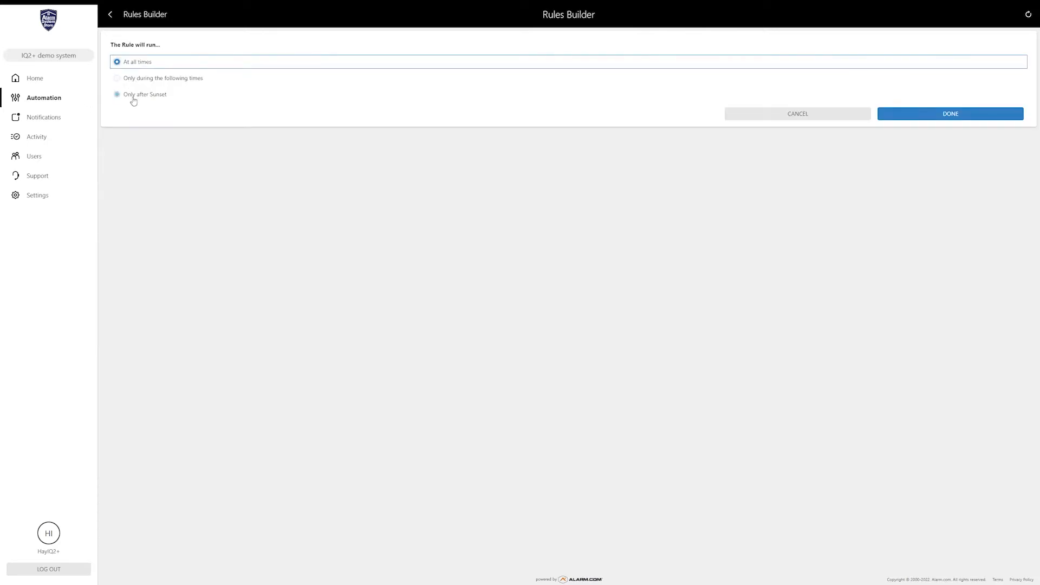
{"action": "left_click", "coordinate": [117, 78]}
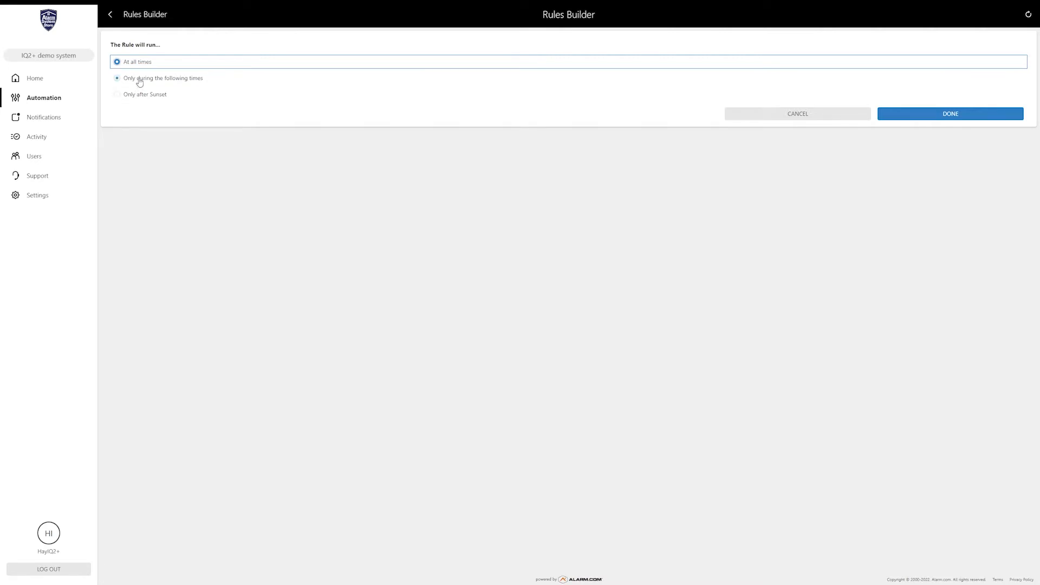
{"action": "left_click", "coordinate": [144, 93]}
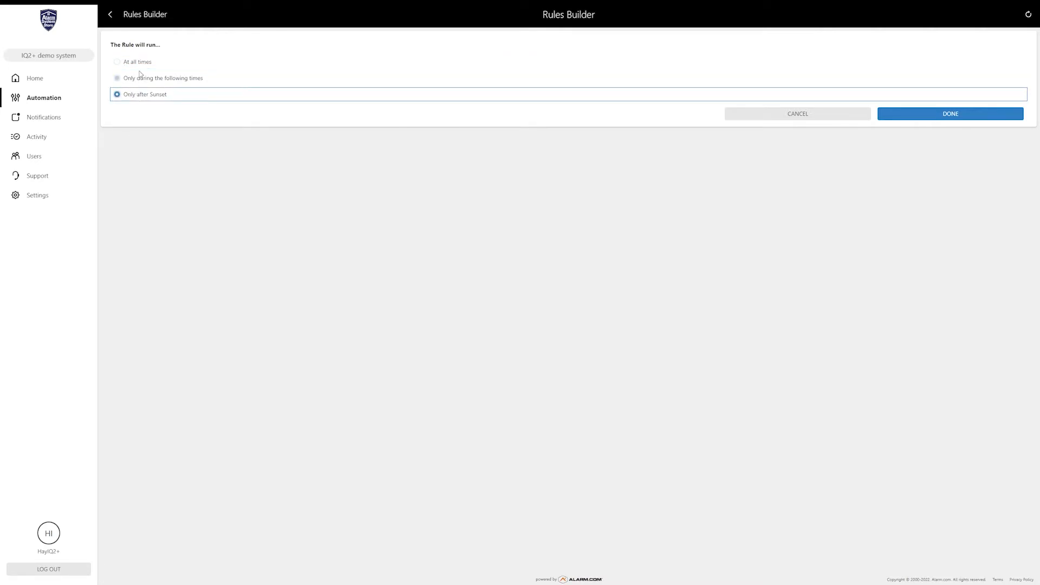
{"action": "left_click", "coordinate": [117, 78]}
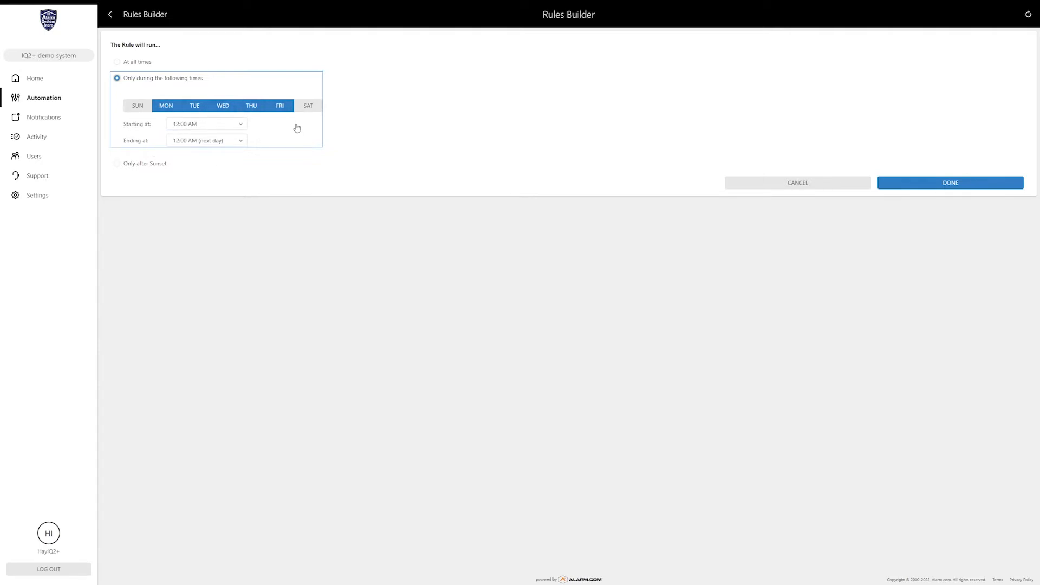
{"action": "left_click", "coordinate": [117, 62]}
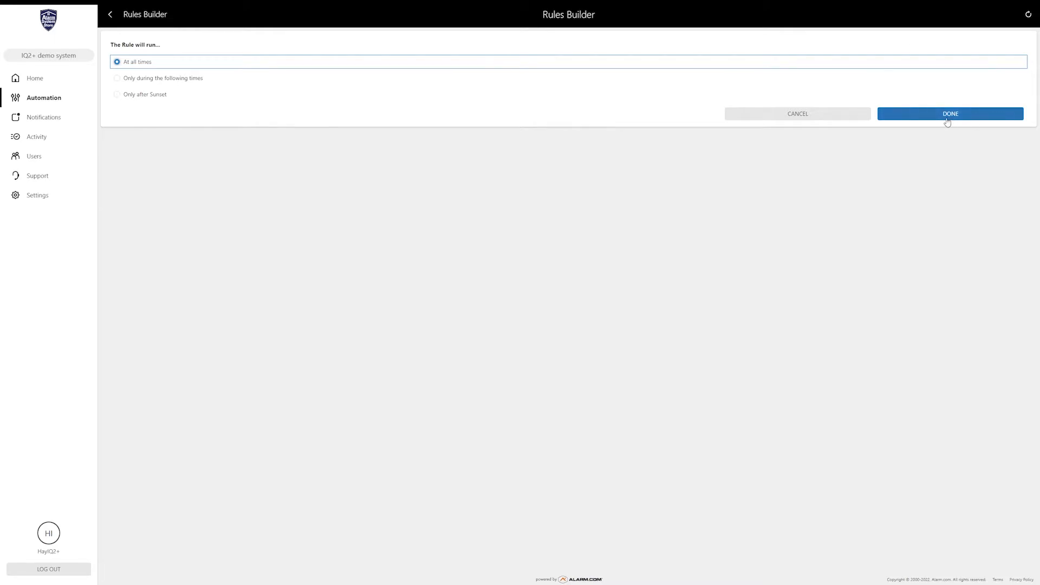
{"action": "left_click", "coordinate": [949, 114]}
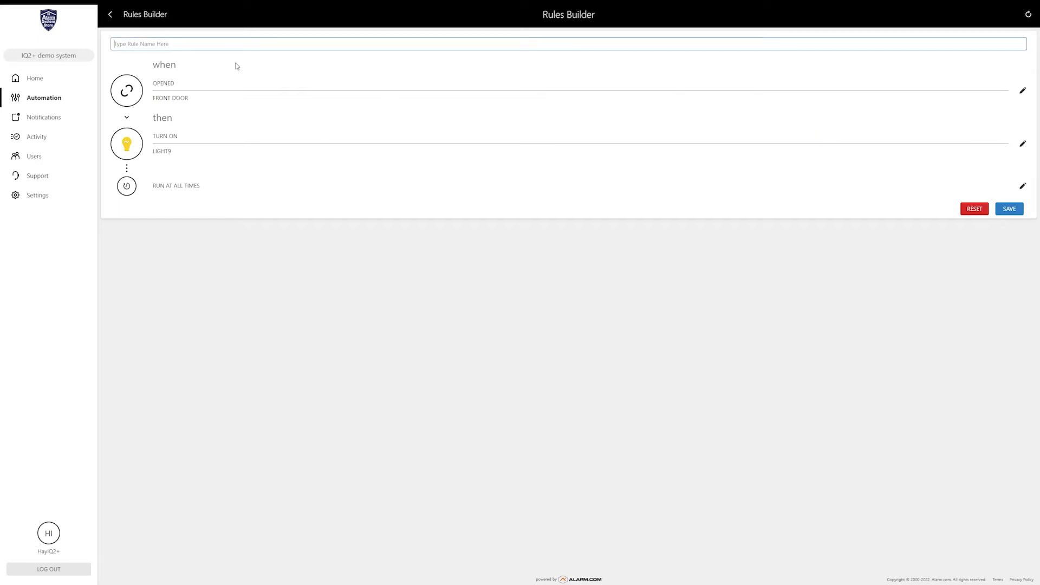
Step: Name the rule 123 and save it to the automation rules list
{"action": "type", "text": "123"}
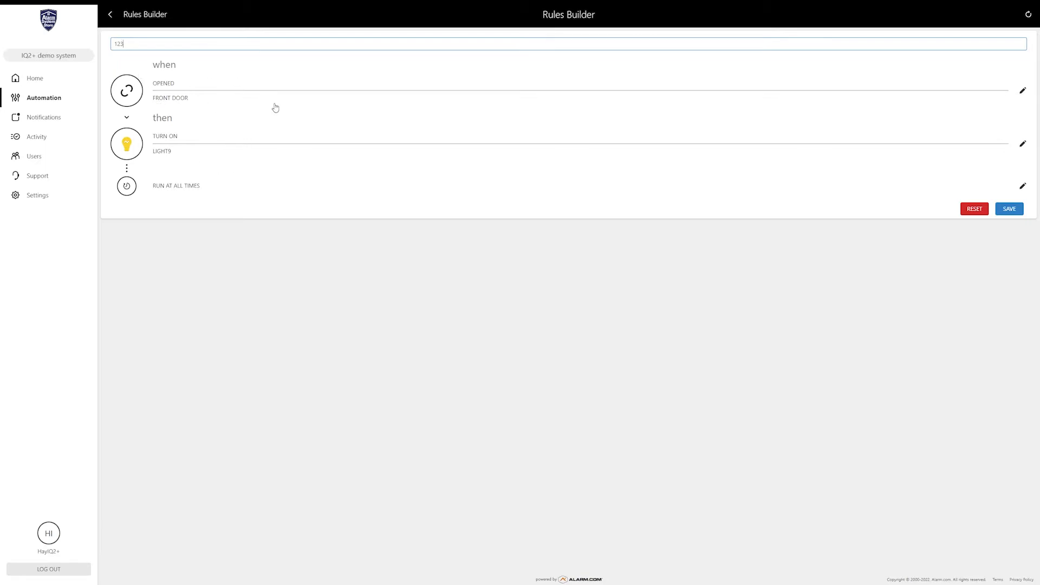
{"action": "mouse_move", "coordinate": [139, 150]}
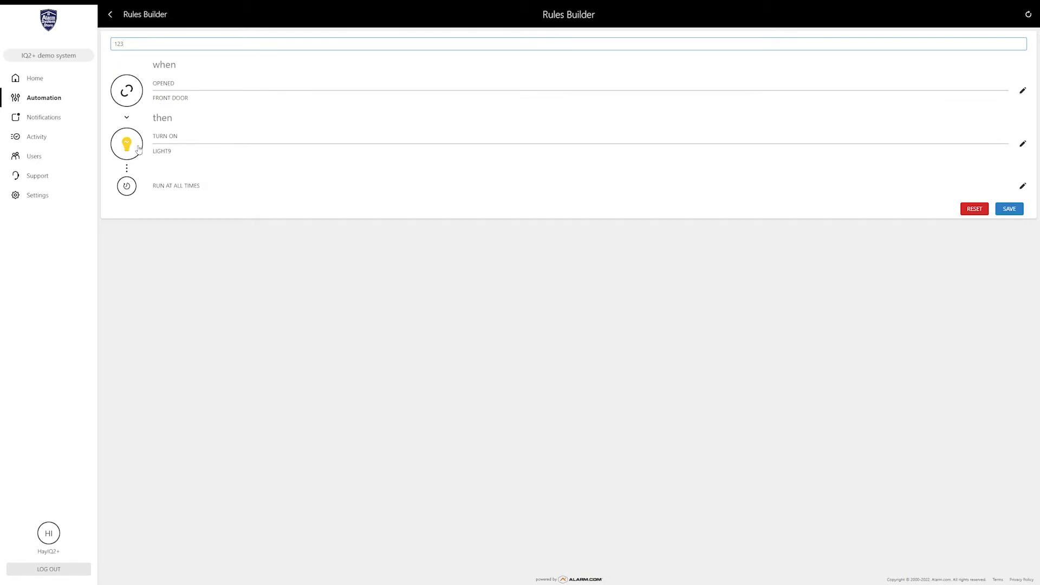
{"action": "mouse_move", "coordinate": [234, 120]}
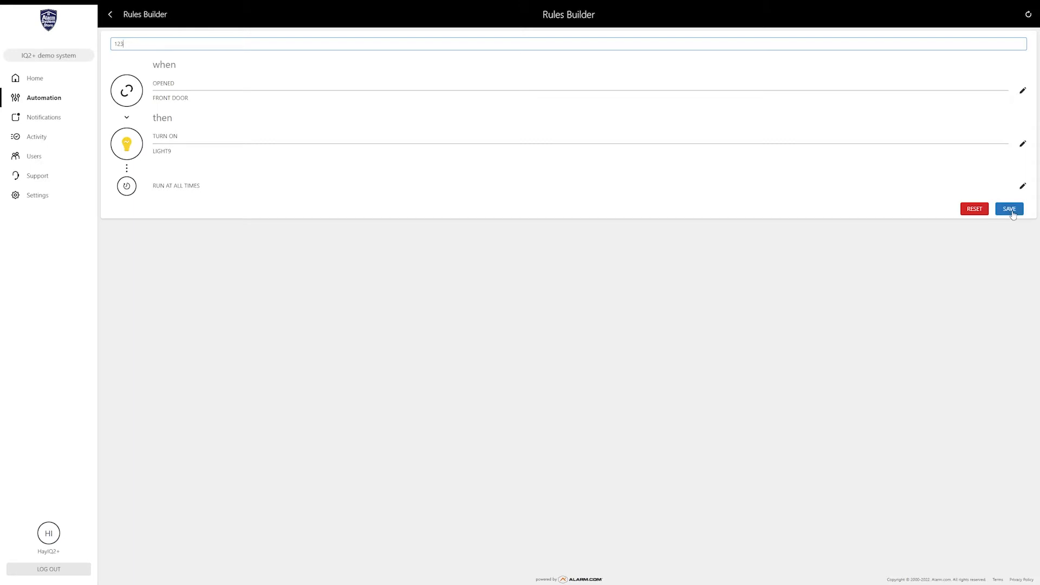
{"action": "mouse_move", "coordinate": [256, 182]}
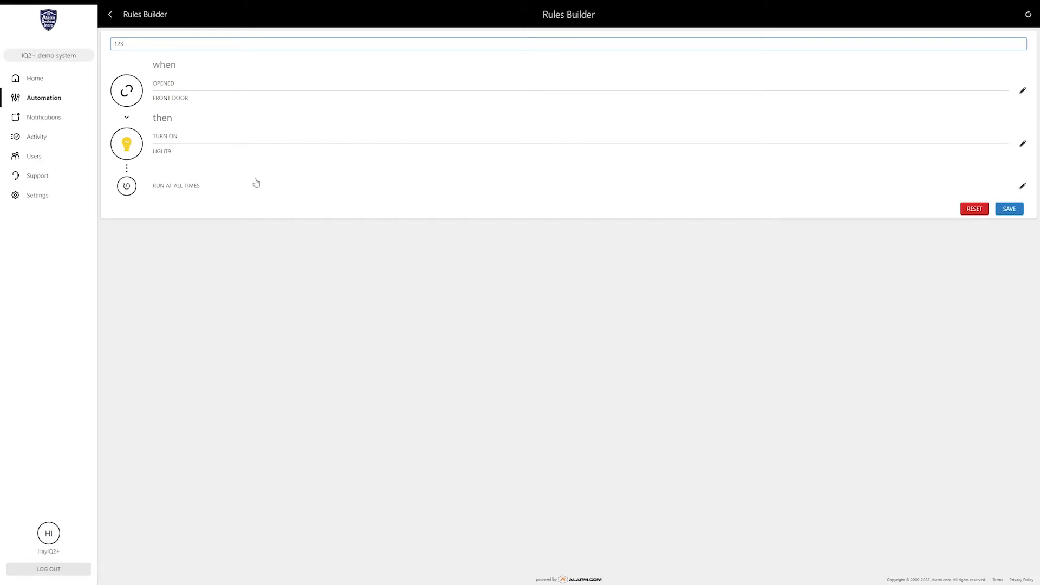
{"action": "left_click", "coordinate": [1008, 208]}
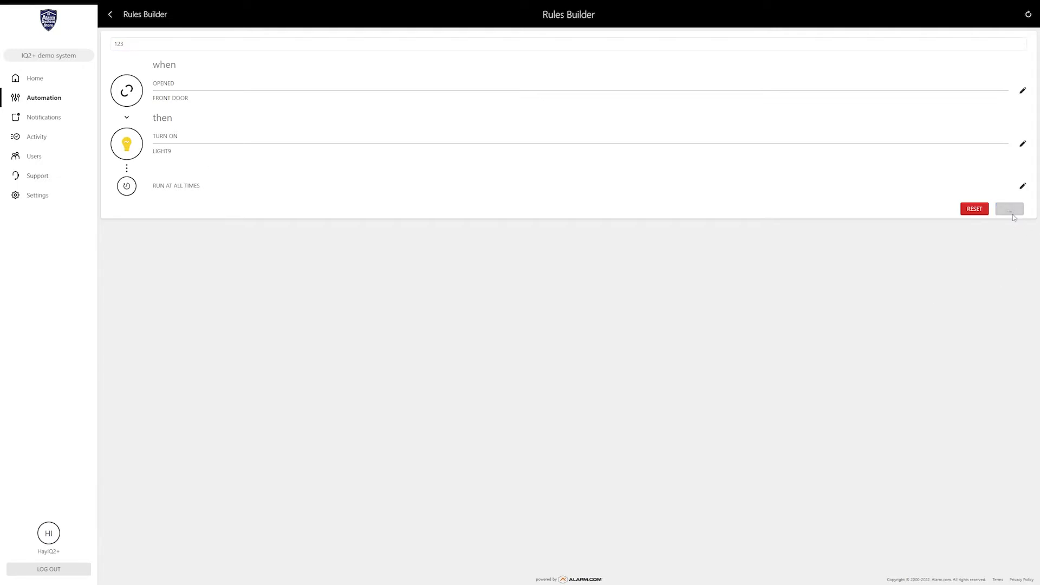
{"action": "left_click", "coordinate": [1008, 208]}
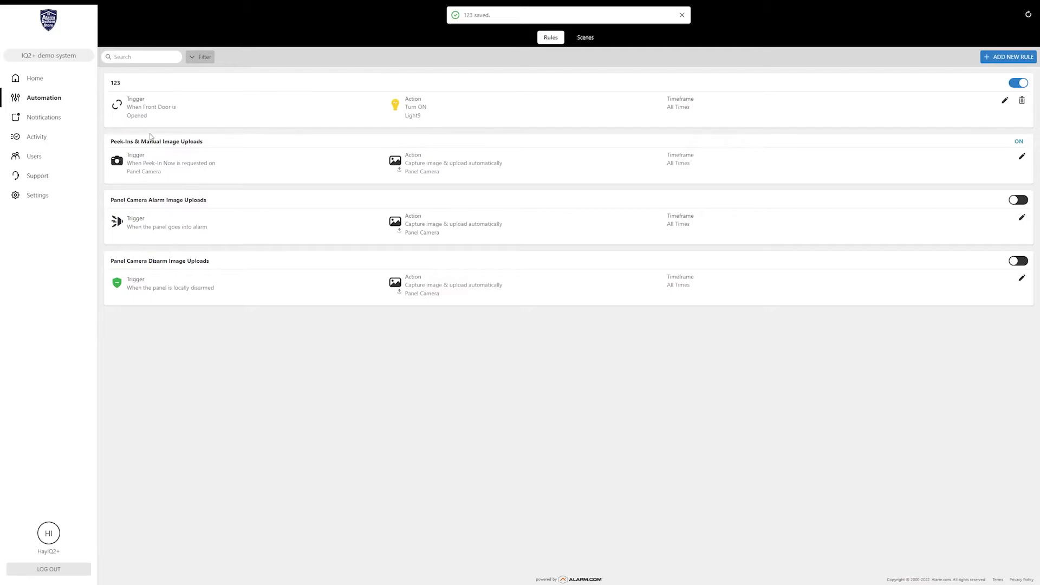
Step: Dismiss the rule-saved confirmation to show the Automation rules list with rule 123
{"action": "left_click", "coordinate": [681, 14]}
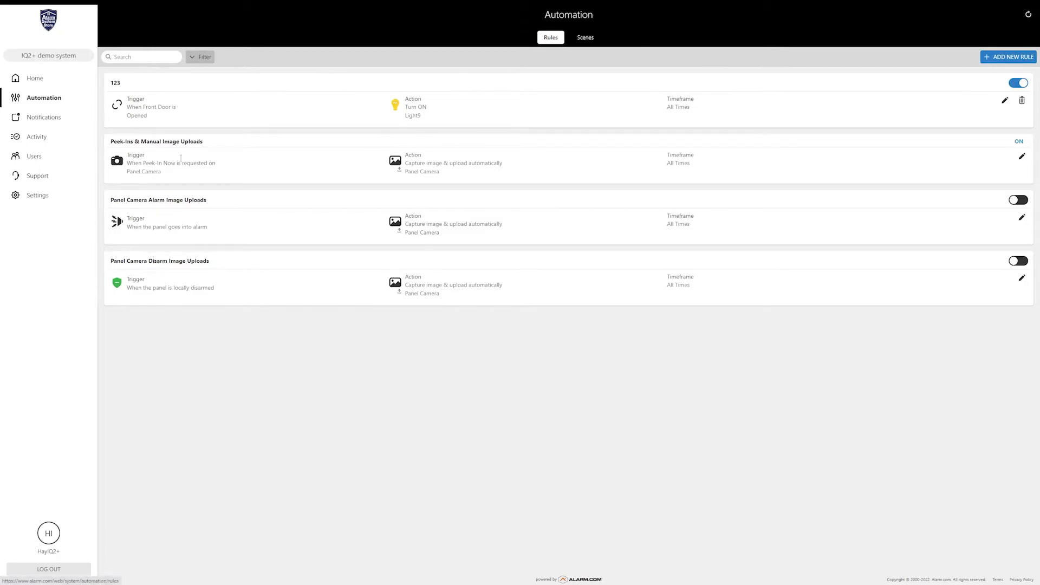
{"action": "mouse_move", "coordinate": [589, 102]}
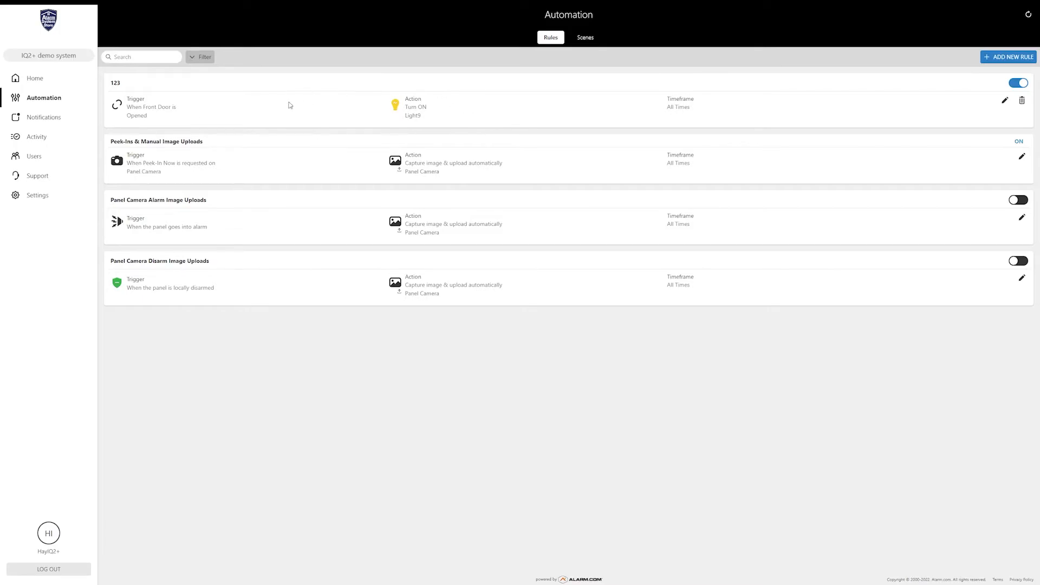
{"action": "mouse_move", "coordinate": [657, 102]}
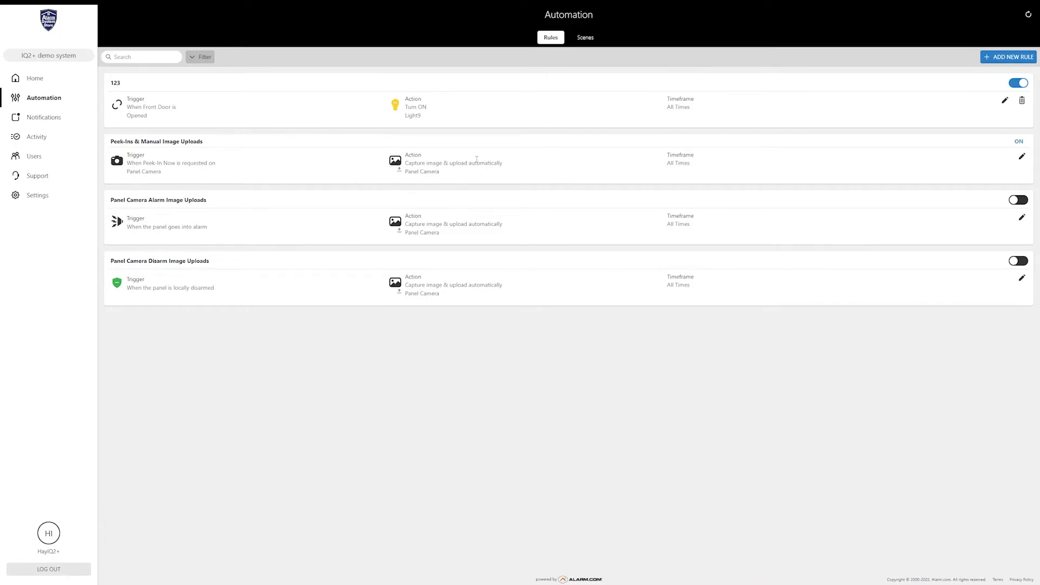
{"action": "mouse_move", "coordinate": [544, 94]}
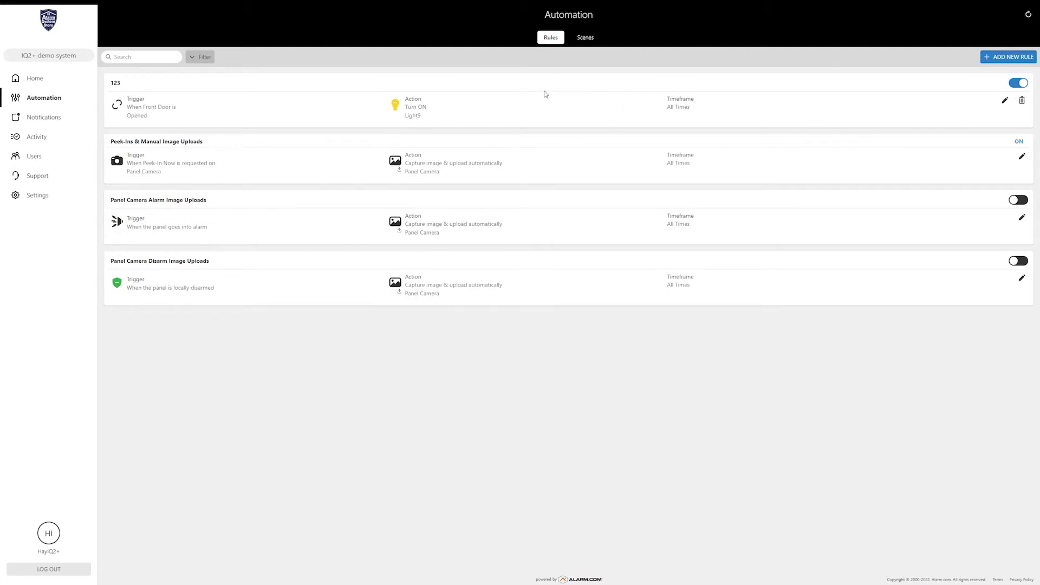
{"action": "mouse_move", "coordinate": [476, 111]}
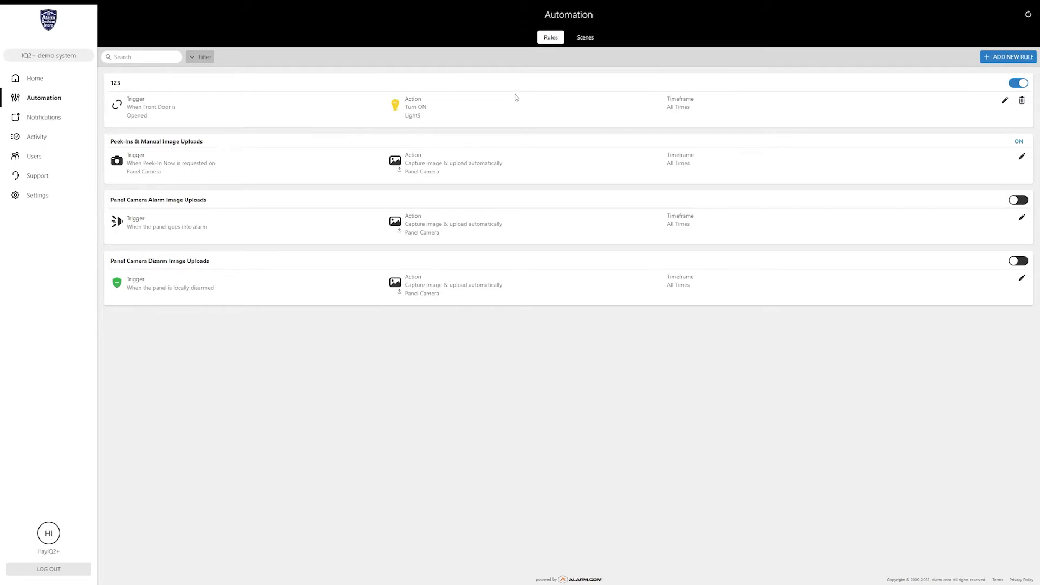
{"action": "mouse_move", "coordinate": [574, 128]}
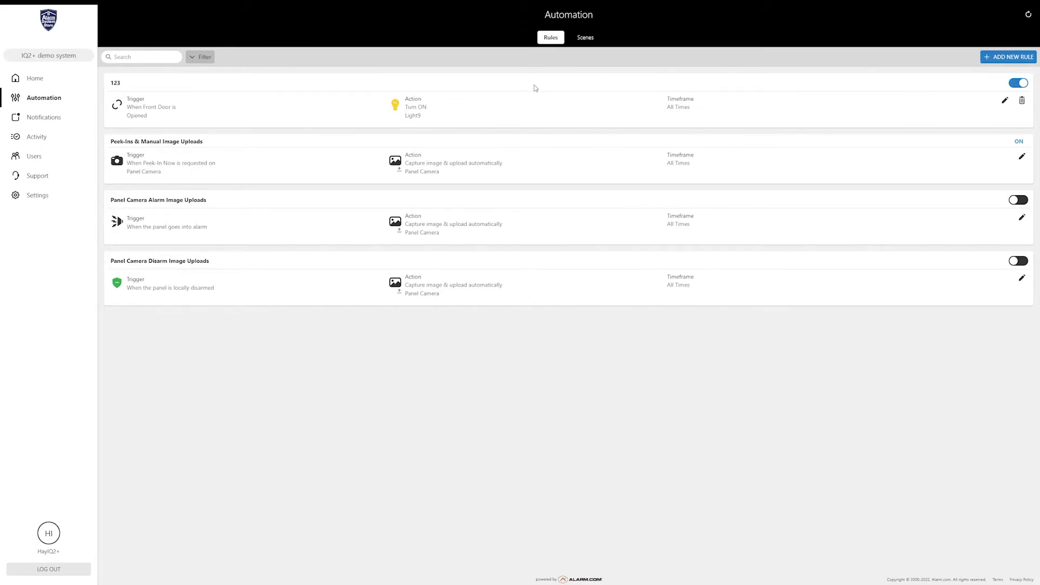
{"action": "mouse_move", "coordinate": [494, 110]}
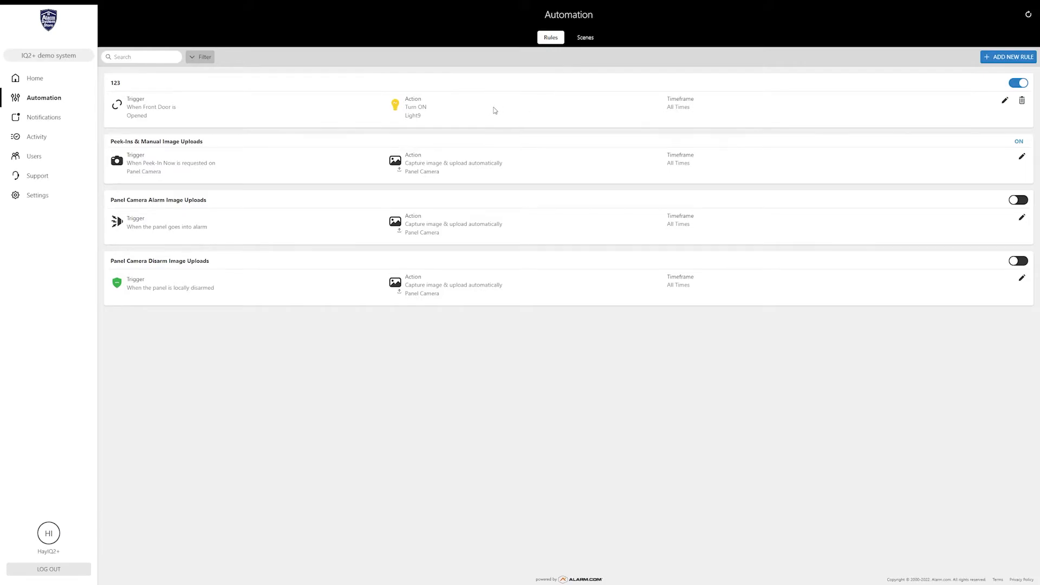
{"action": "mouse_move", "coordinate": [501, 114]}
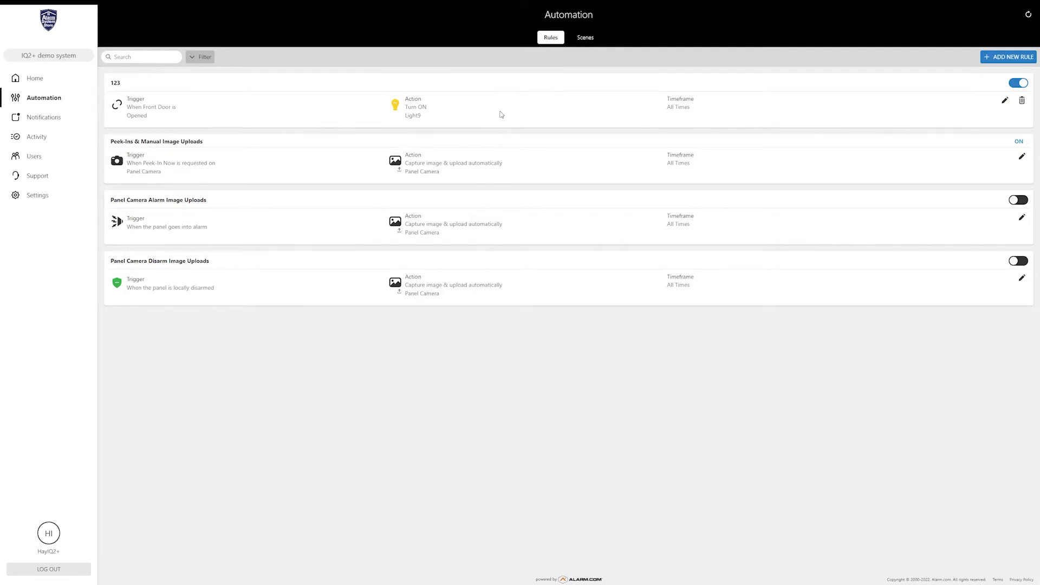
{"action": "mouse_move", "coordinate": [556, 120]}
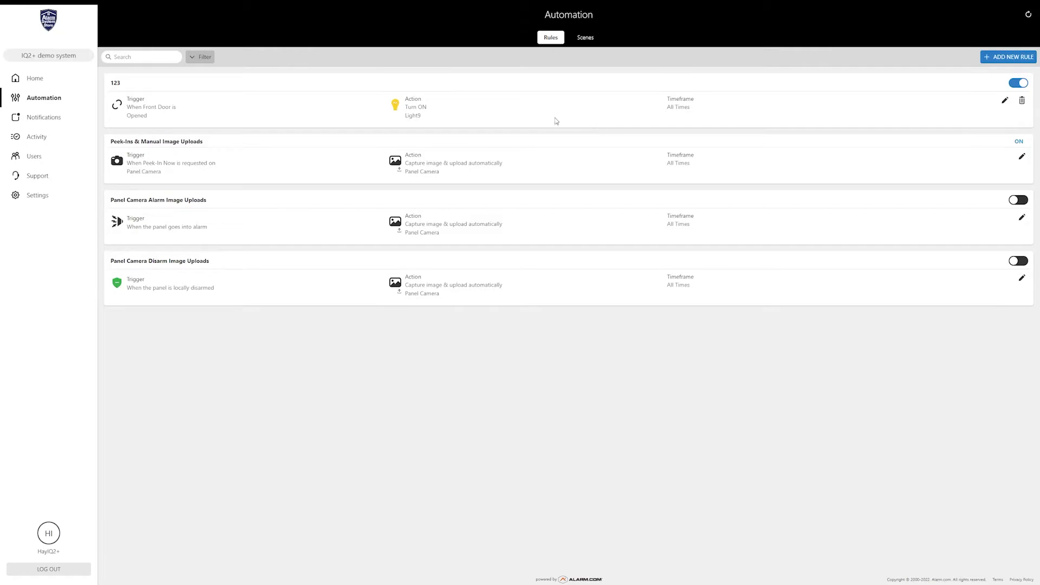
{"action": "mouse_move", "coordinate": [598, 114]}
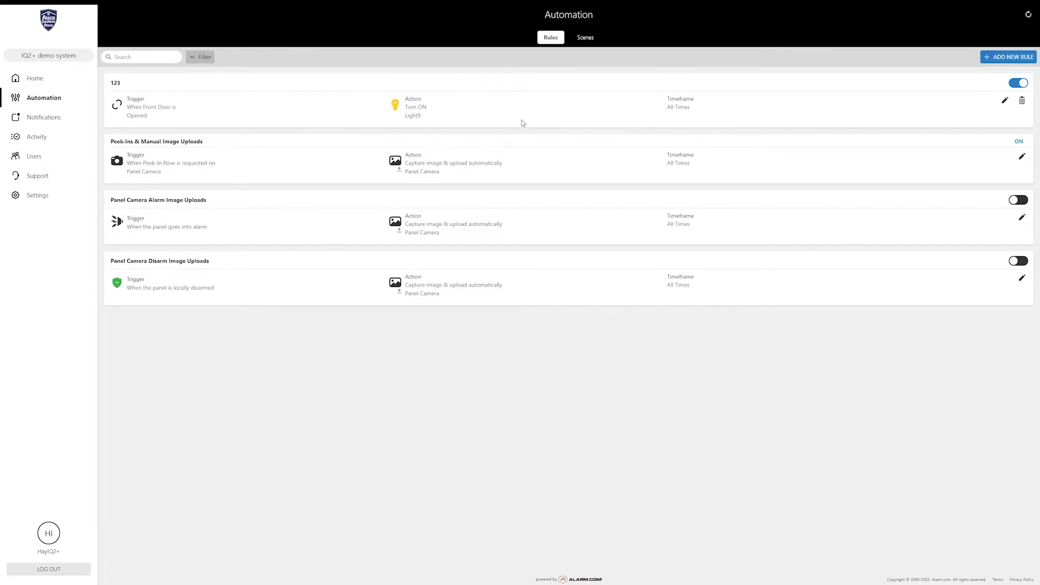
{"action": "mouse_move", "coordinate": [611, 61]}
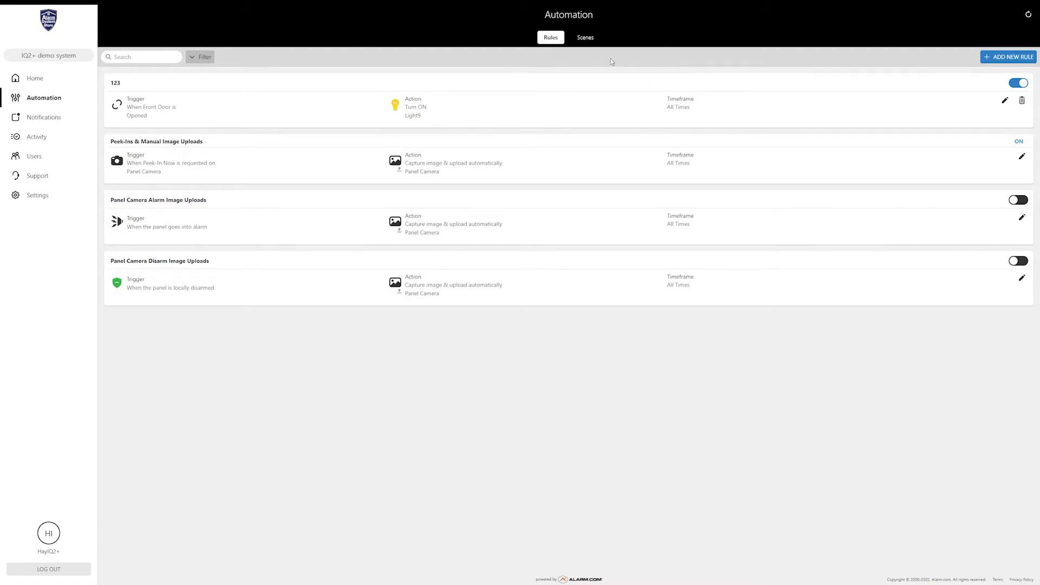
{"action": "mouse_move", "coordinate": [546, 97]}
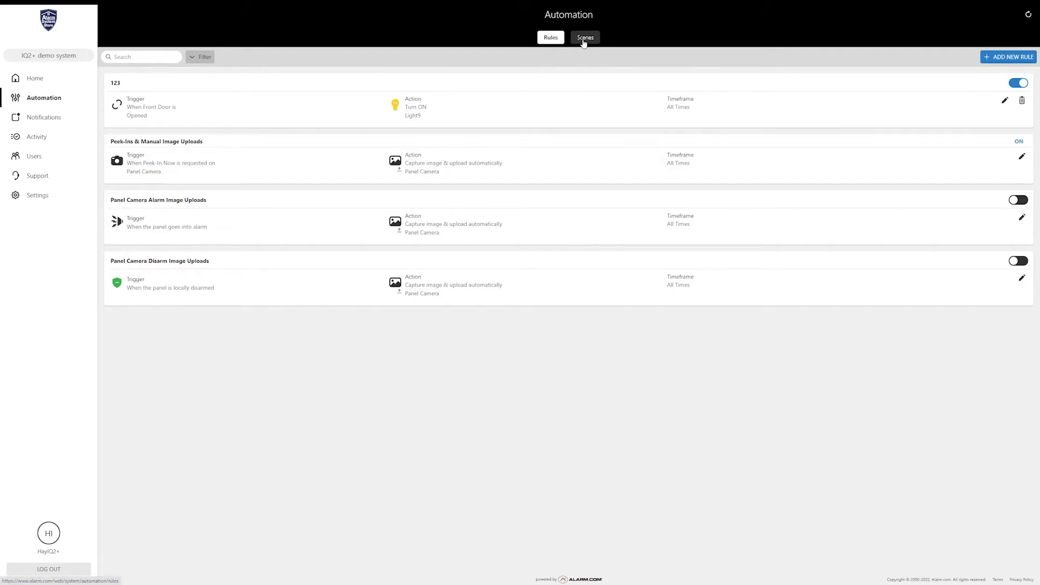
Step: Switch from Rules to the Scenes list showing Home, Away, Sleep and Wake Up
{"action": "left_click", "coordinate": [584, 37]}
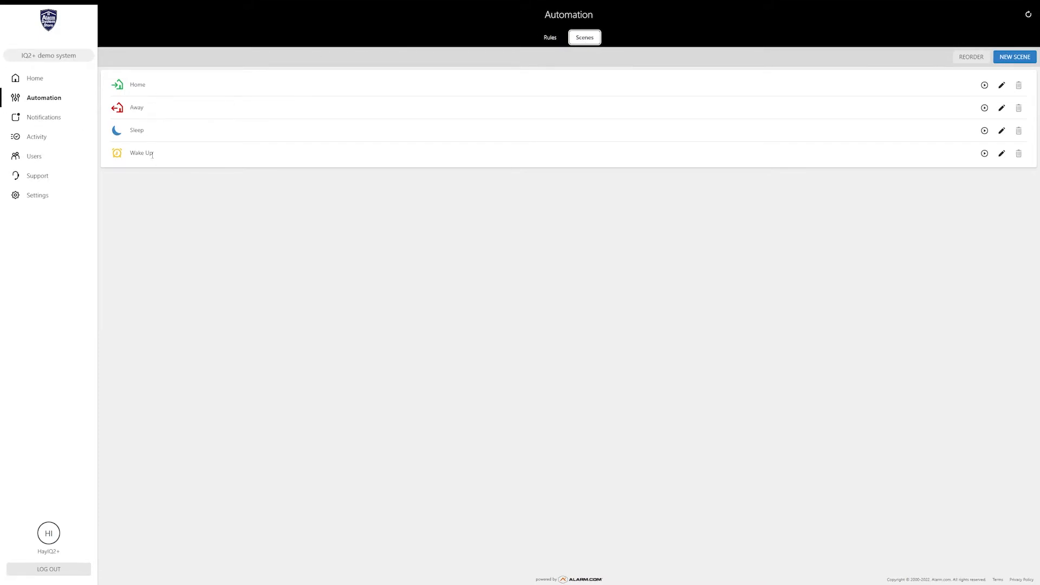
{"action": "mouse_move", "coordinate": [179, 146]}
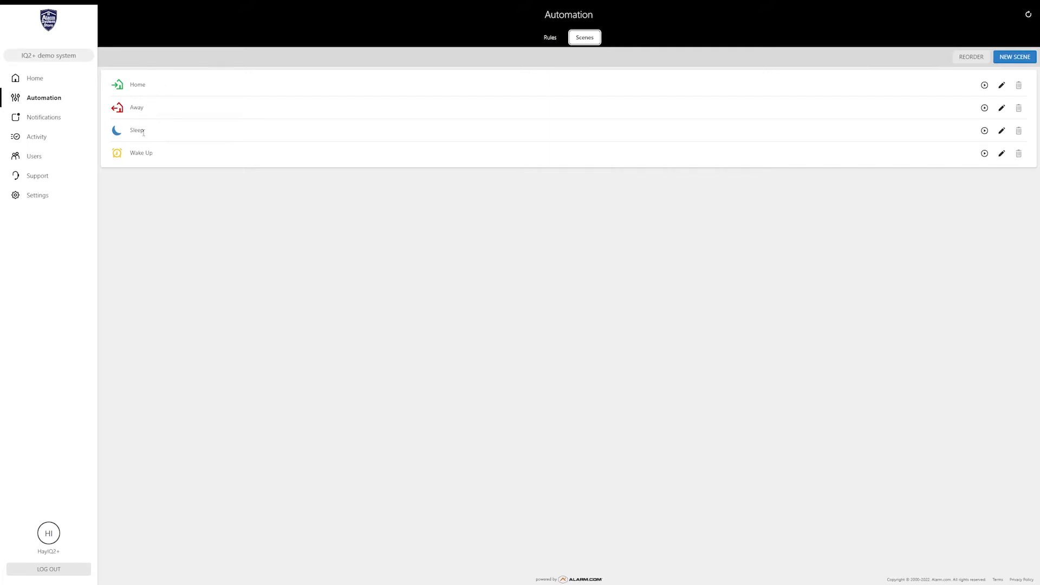
{"action": "mouse_move", "coordinate": [363, 203]}
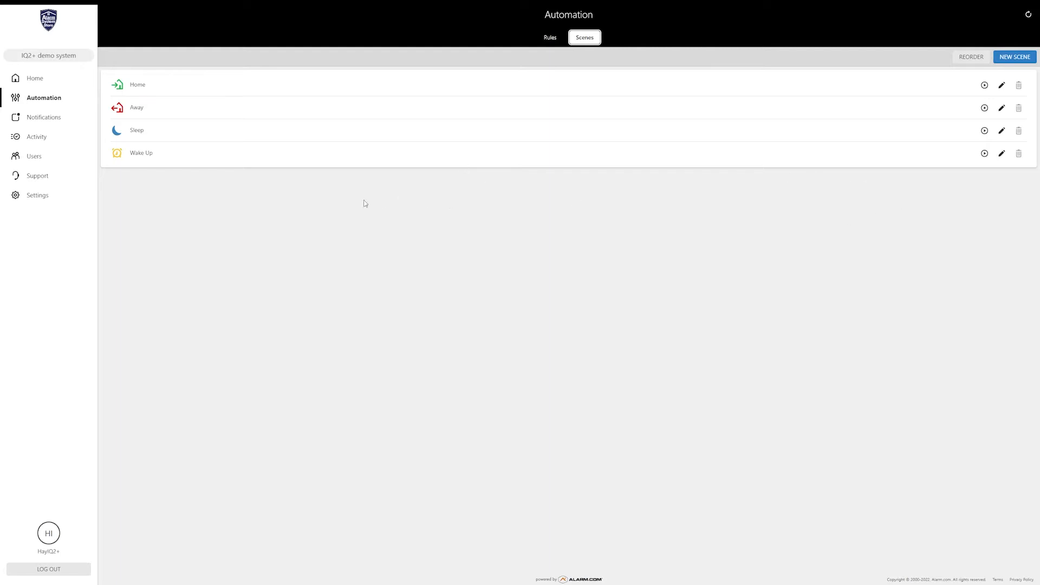
{"action": "mouse_move", "coordinate": [190, 136]}
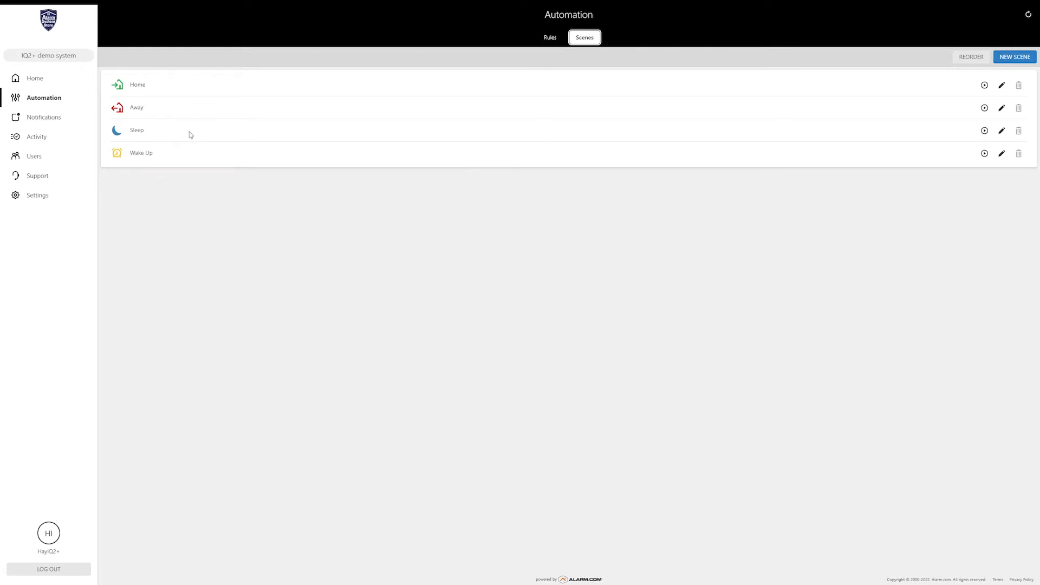
{"action": "mouse_move", "coordinate": [852, 93]}
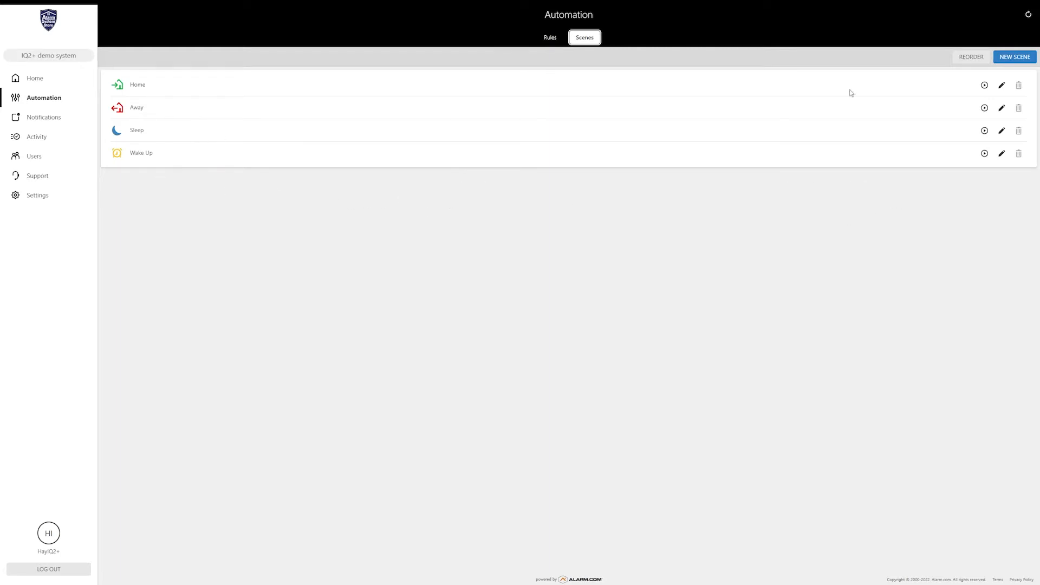
{"action": "mouse_move", "coordinate": [136, 102]}
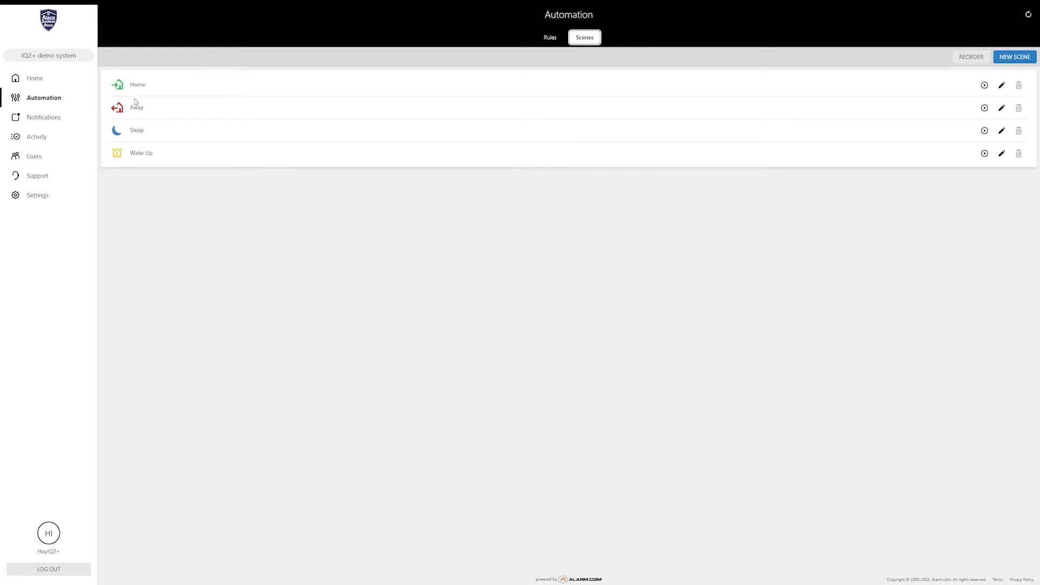
{"action": "mouse_move", "coordinate": [213, 133]}
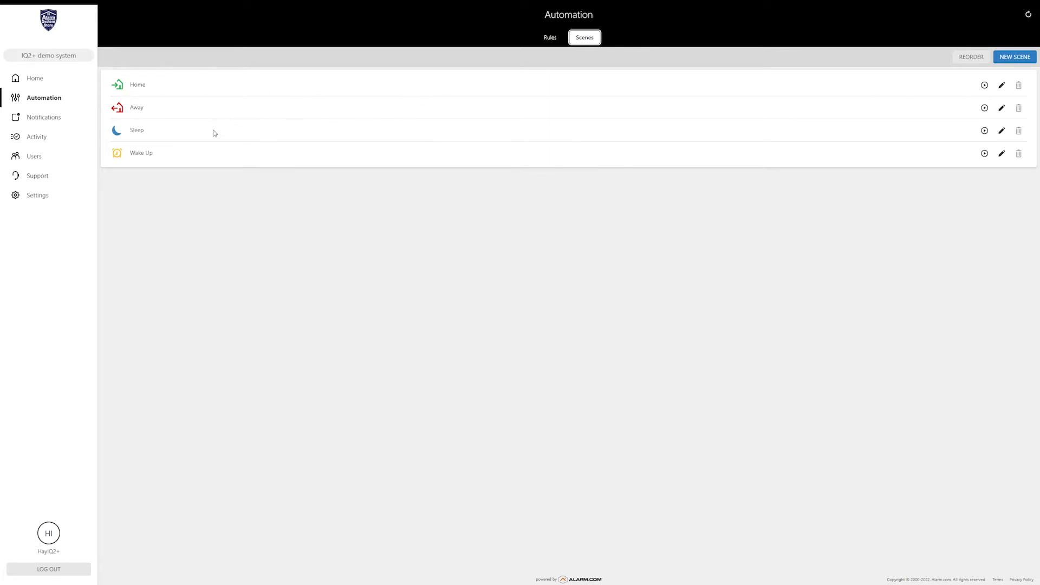
{"action": "mouse_move", "coordinate": [252, 175]}
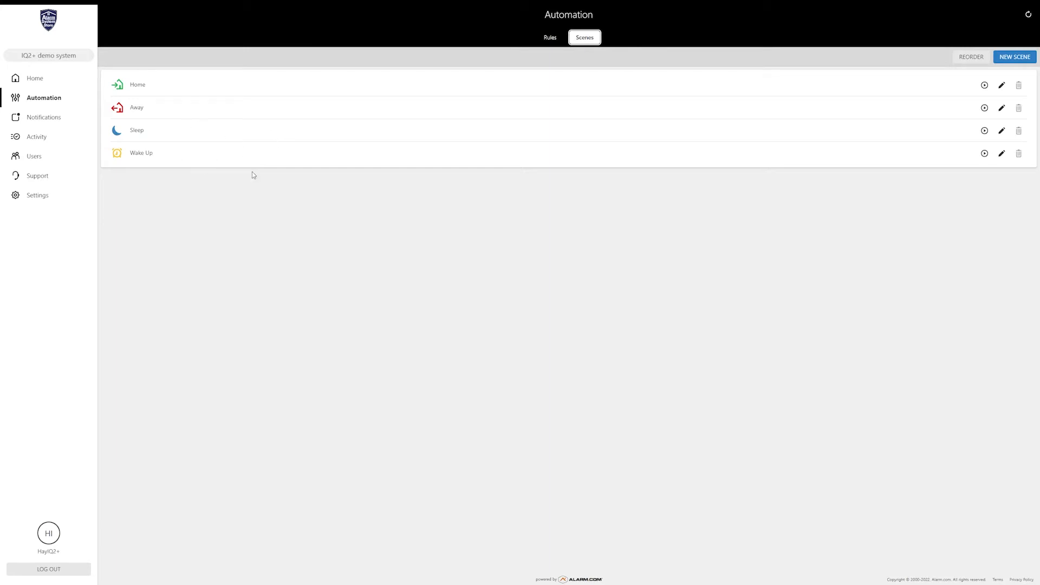
{"action": "mouse_move", "coordinate": [138, 138]}
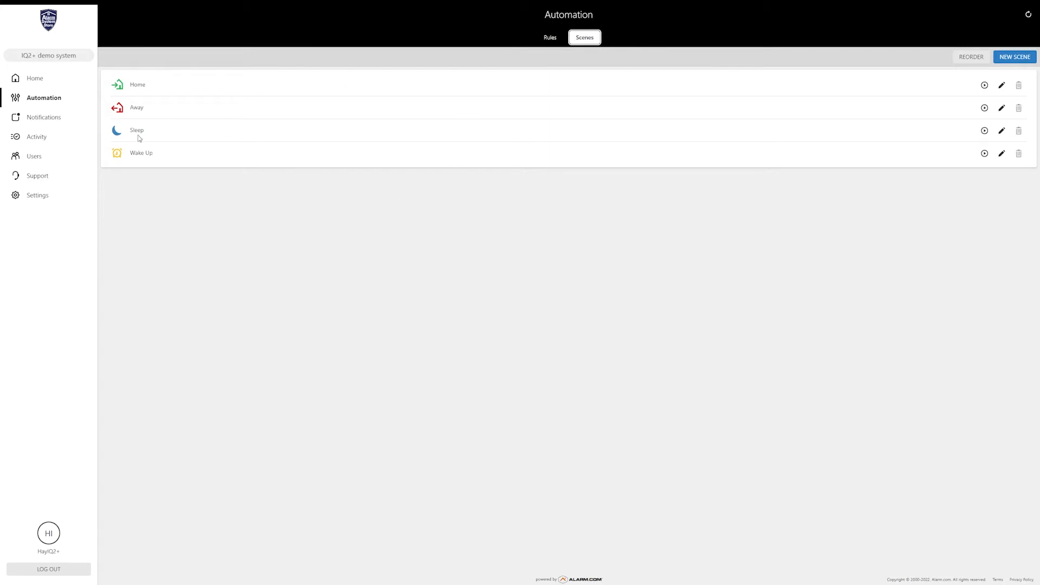
{"action": "mouse_move", "coordinate": [222, 148]}
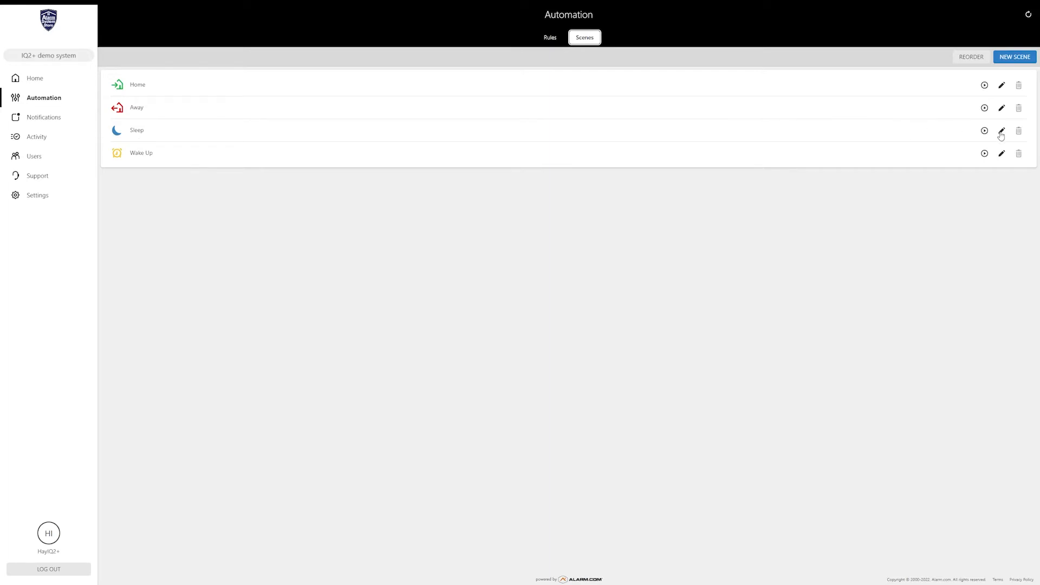
Step: Edit the Sleep scene, toggling No Entry Delay and leaving it on with Arm (Stay)
{"action": "left_click", "coordinate": [1001, 131]}
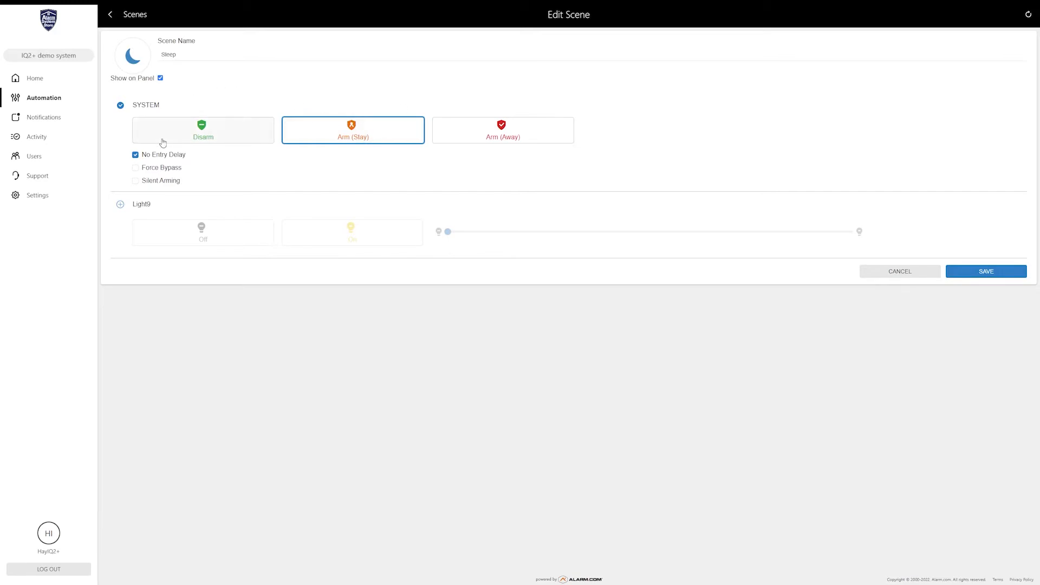
{"action": "left_click", "coordinate": [136, 155]}
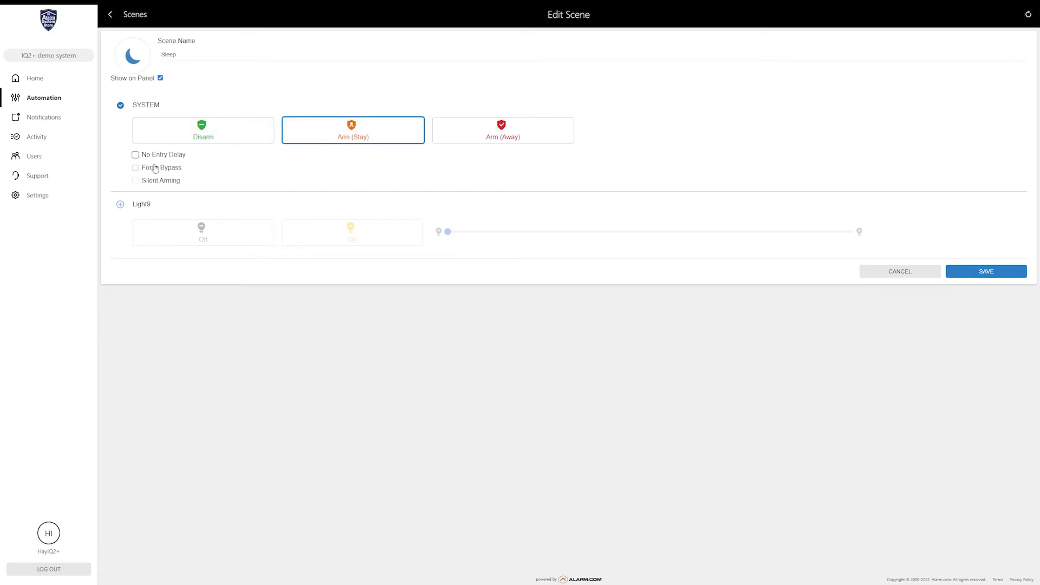
{"action": "mouse_move", "coordinate": [232, 170]}
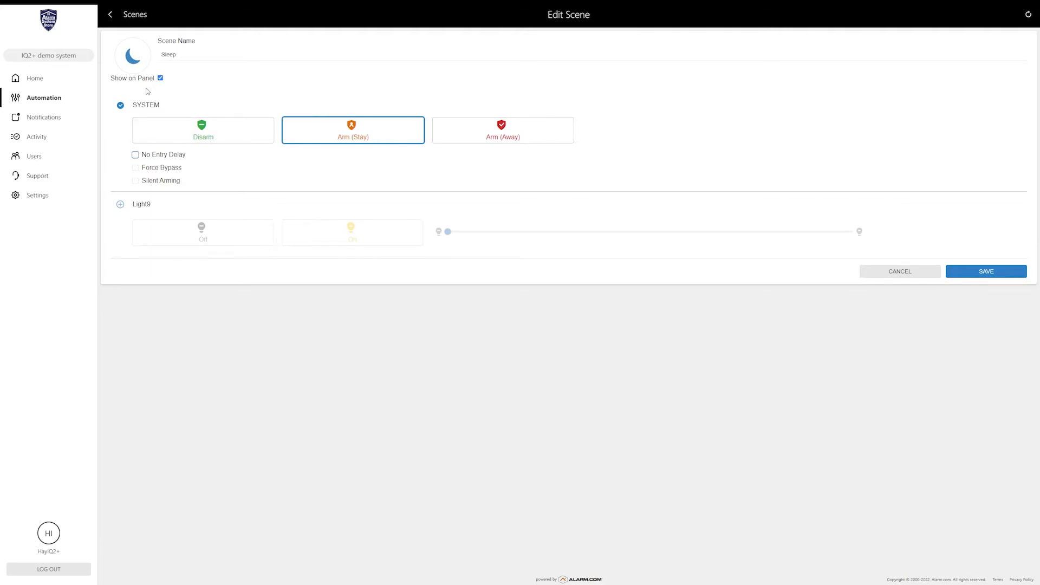
{"action": "mouse_move", "coordinate": [289, 169]}
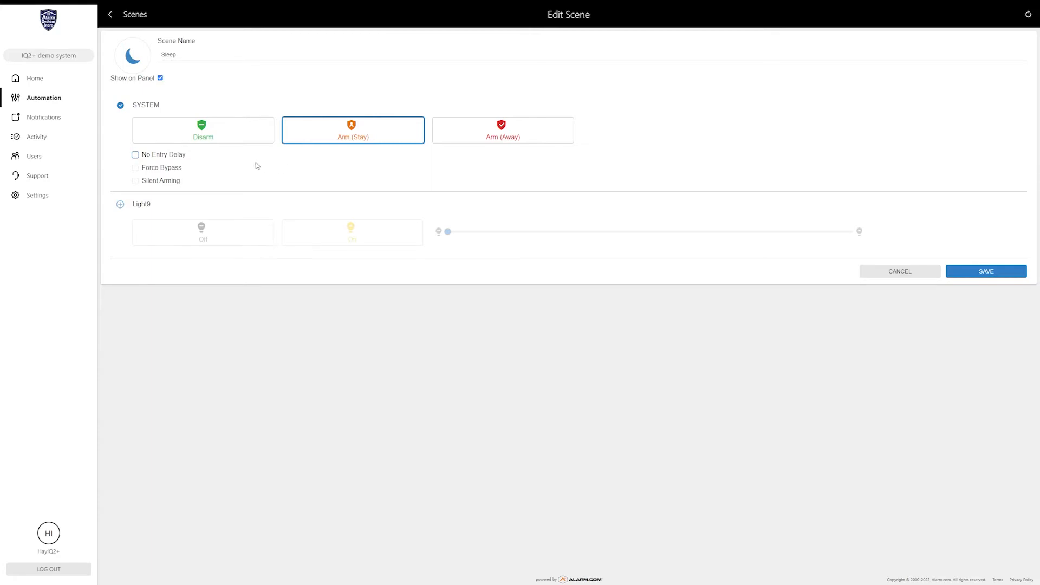
{"action": "left_click", "coordinate": [135, 155]}
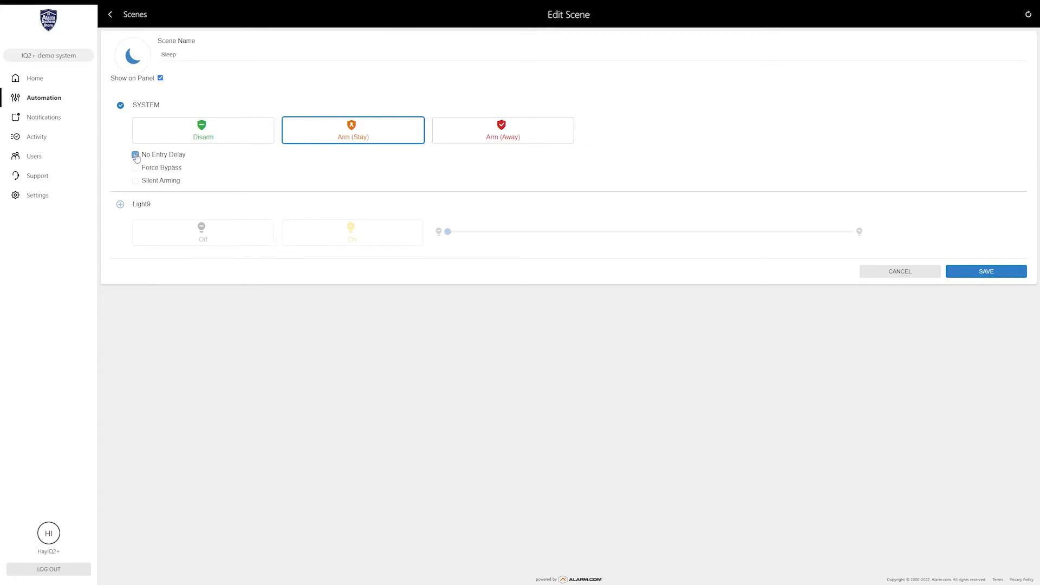
{"action": "left_click", "coordinate": [135, 155]}
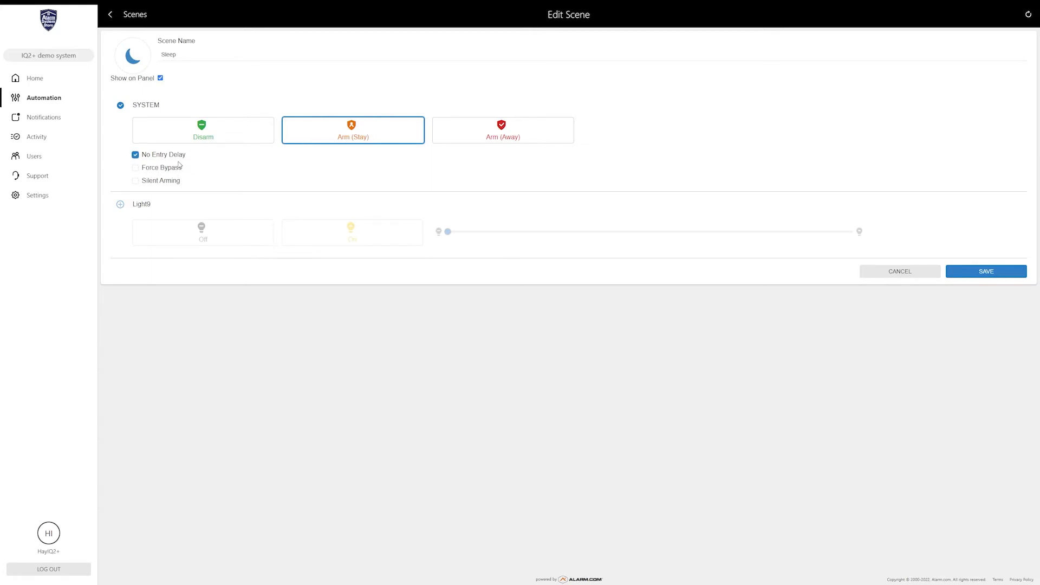
{"action": "mouse_move", "coordinate": [248, 179]}
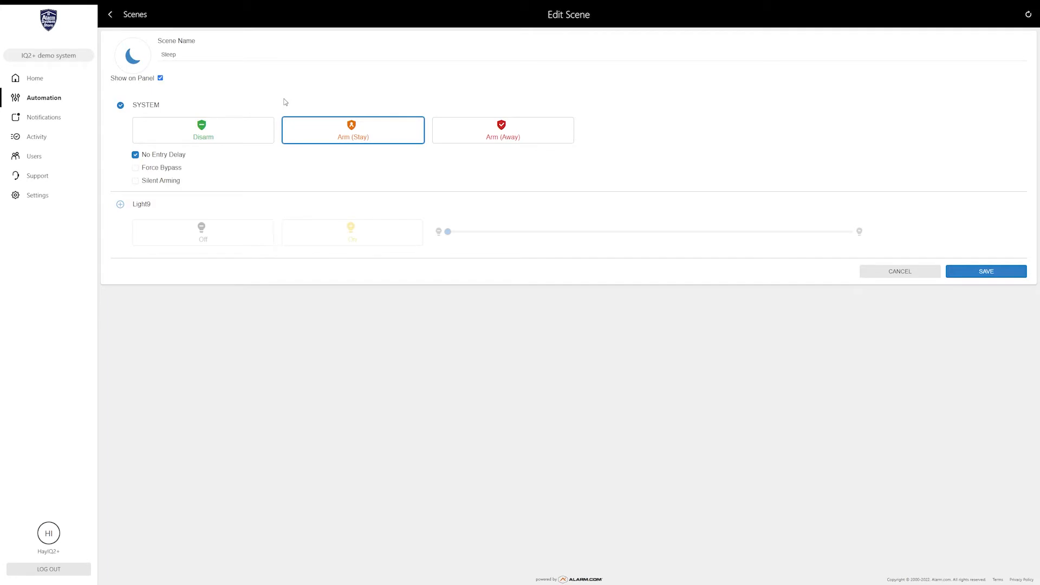
{"action": "mouse_move", "coordinate": [253, 87]}
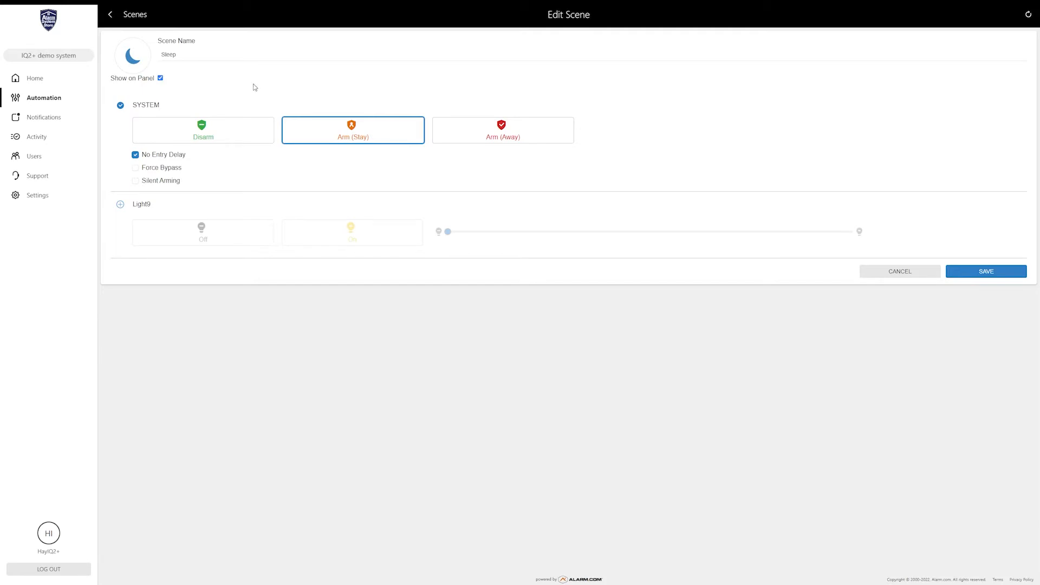
{"action": "mouse_move", "coordinate": [376, 149]}
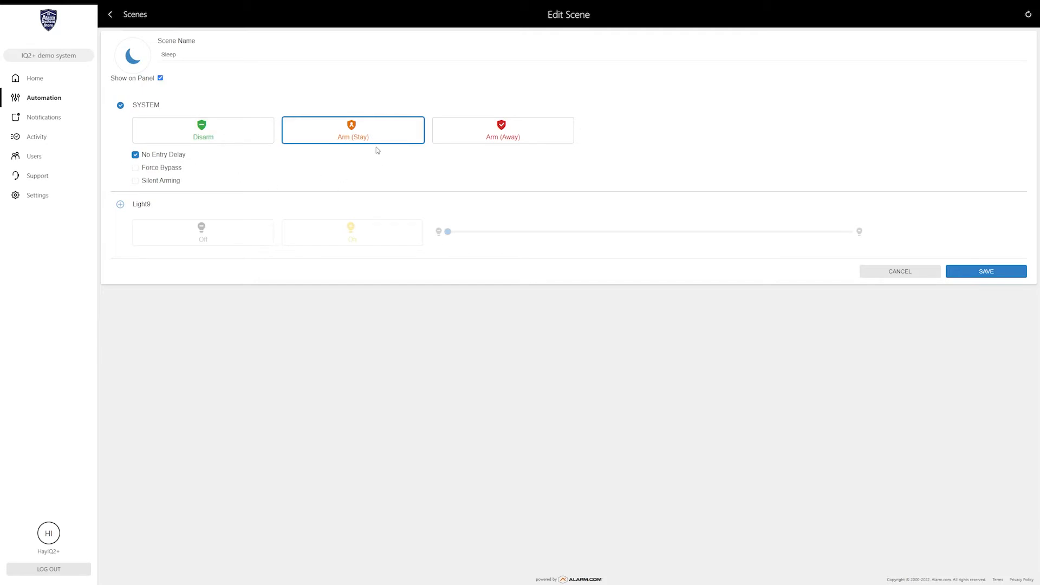
{"action": "mouse_move", "coordinate": [340, 153]}
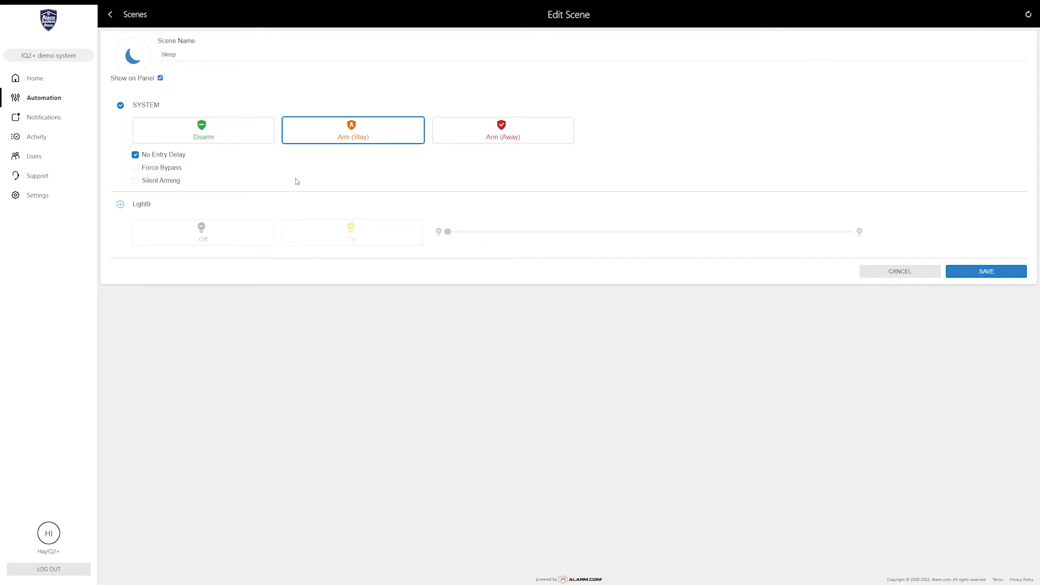
{"action": "mouse_move", "coordinate": [279, 166]}
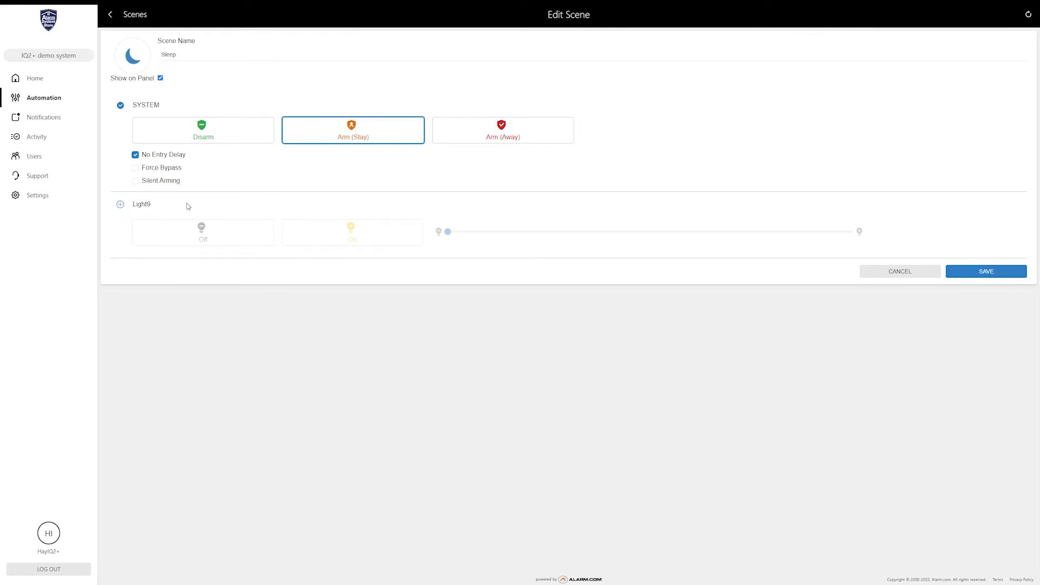
{"action": "mouse_move", "coordinate": [134, 213]}
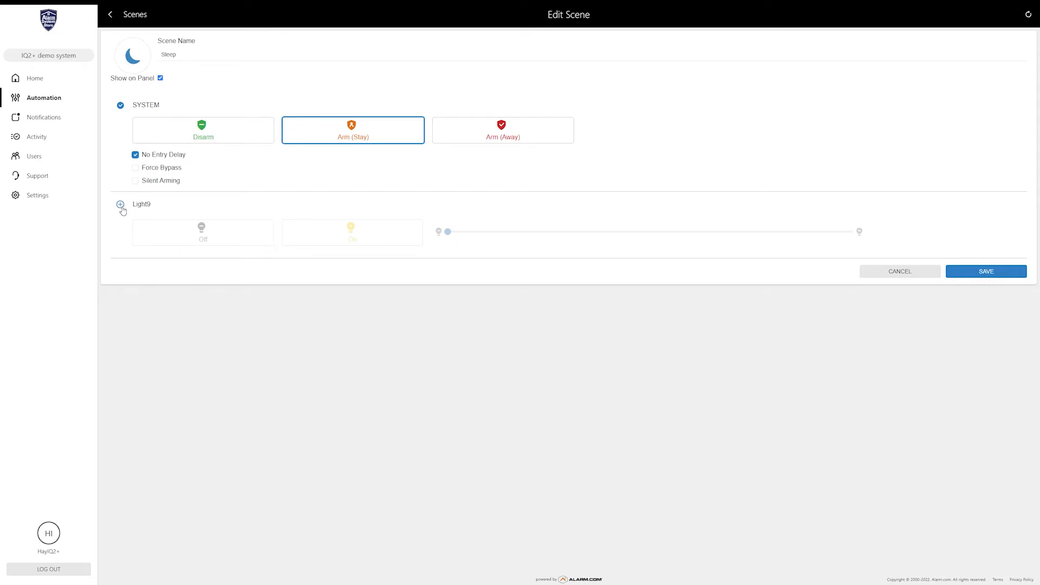
Step: Include Light9 set to Off in the Sleep scene and save it
{"action": "left_click", "coordinate": [121, 205]}
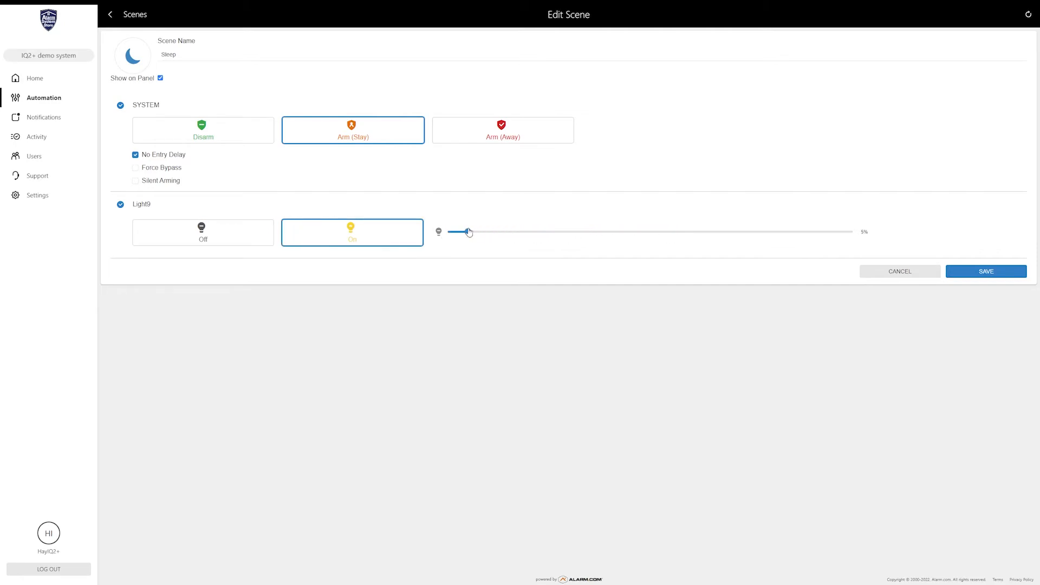
{"action": "left_click", "coordinate": [202, 232]}
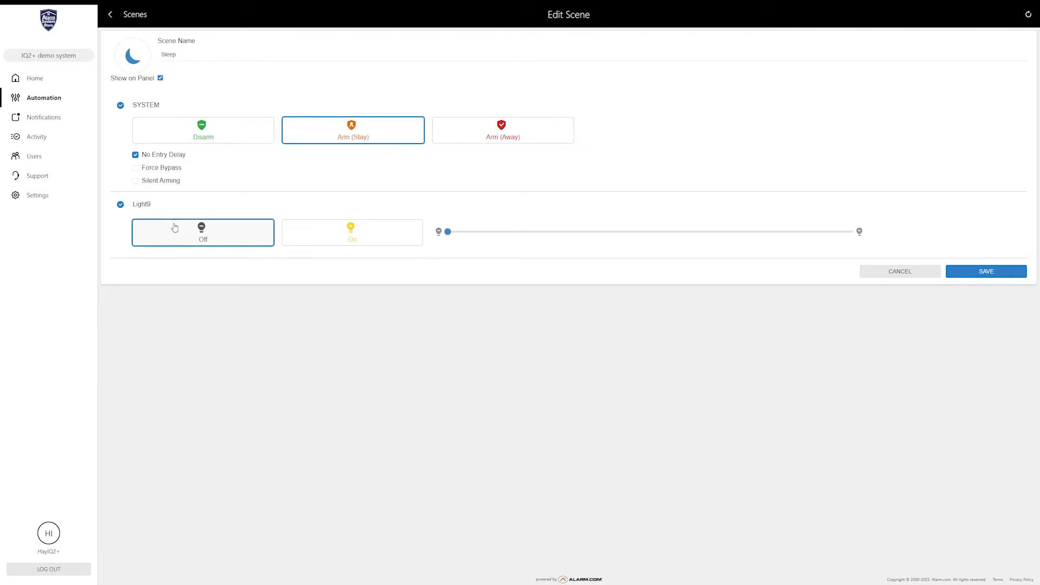
{"action": "mouse_move", "coordinate": [258, 193]}
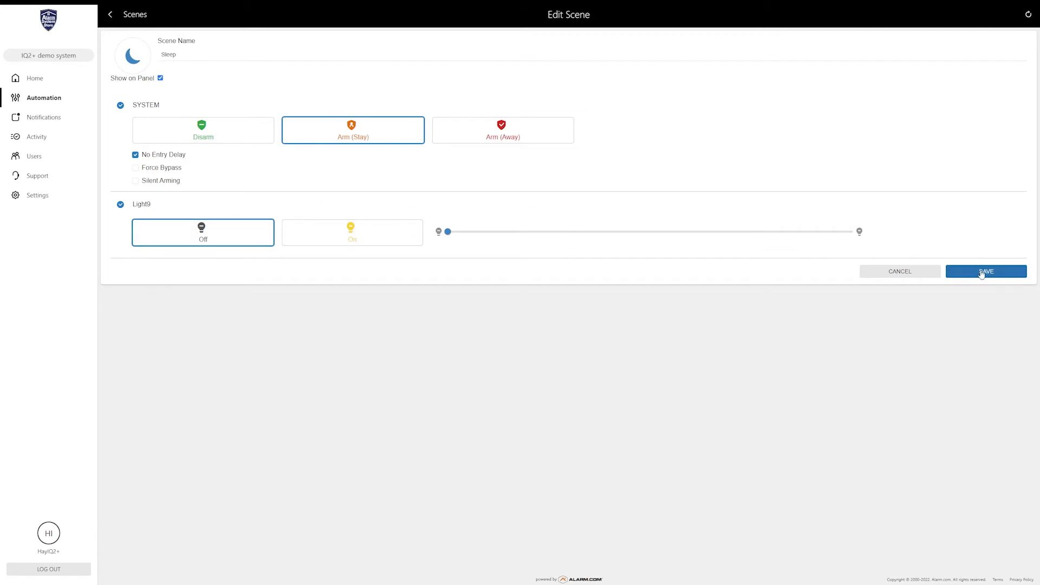
{"action": "left_click", "coordinate": [984, 270]}
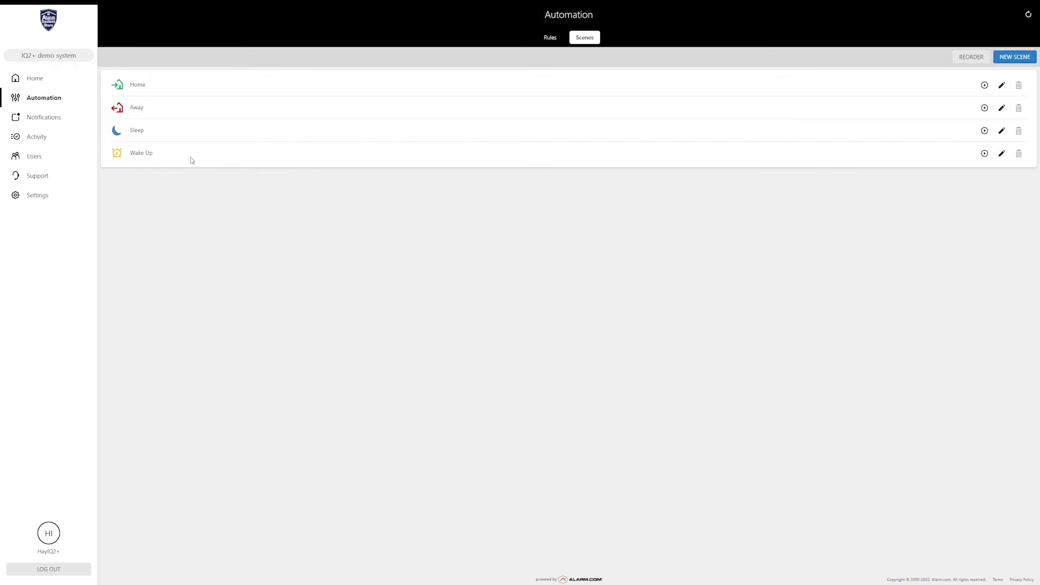
{"action": "mouse_move", "coordinate": [1001, 152]}
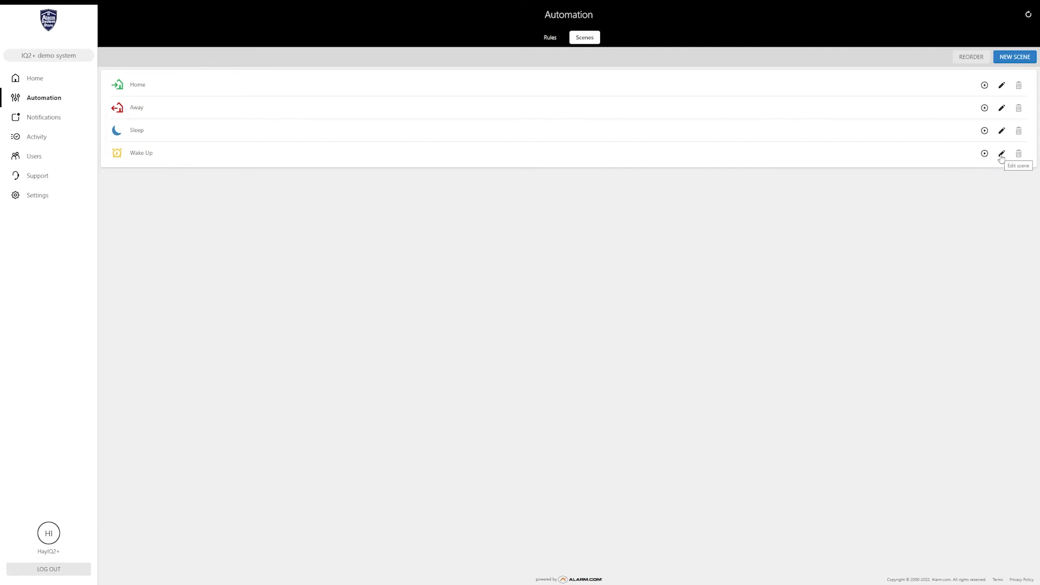
Step: Edit the Wake Up scene, currently set to Disarm without Light9
{"action": "left_click", "coordinate": [1001, 152]}
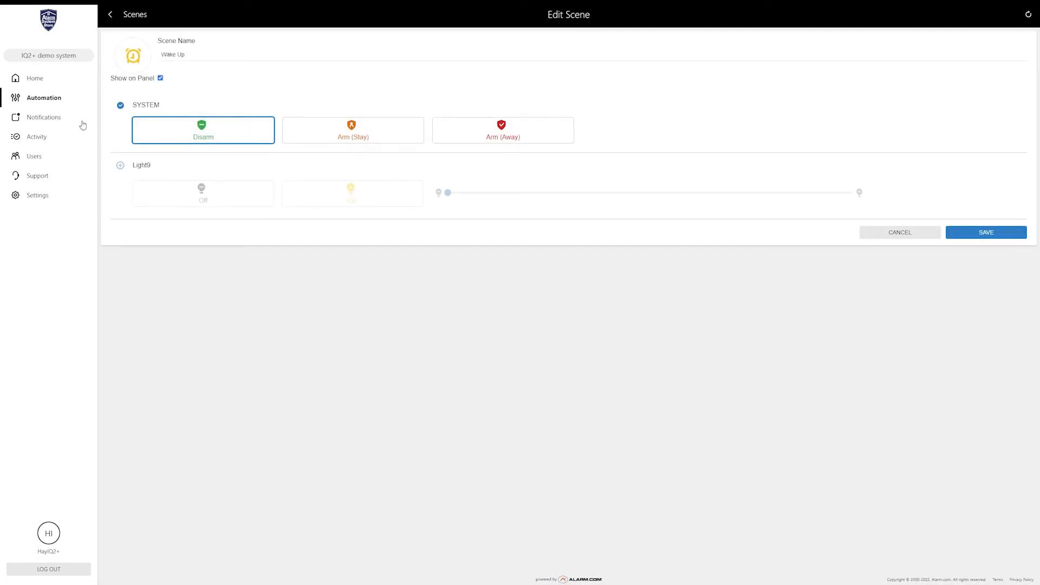
{"action": "mouse_move", "coordinate": [194, 103]}
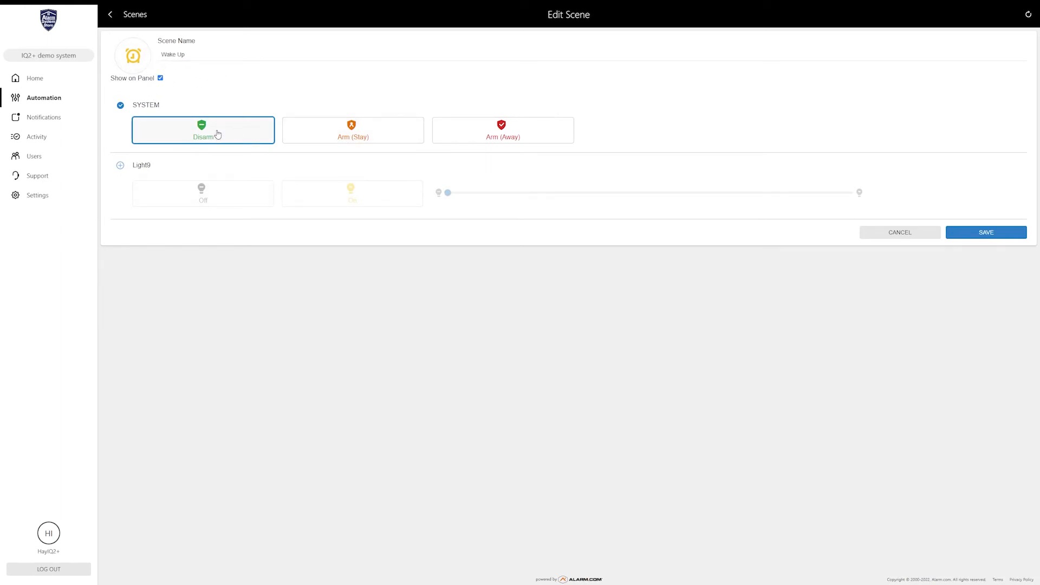
{"action": "mouse_move", "coordinate": [204, 95]}
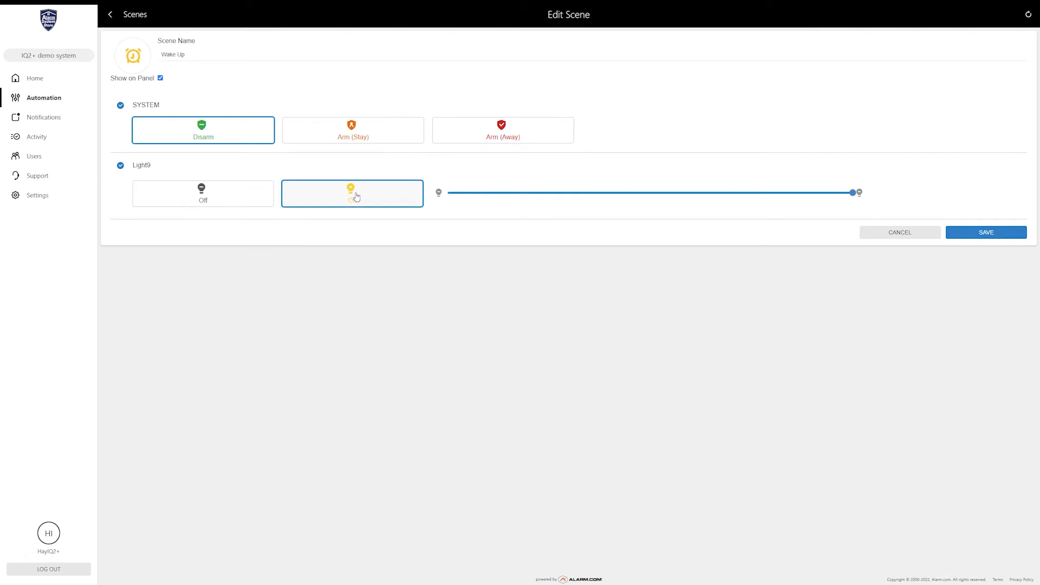
Step: Turn Light9 on at roughly half brightness in the Wake Up scene and save it
{"action": "left_click", "coordinate": [351, 193]}
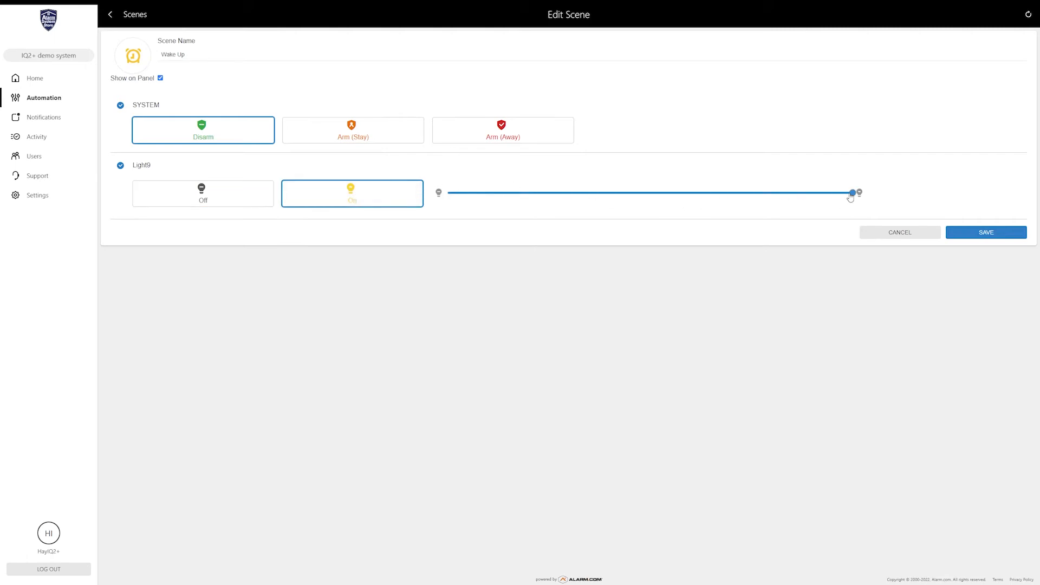
{"action": "left_click_drag", "start_coordinate": [854, 193], "coordinate": [844, 192]}
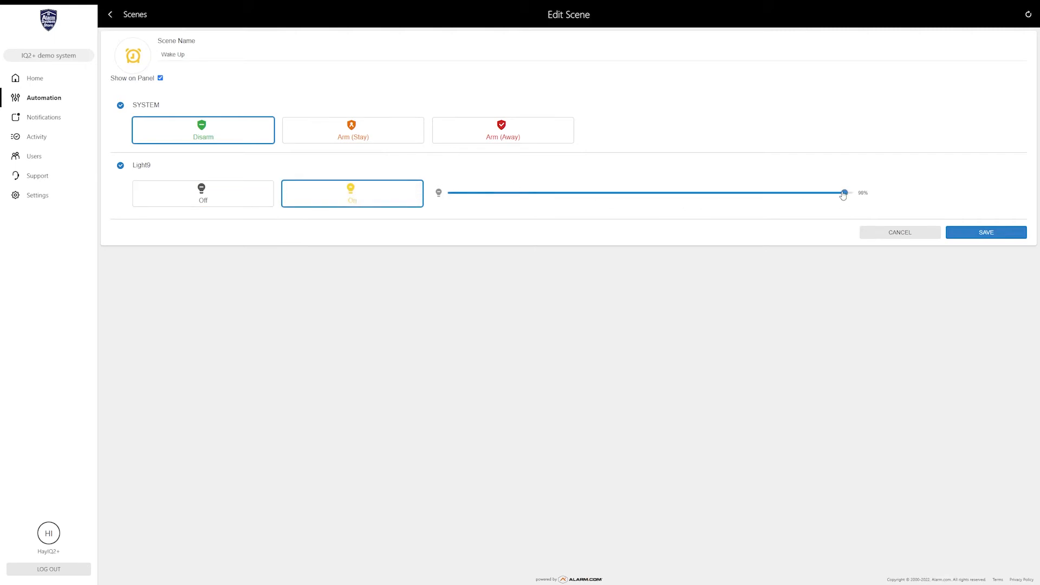
{"action": "left_click_drag", "start_coordinate": [843, 193], "coordinate": [576, 193]}
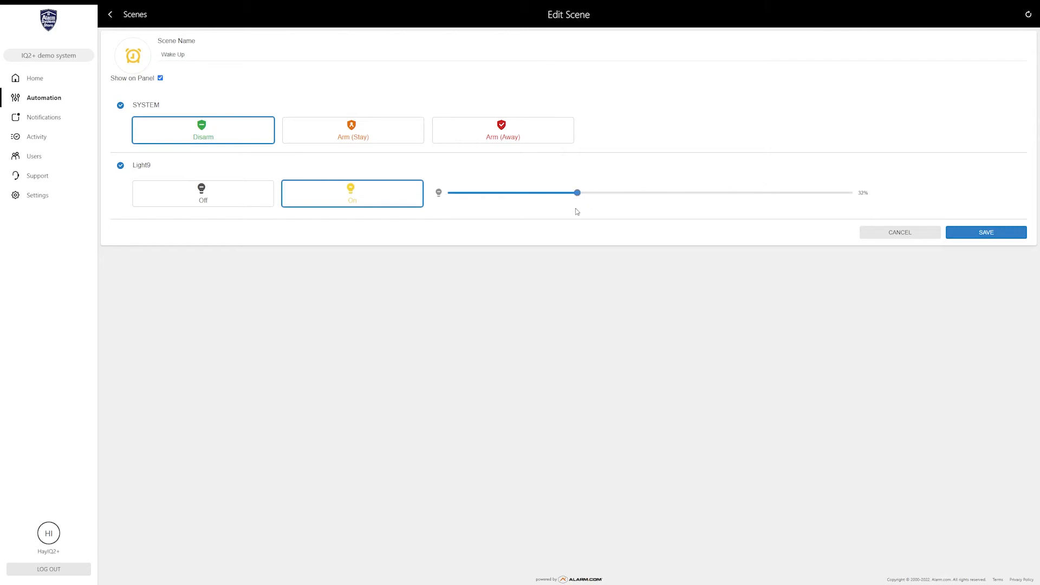
{"action": "left_click_drag", "start_coordinate": [576, 193], "coordinate": [605, 193]}
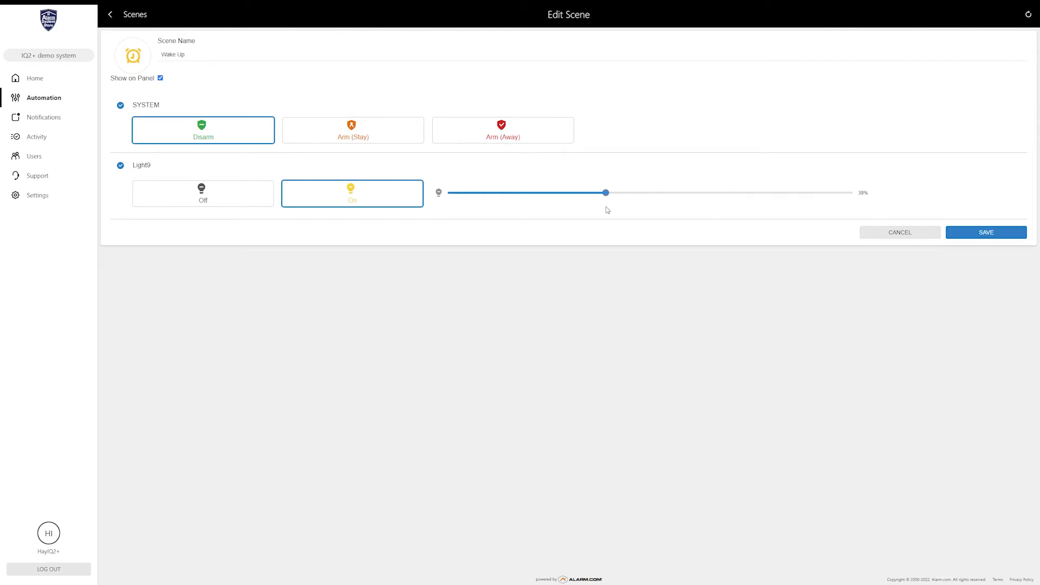
{"action": "left_click_drag", "start_coordinate": [605, 193], "coordinate": [610, 193]}
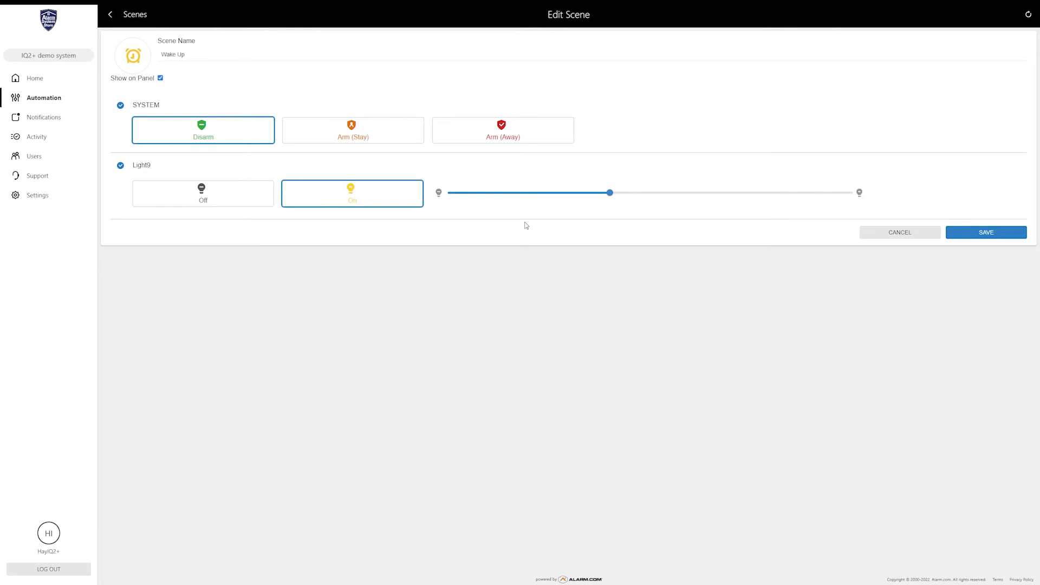
{"action": "mouse_move", "coordinate": [660, 258]}
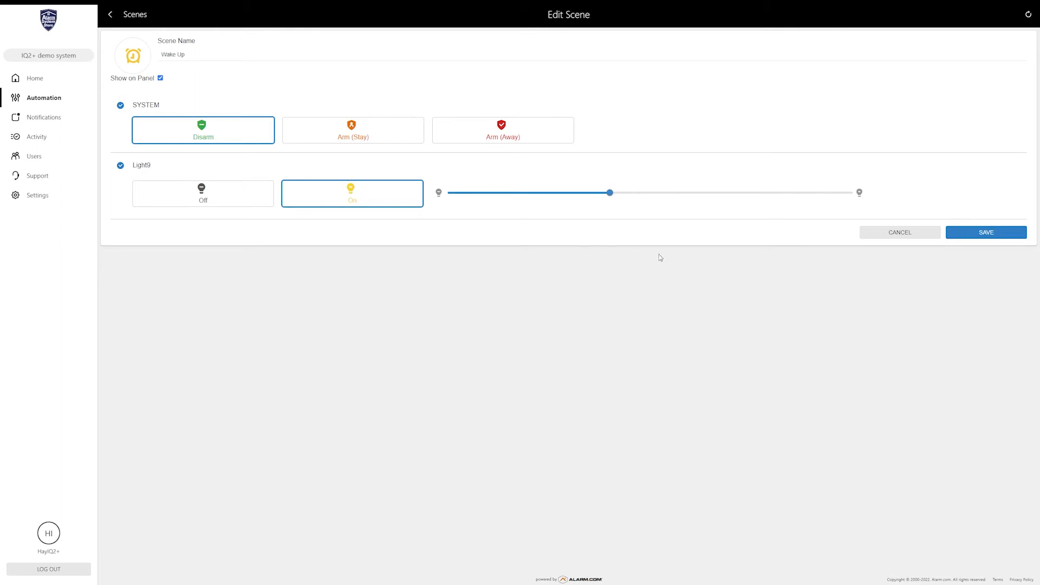
{"action": "left_click_drag", "start_coordinate": [610, 193], "coordinate": [641, 193]}
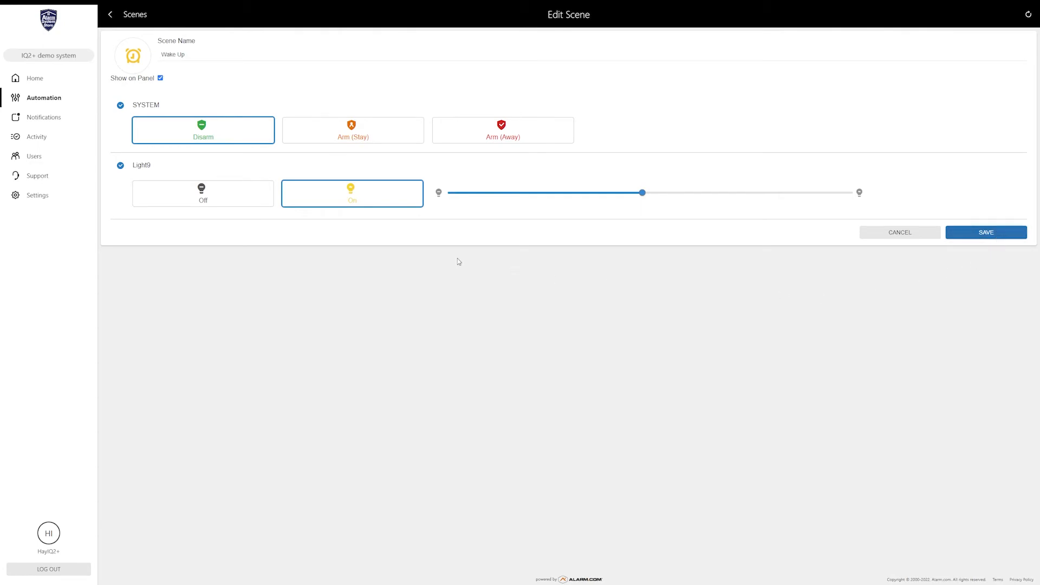
{"action": "left_click", "coordinate": [984, 232]}
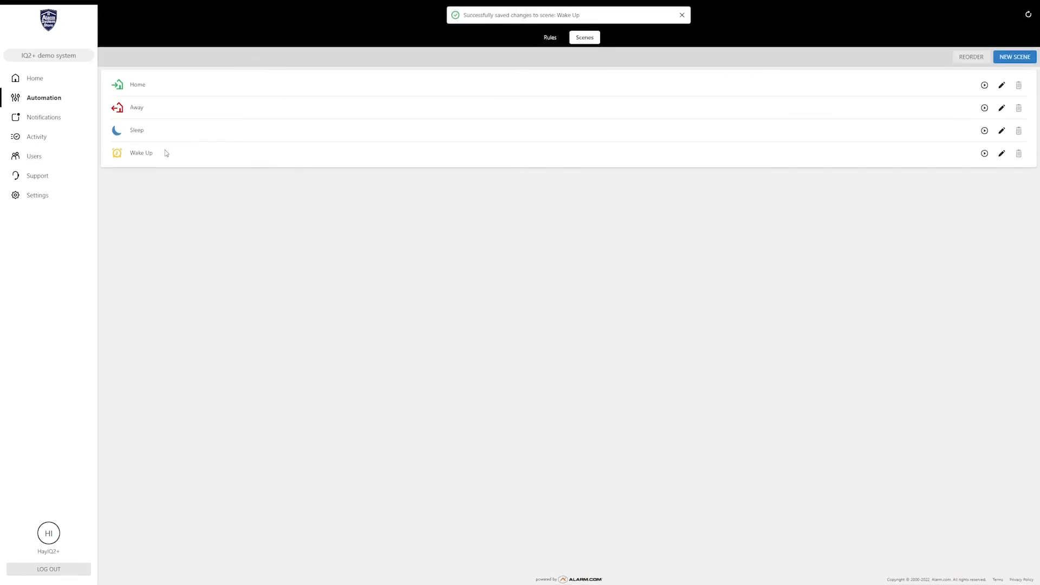
{"action": "mouse_move", "coordinate": [164, 156]}
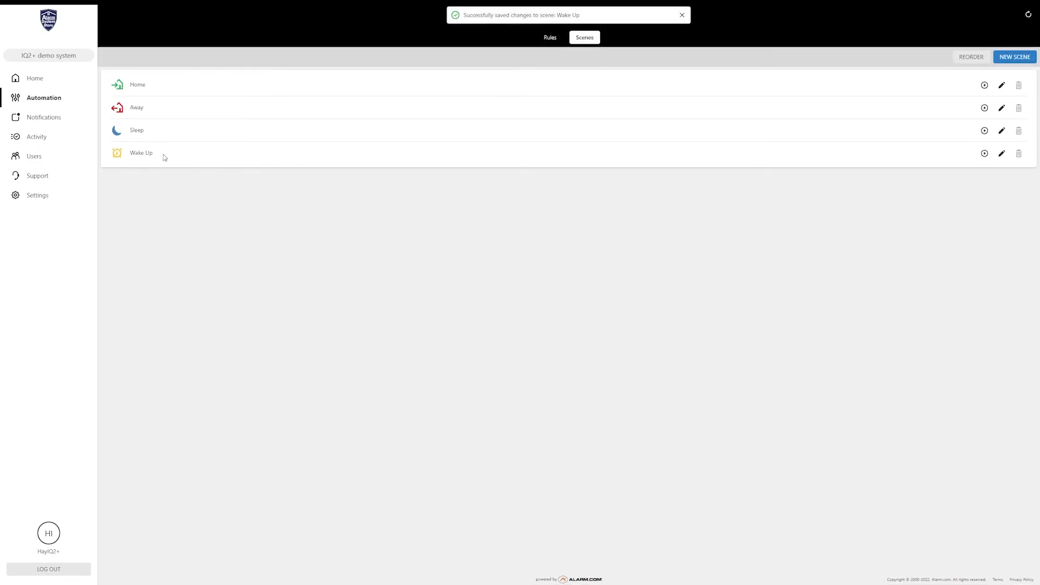
Step: Dismiss the saved notification and return to the Automation rules list
{"action": "left_click", "coordinate": [681, 14]}
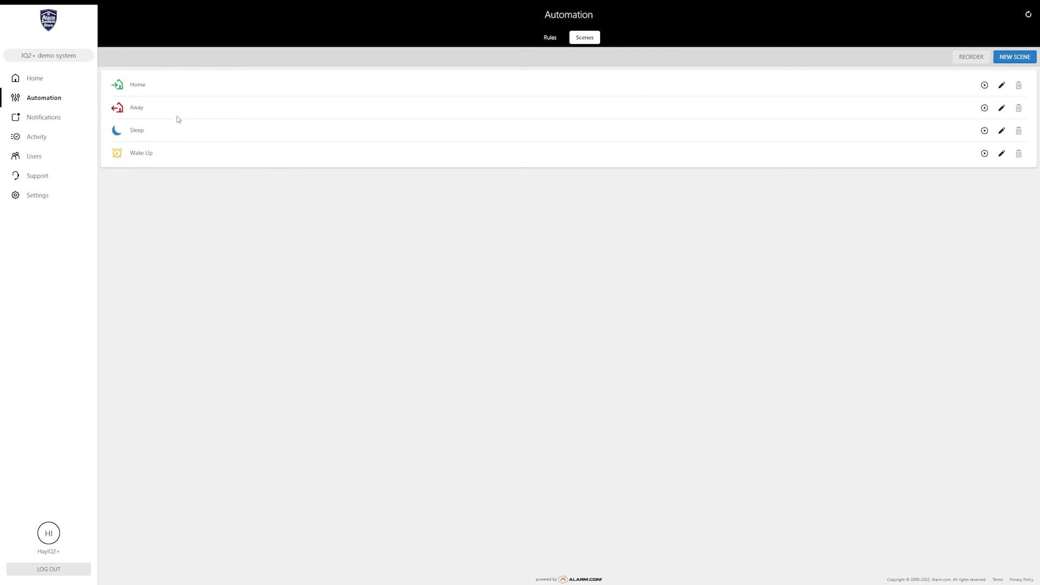
{"action": "mouse_move", "coordinate": [173, 107]}
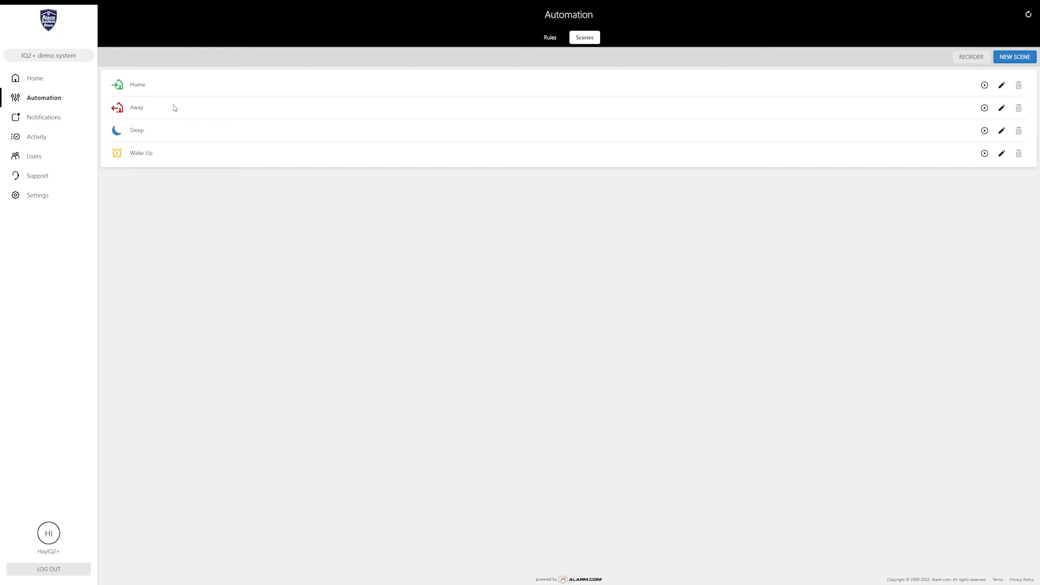
{"action": "mouse_move", "coordinate": [250, 188]}
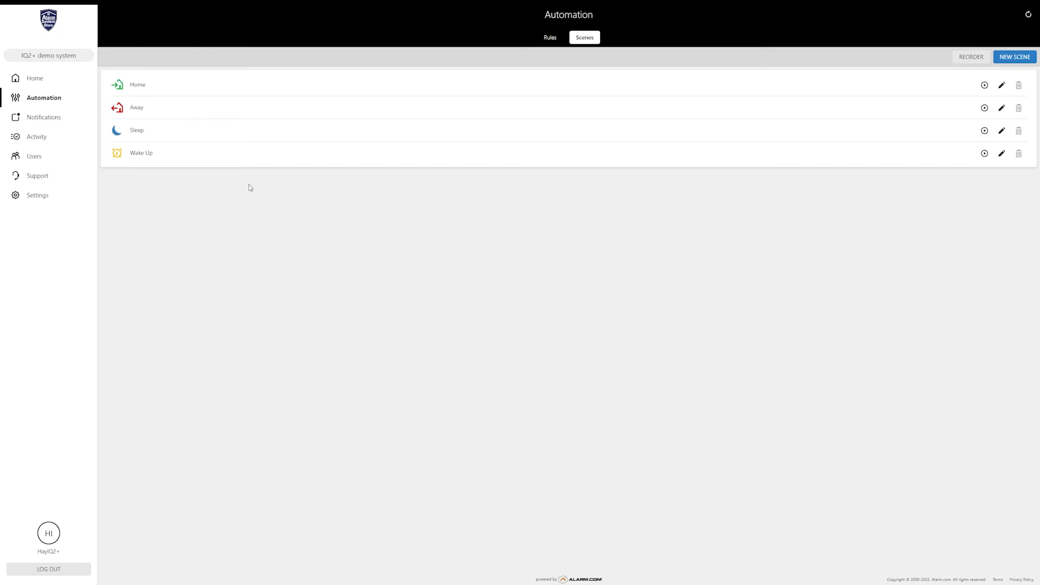
{"action": "mouse_move", "coordinate": [410, 188]}
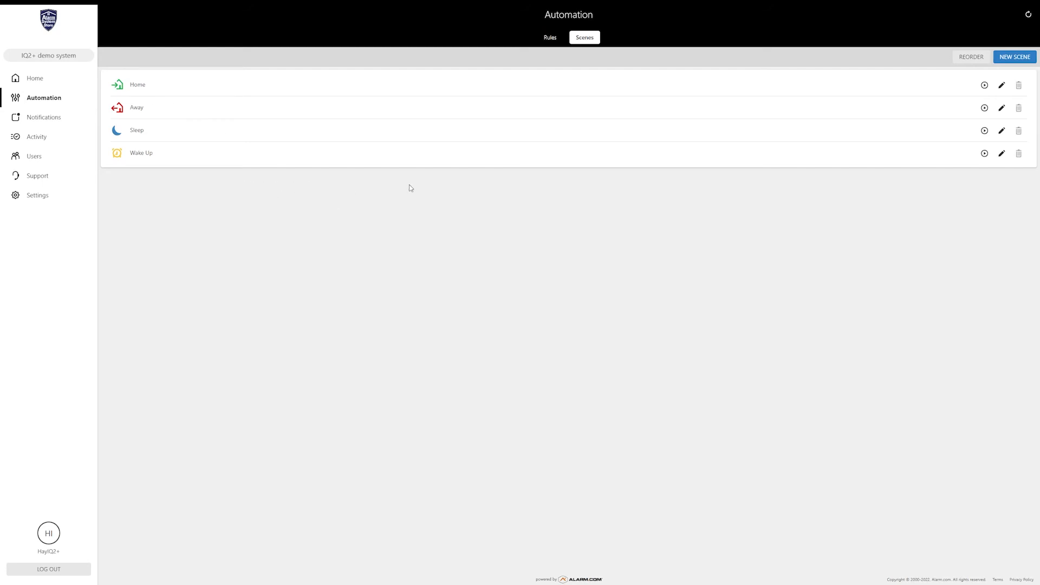
{"action": "left_click", "coordinate": [550, 37]}
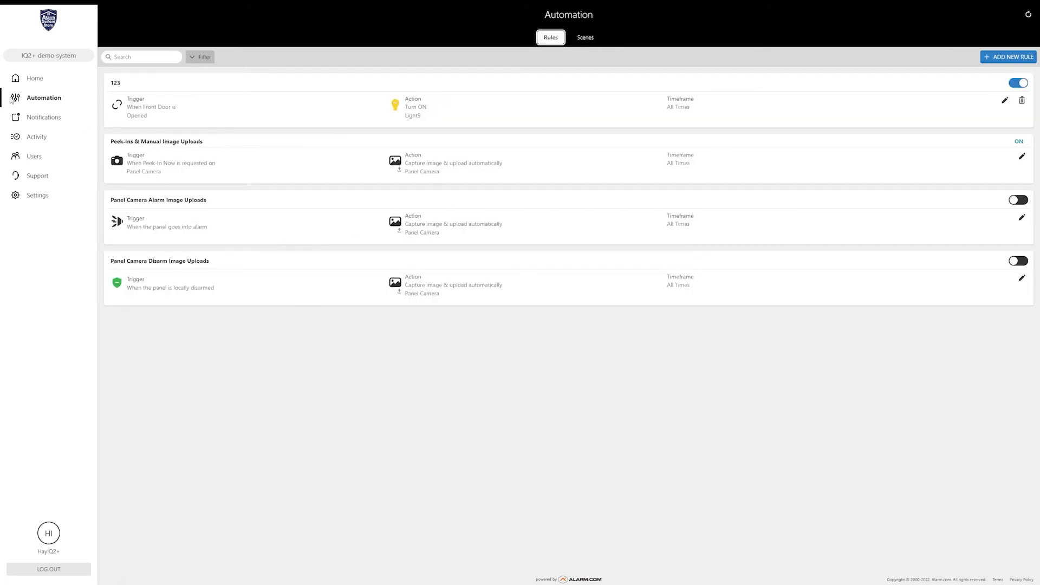
{"action": "left_click", "coordinate": [35, 78]}
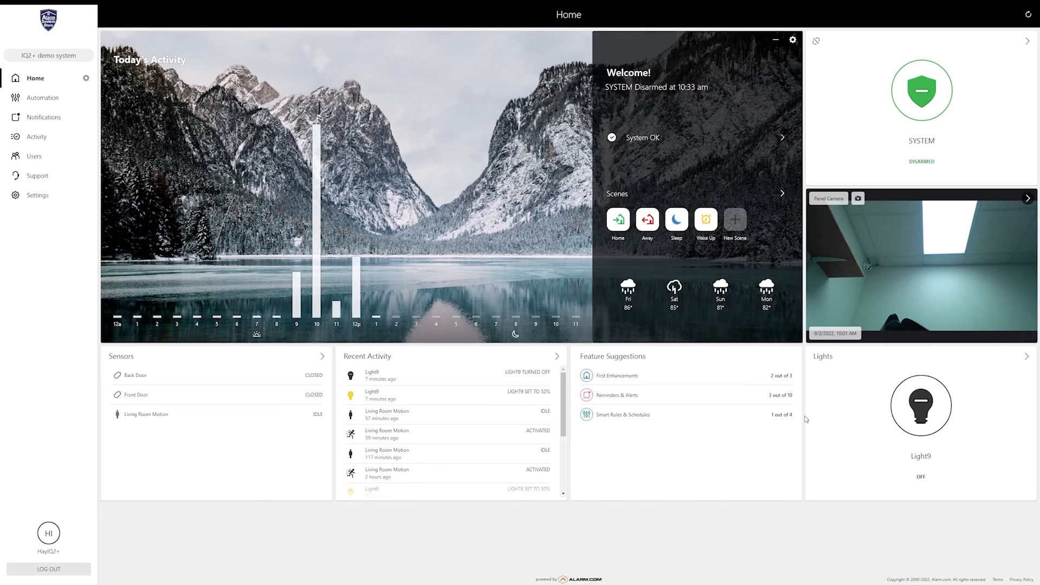
{"action": "mouse_move", "coordinate": [805, 418]}
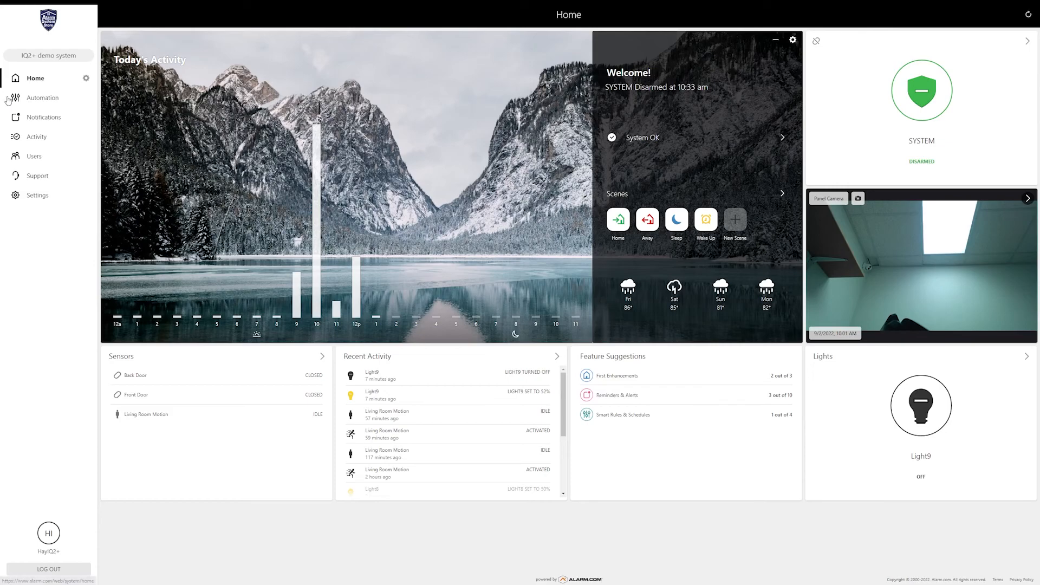
{"action": "left_click", "coordinate": [44, 98]}
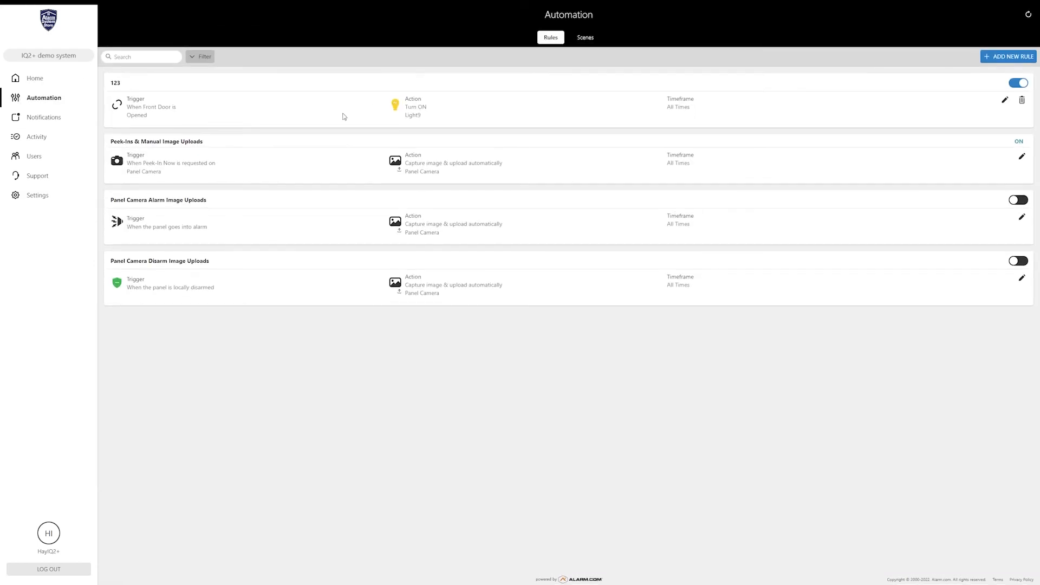
{"action": "mouse_move", "coordinate": [543, 108]}
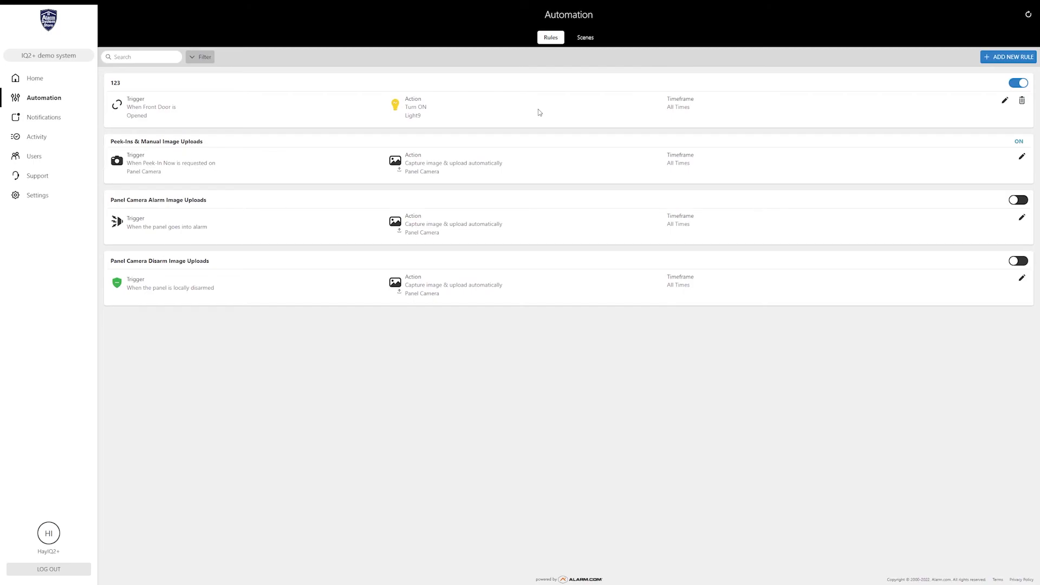
{"action": "mouse_move", "coordinate": [550, 107]}
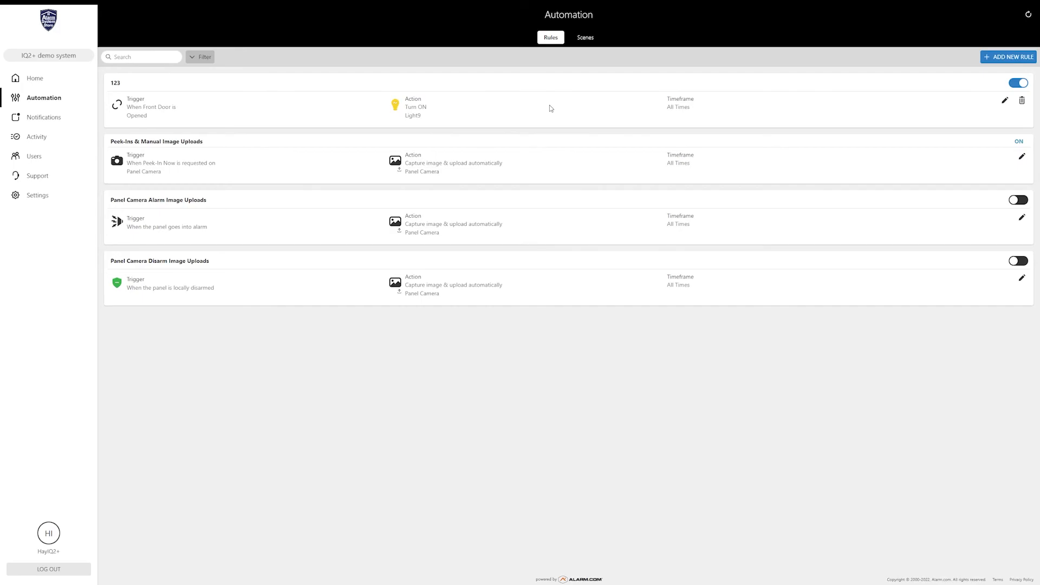
{"action": "mouse_move", "coordinate": [440, 61]}
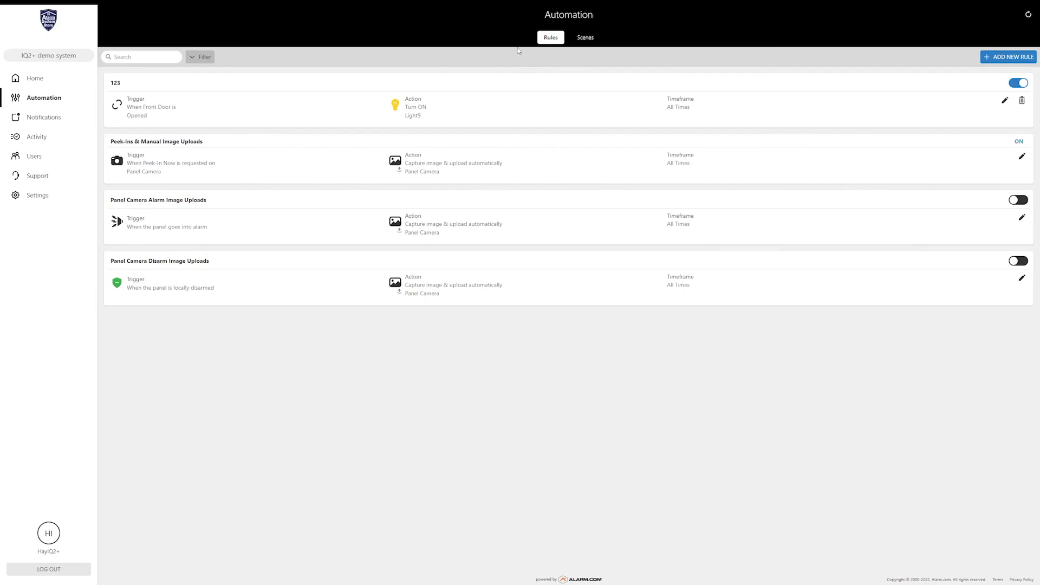
{"action": "mouse_move", "coordinate": [268, 55]}
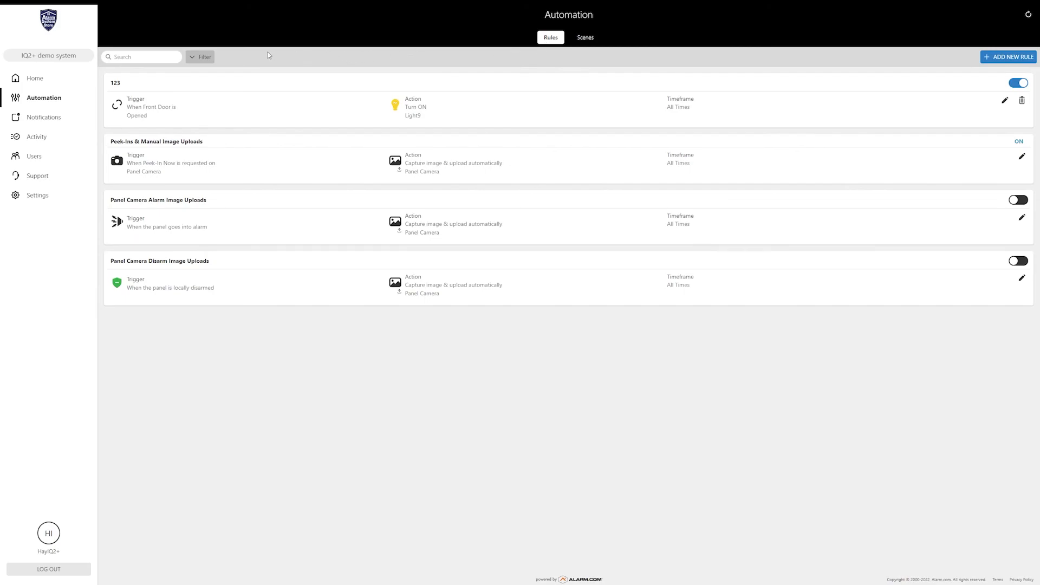
{"action": "mouse_move", "coordinate": [639, 61]}
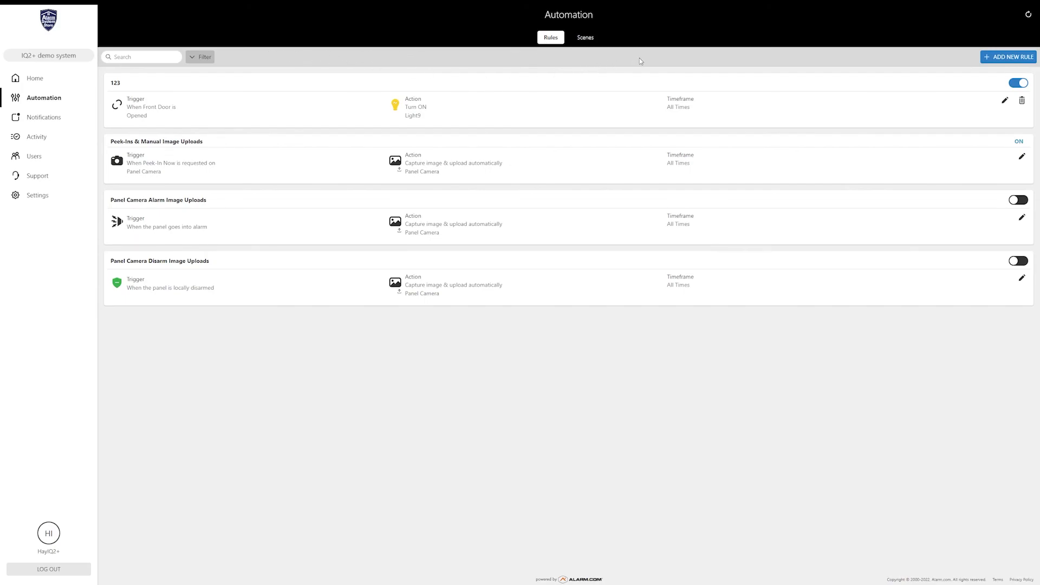
{"action": "mouse_move", "coordinate": [514, 52]}
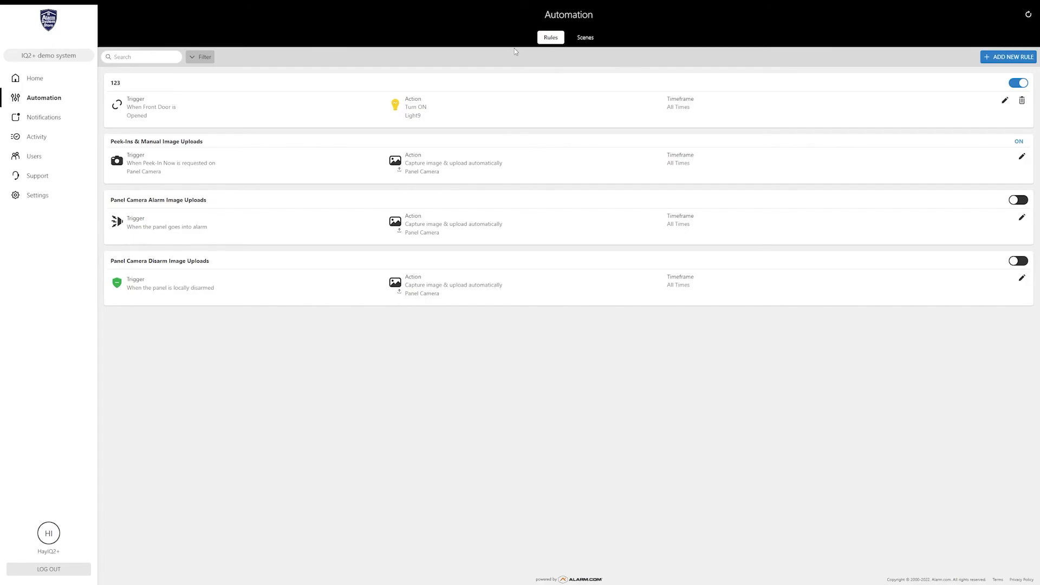
{"action": "mouse_move", "coordinate": [103, 176]}
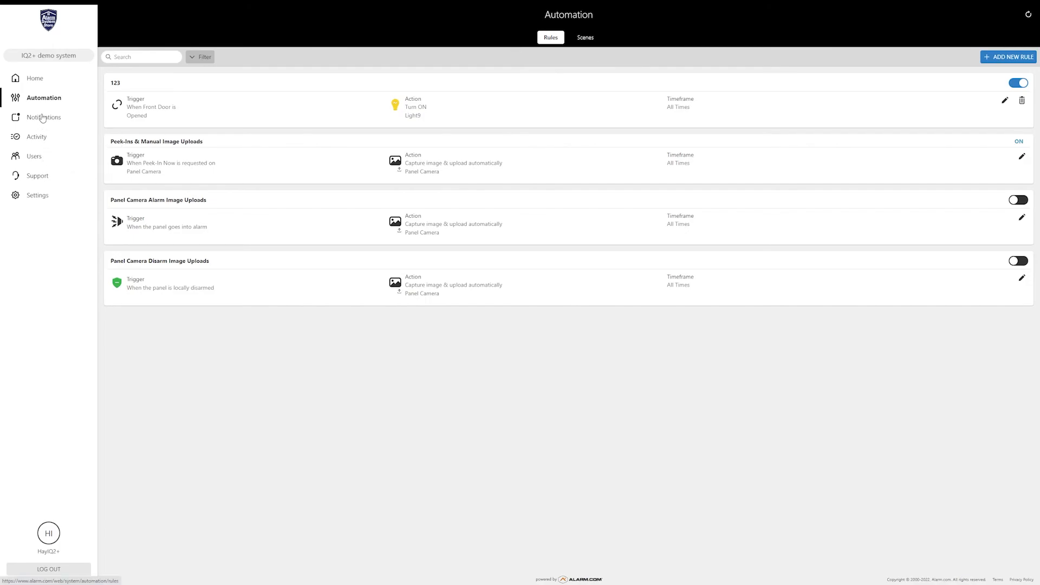
{"action": "mouse_move", "coordinate": [226, 102]}
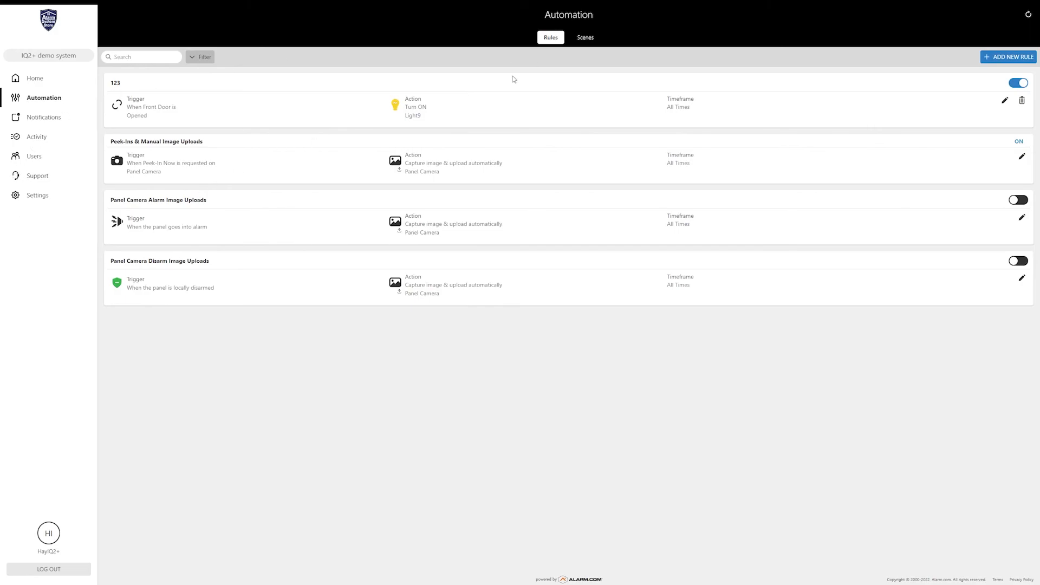
{"action": "mouse_move", "coordinate": [516, 75]}
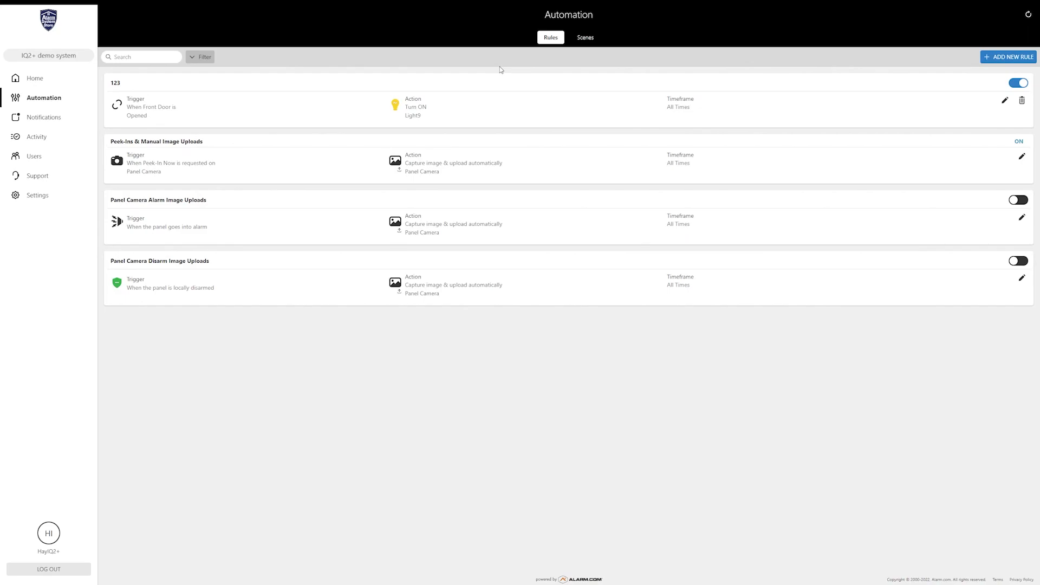
{"action": "mouse_move", "coordinate": [642, 54]}
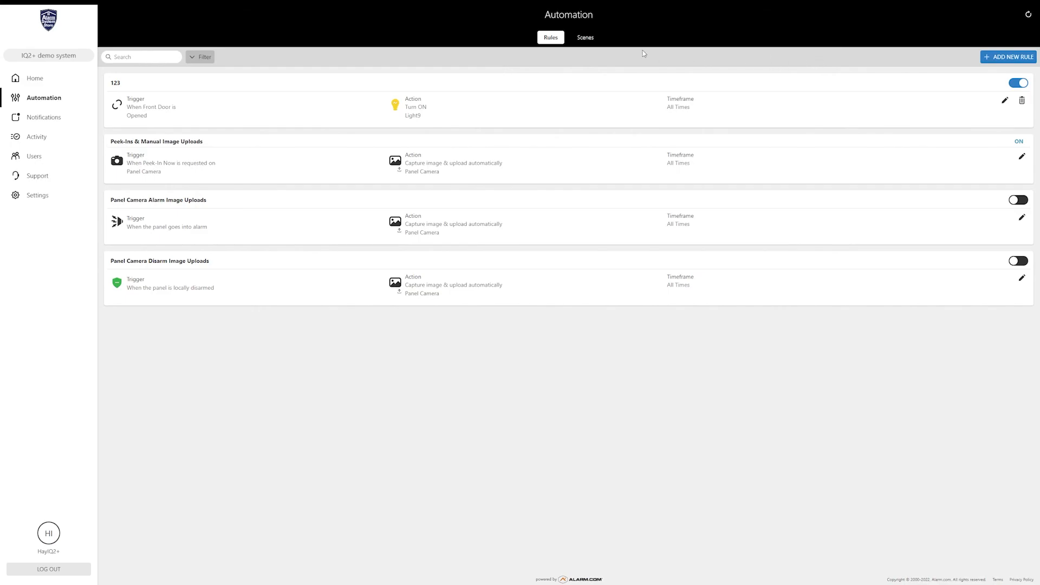
{"action": "mouse_move", "coordinate": [524, 69]}
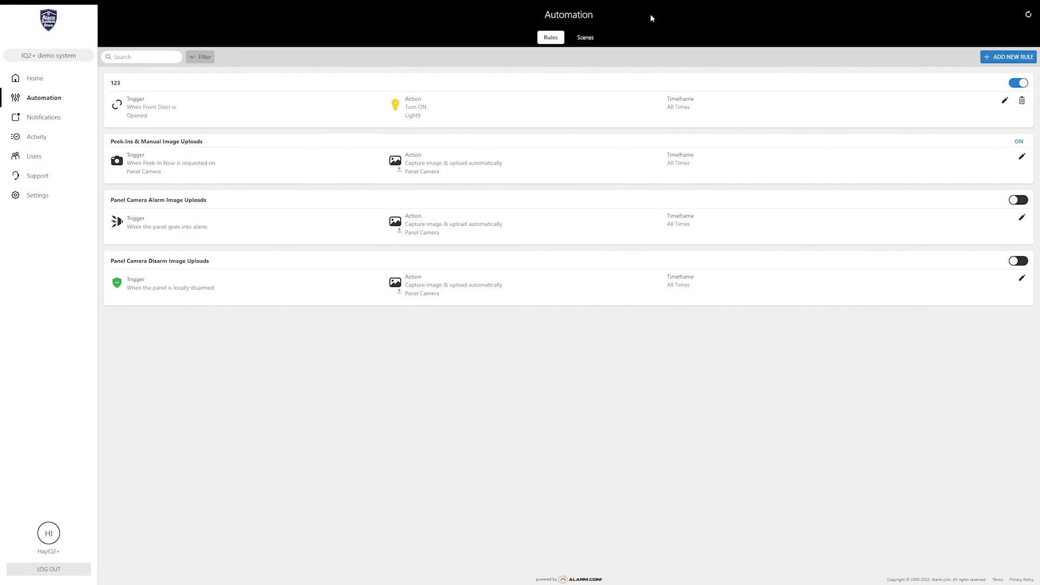
{"action": "mouse_move", "coordinate": [326, 57]}
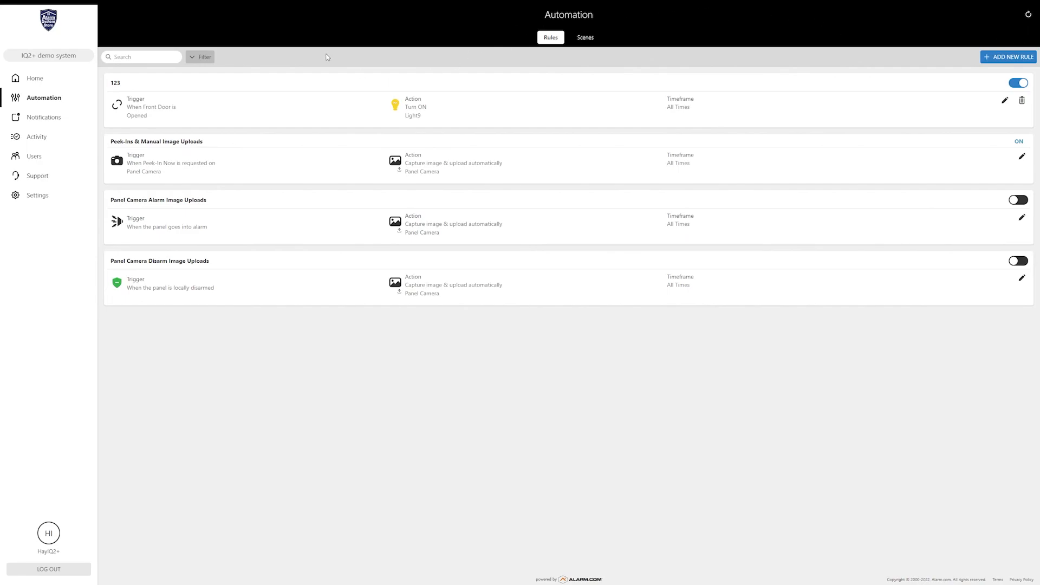
{"action": "mouse_move", "coordinate": [285, 73]}
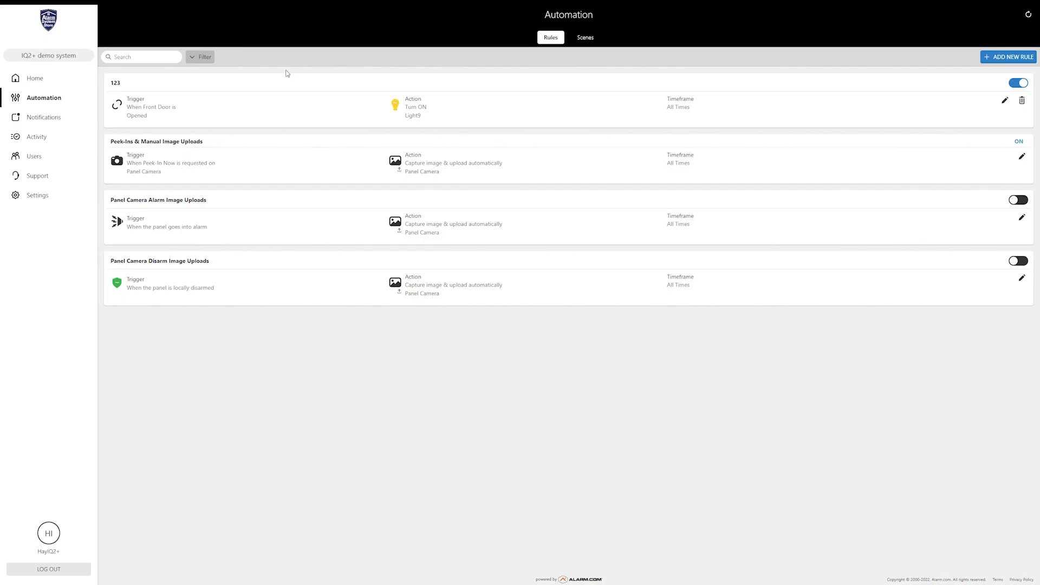
{"action": "mouse_move", "coordinate": [270, 80]}
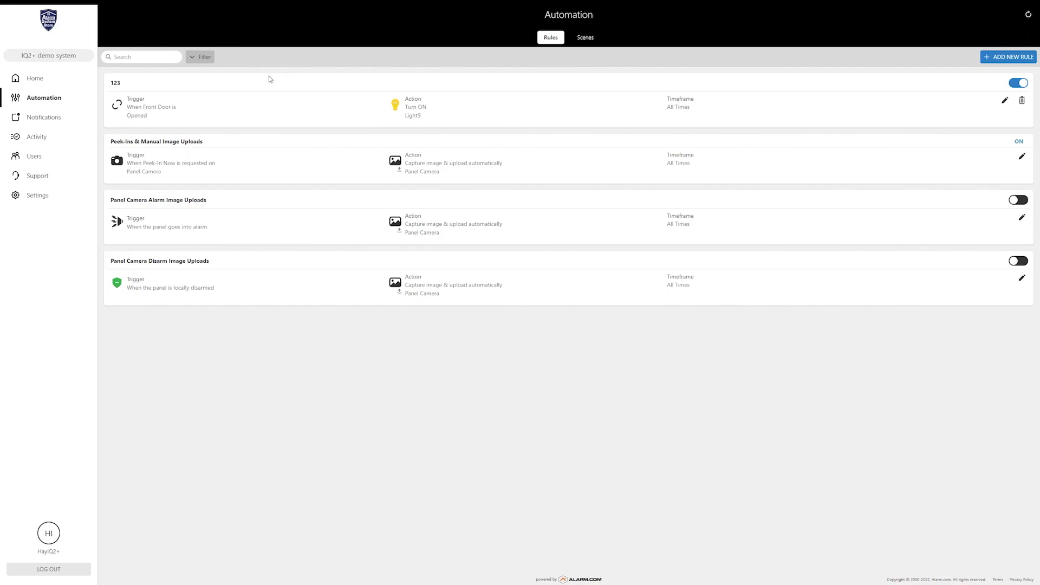